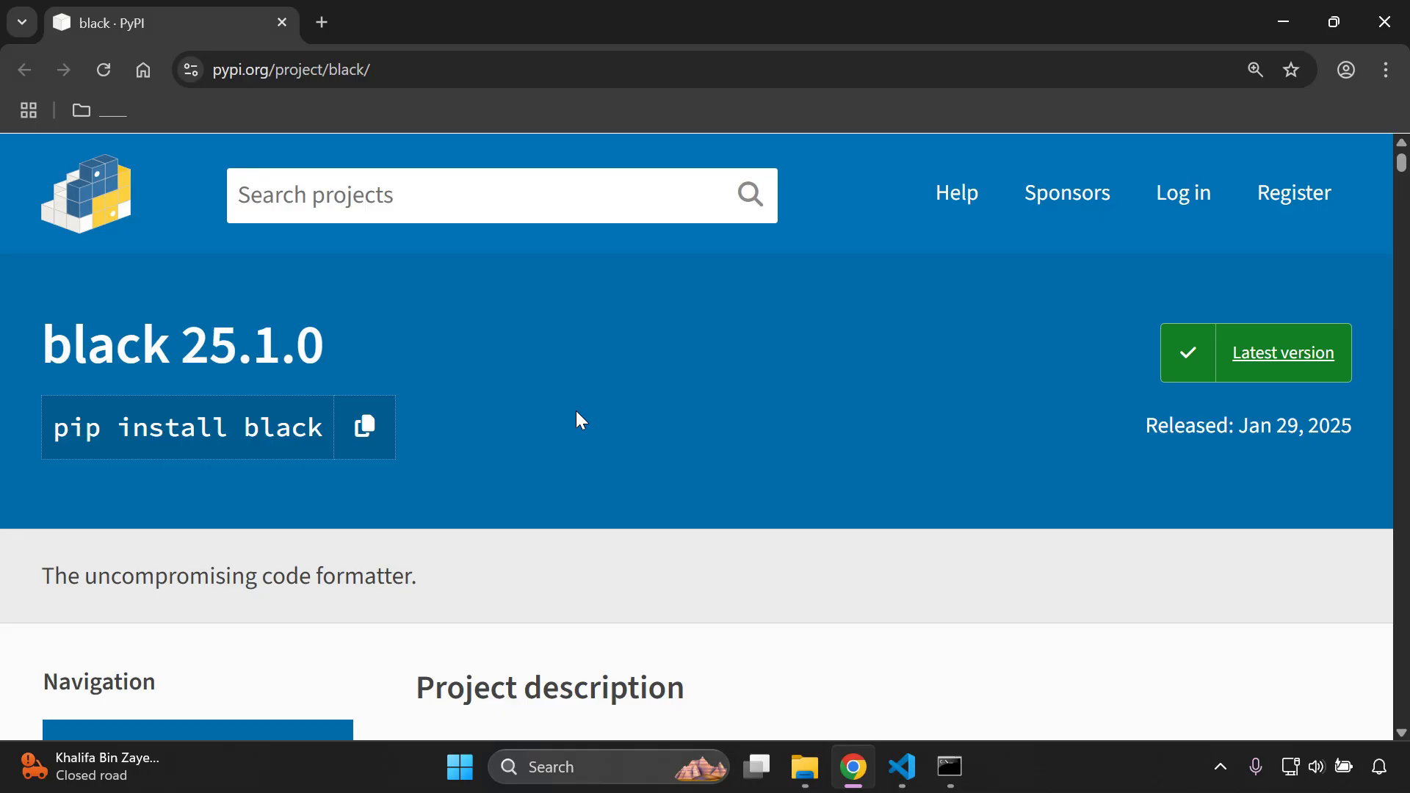
{"action": "mouse_move", "coordinate": [899, 754]}
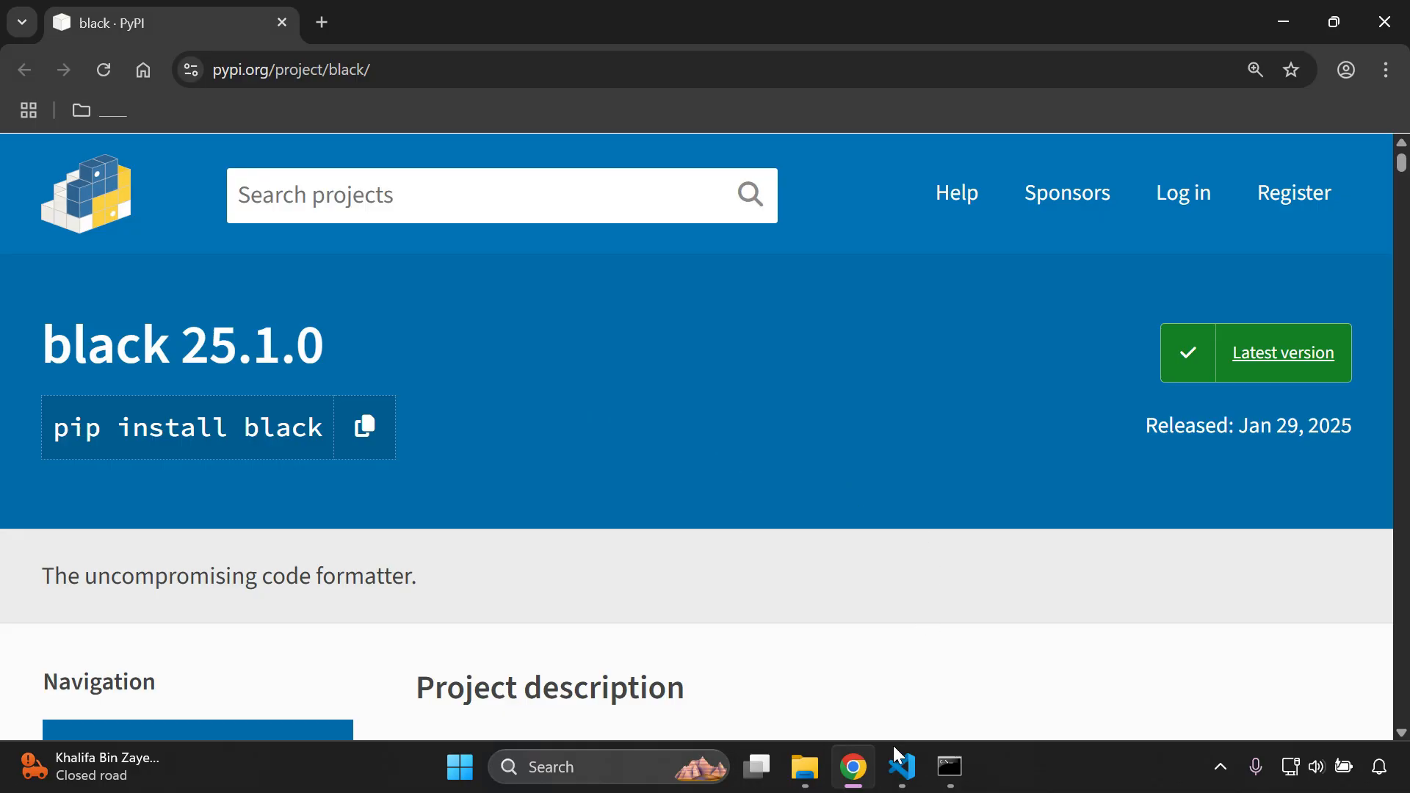
Step: Run pip install black in the elevate folder's Command Prompt, installing black 25.1.0 into the venv
{"action": "left_click", "coordinate": [900, 766]}
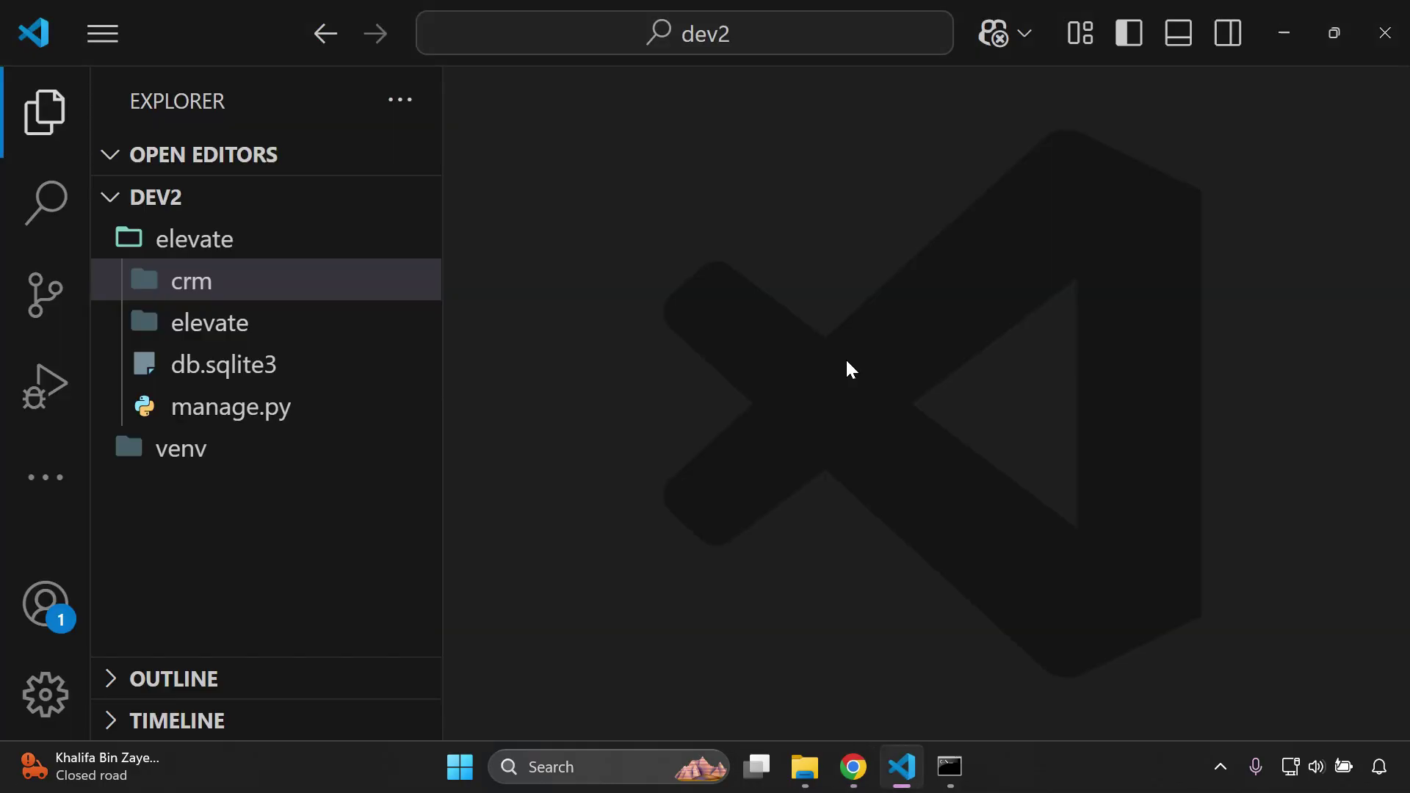
{"action": "mouse_move", "coordinate": [881, 527]}
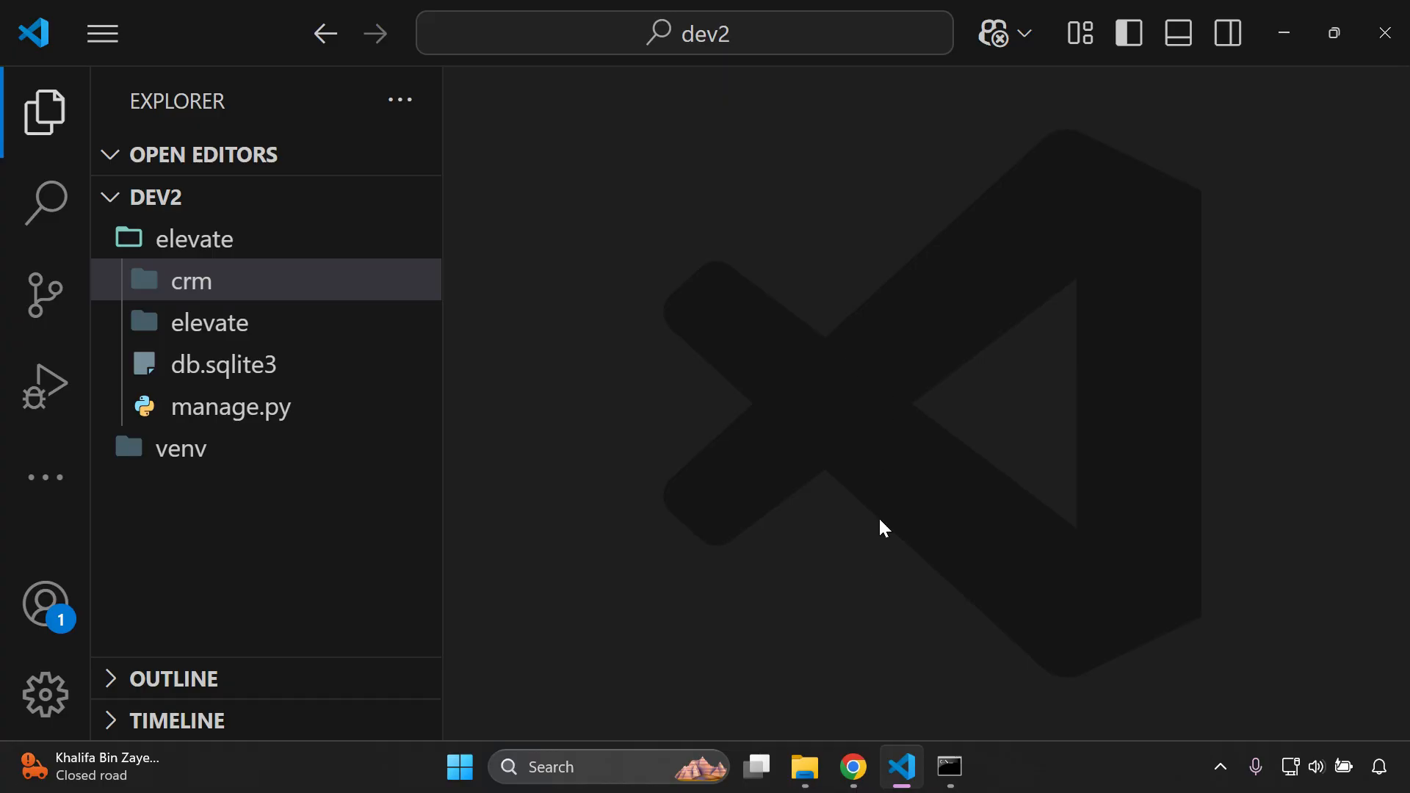
{"action": "left_click", "coordinate": [851, 767]}
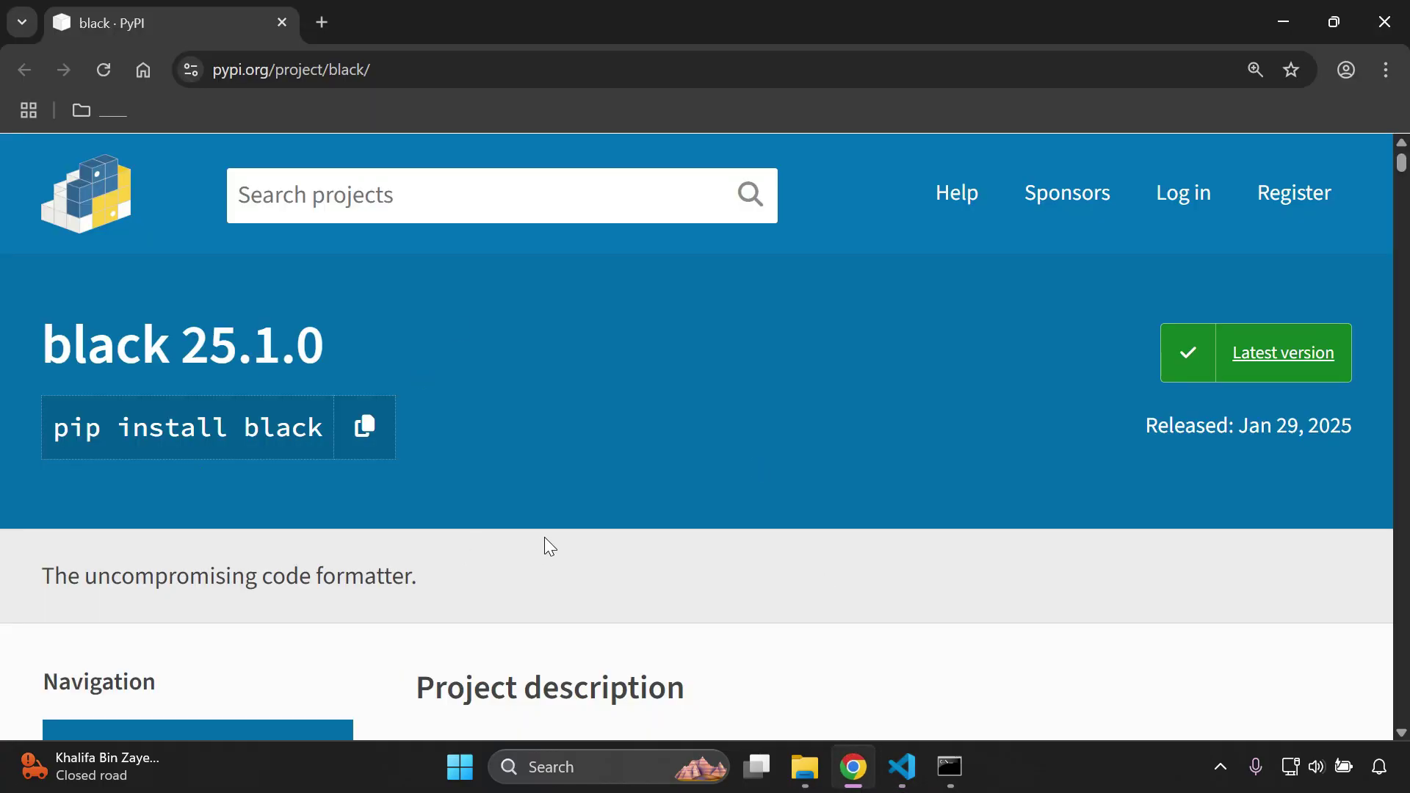
{"action": "mouse_move", "coordinate": [586, 495]}
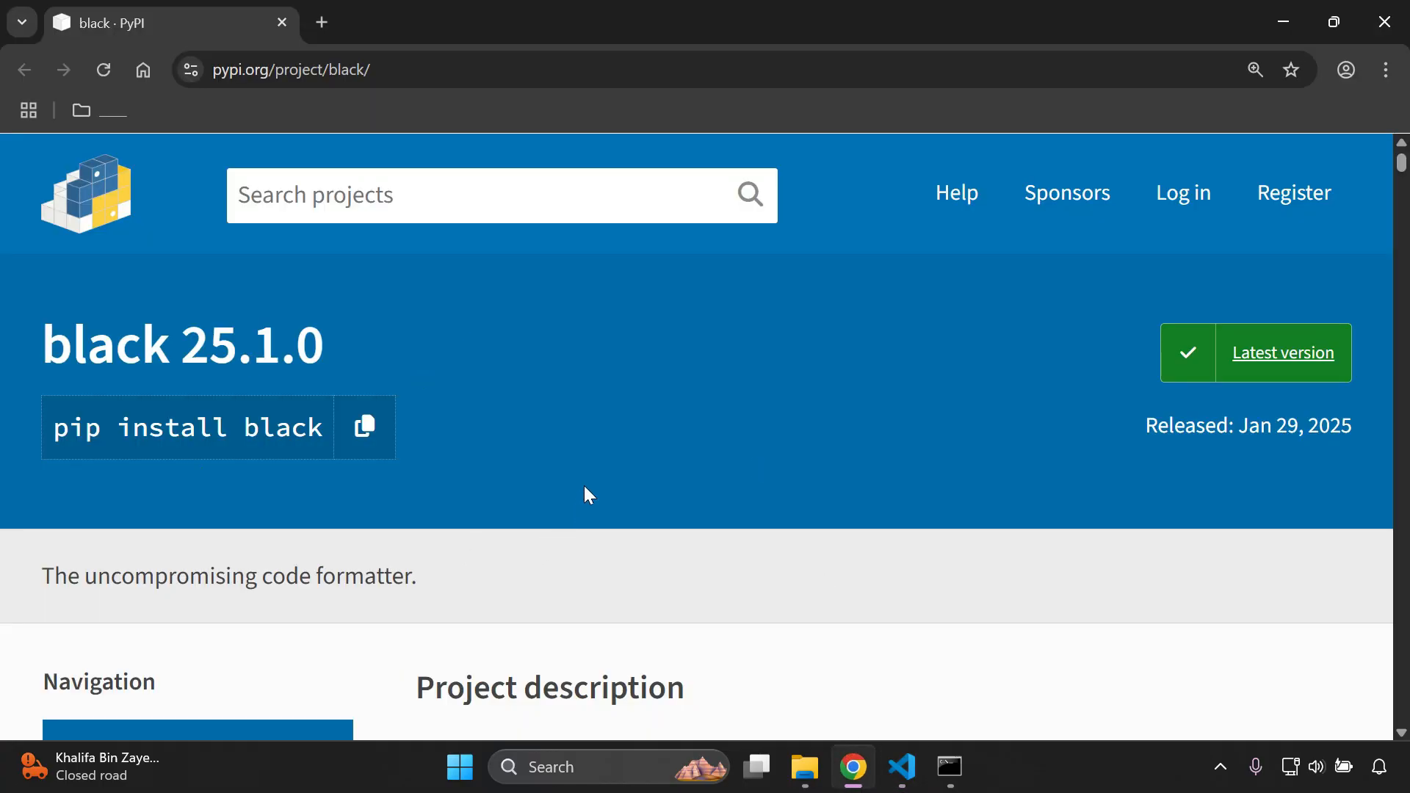
{"action": "mouse_move", "coordinate": [710, 549]}
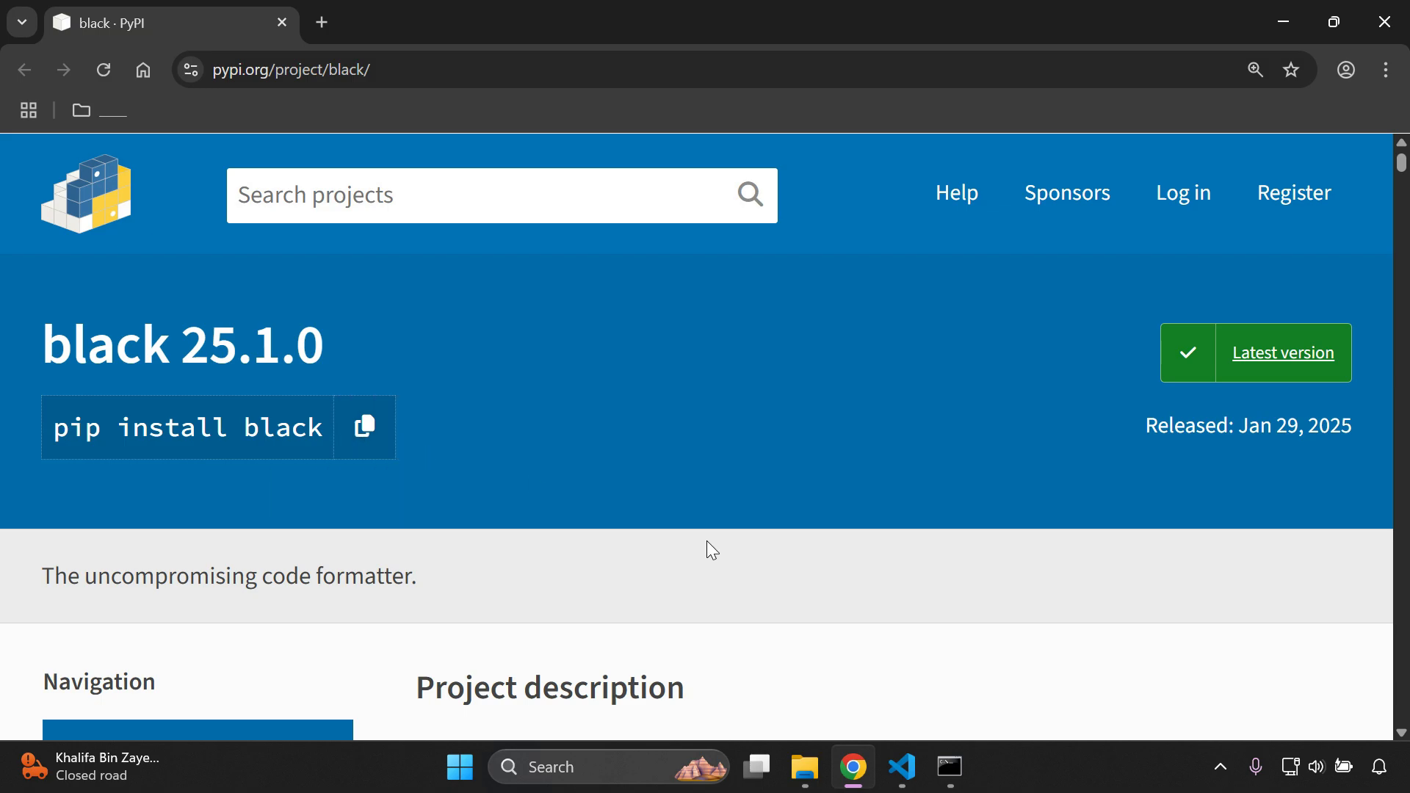
{"action": "left_click", "coordinate": [949, 767]}
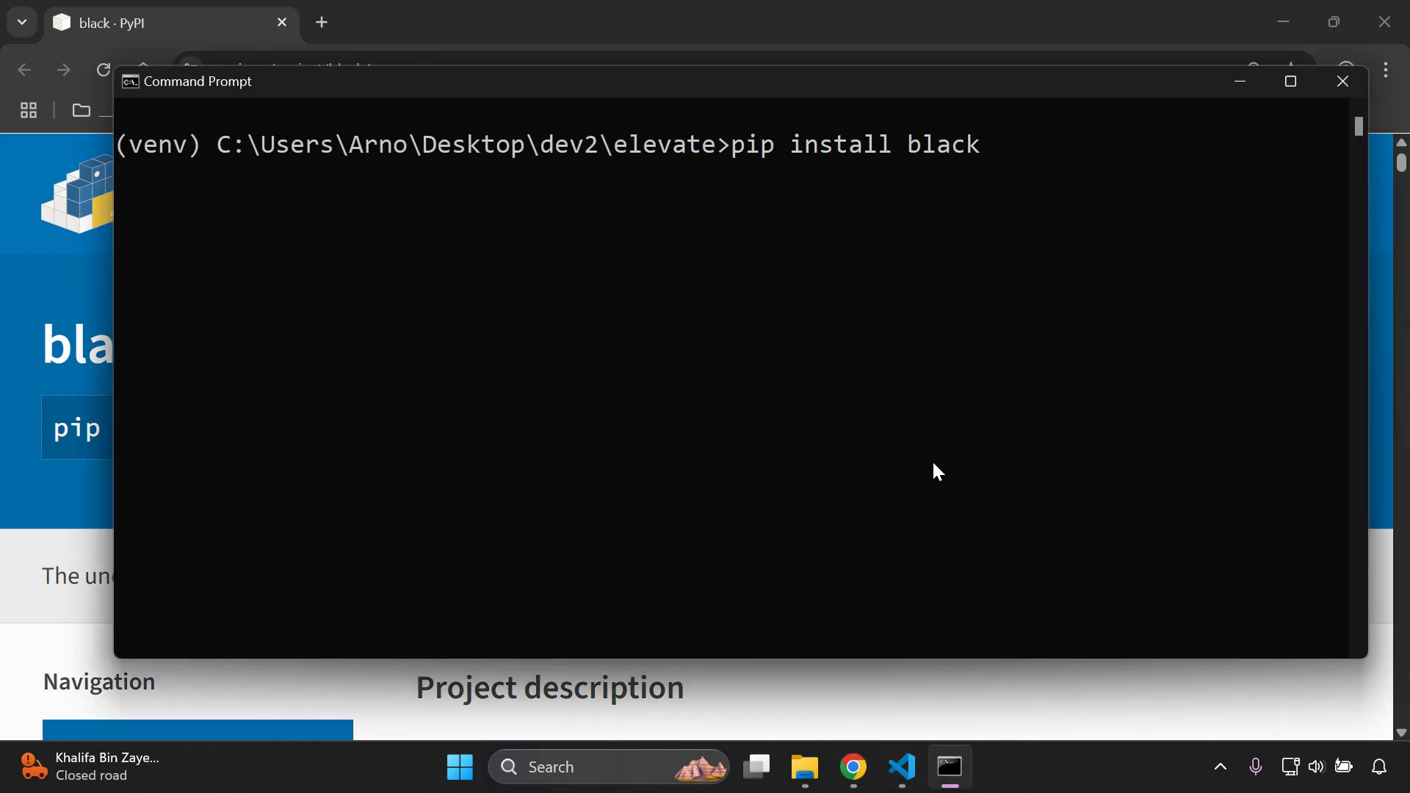
{"action": "key", "text": "Return"}
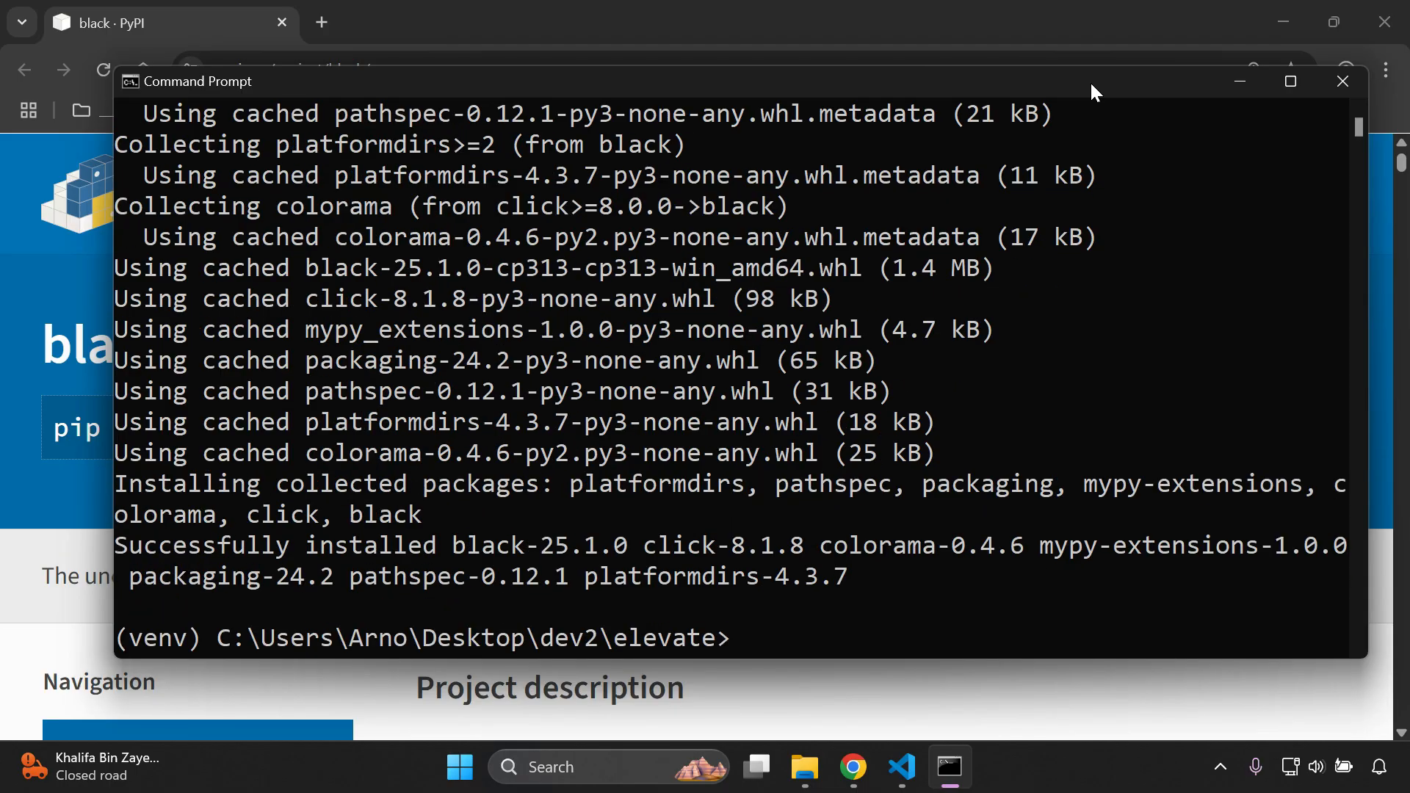
{"action": "type", "text": "cl"}
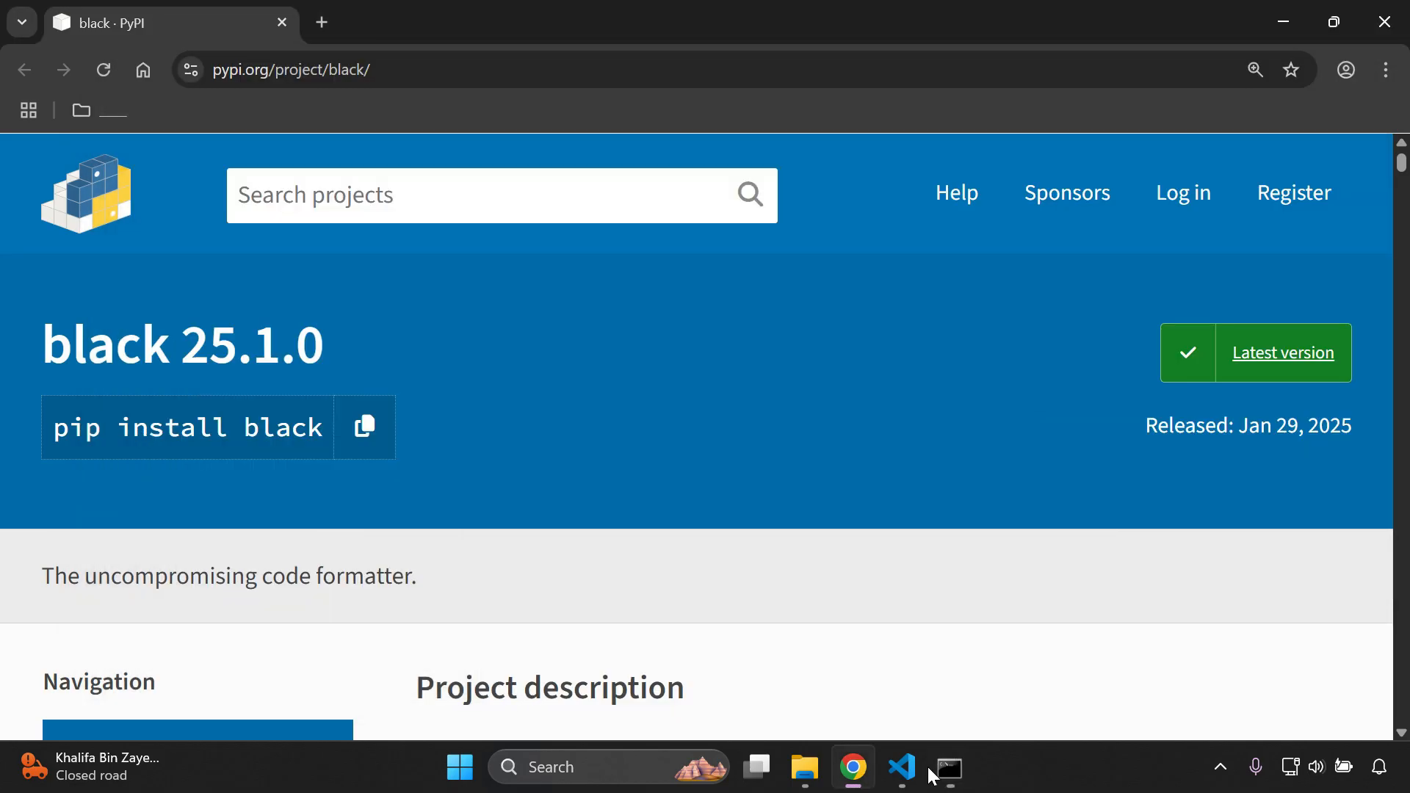
Step: Expand the crm folder in the Explorer and open models.py from it
{"action": "left_click", "coordinate": [900, 767]}
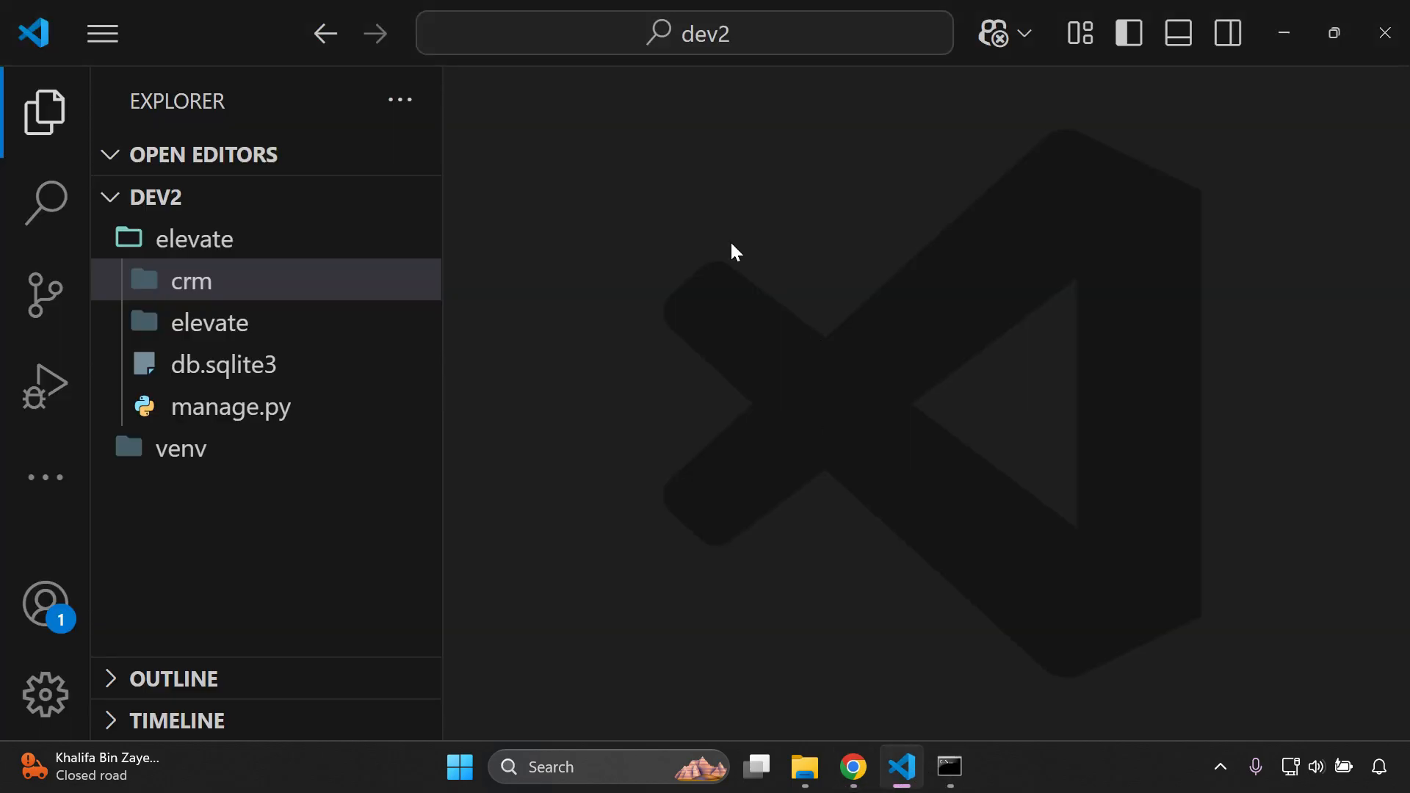
{"action": "mouse_move", "coordinate": [539, 270]}
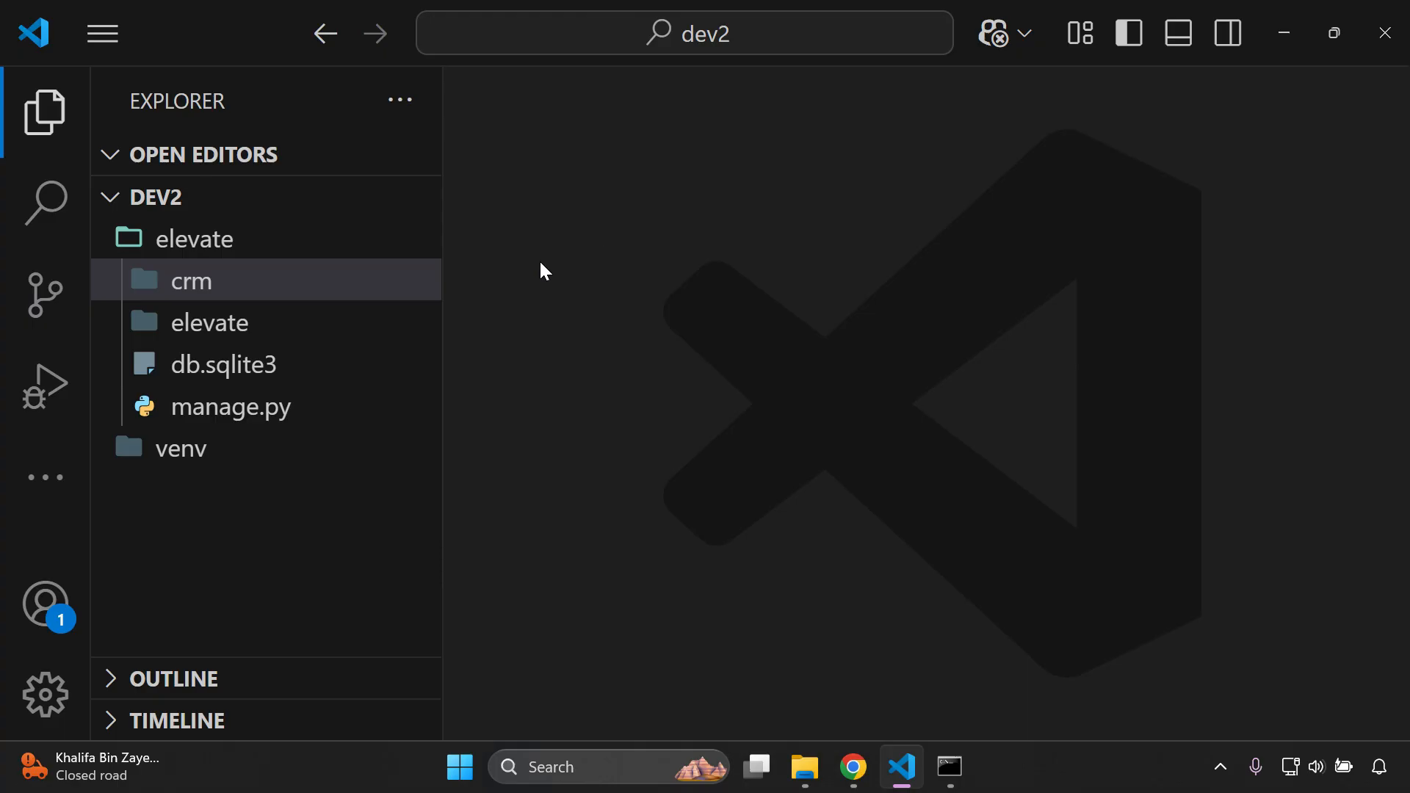
{"action": "mouse_move", "coordinate": [375, 287]}
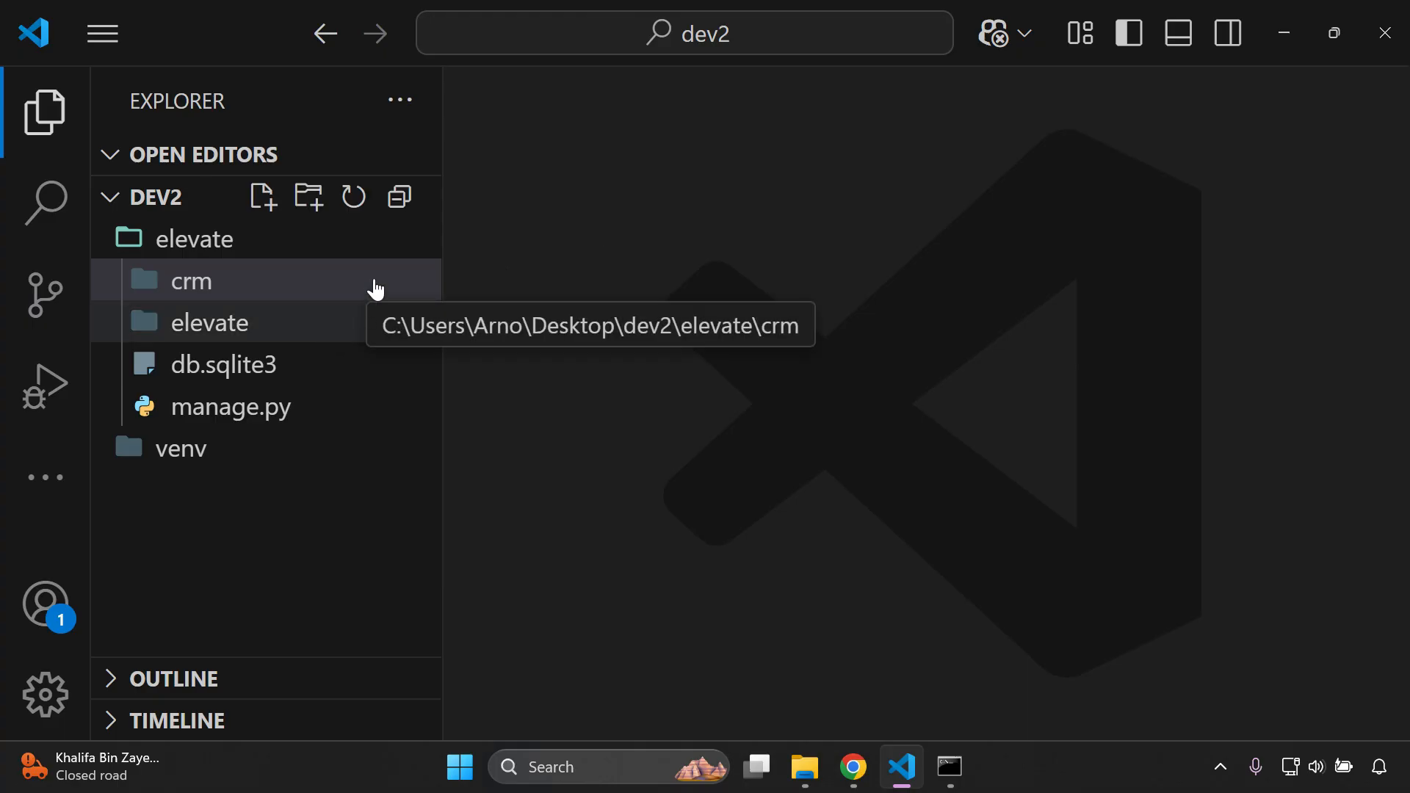
{"action": "left_click", "coordinate": [191, 281]}
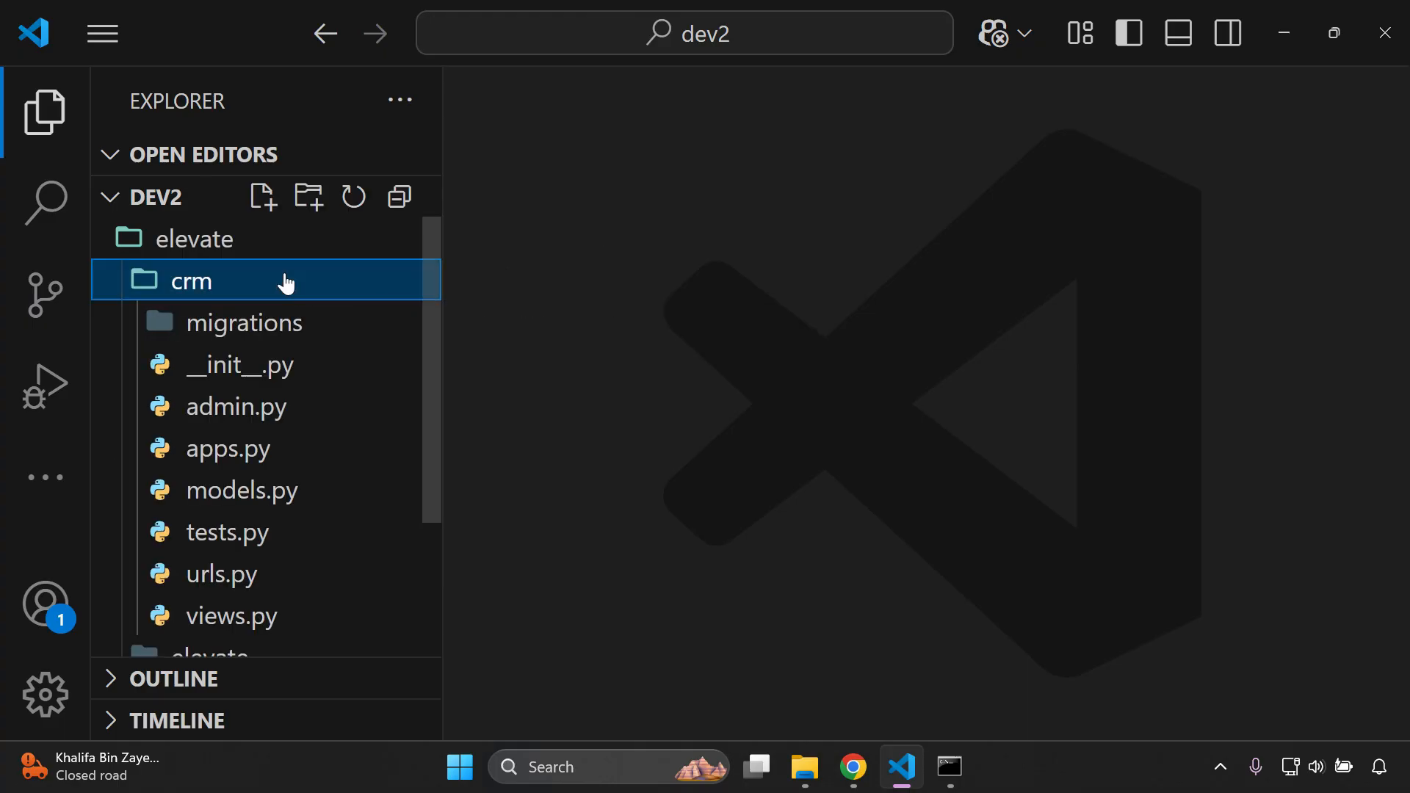
{"action": "mouse_move", "coordinate": [242, 490]}
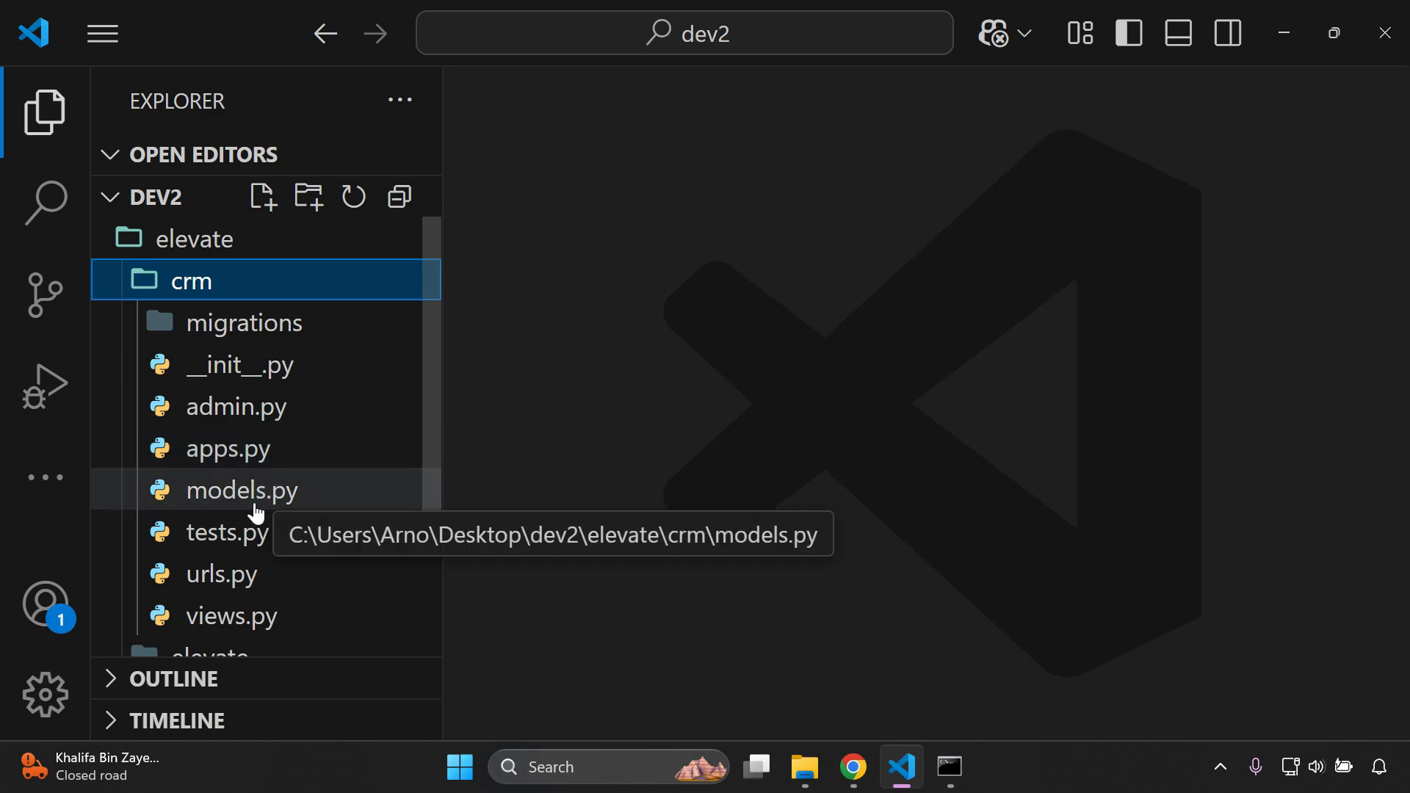
{"action": "left_click", "coordinate": [240, 489]}
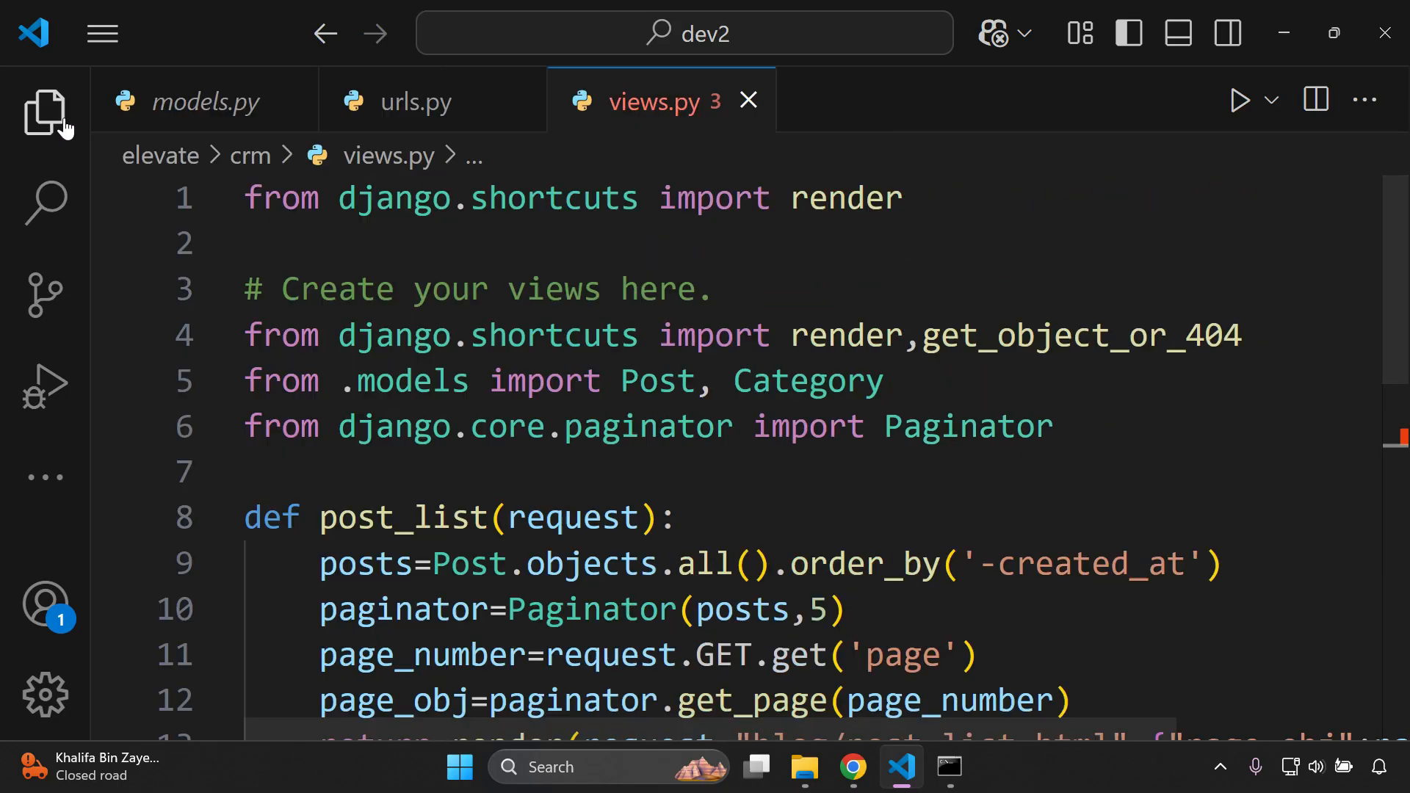
Step: Switch to models.py showing the unformatted Category and Post classes
{"action": "left_click", "coordinate": [206, 100]}
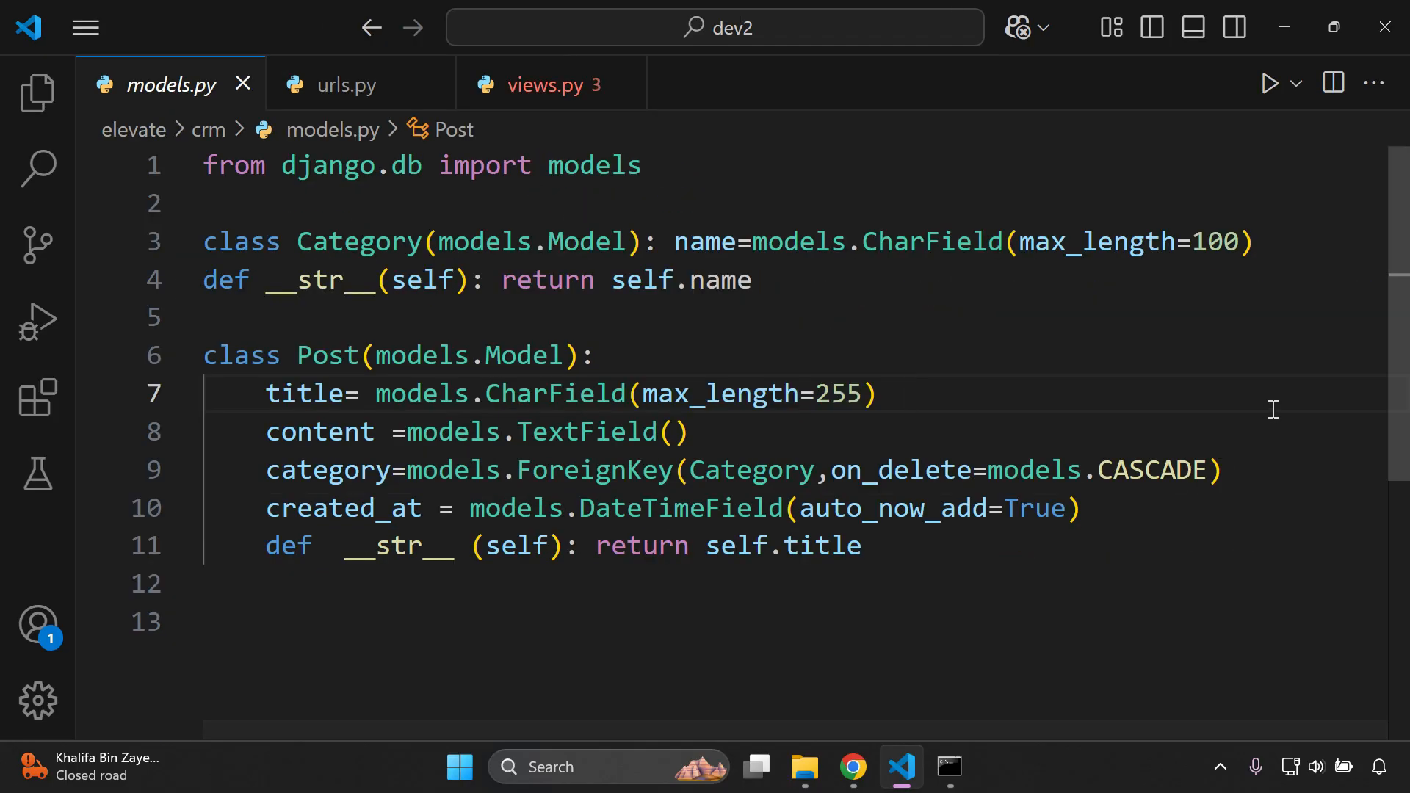
{"action": "mouse_move", "coordinate": [913, 332]}
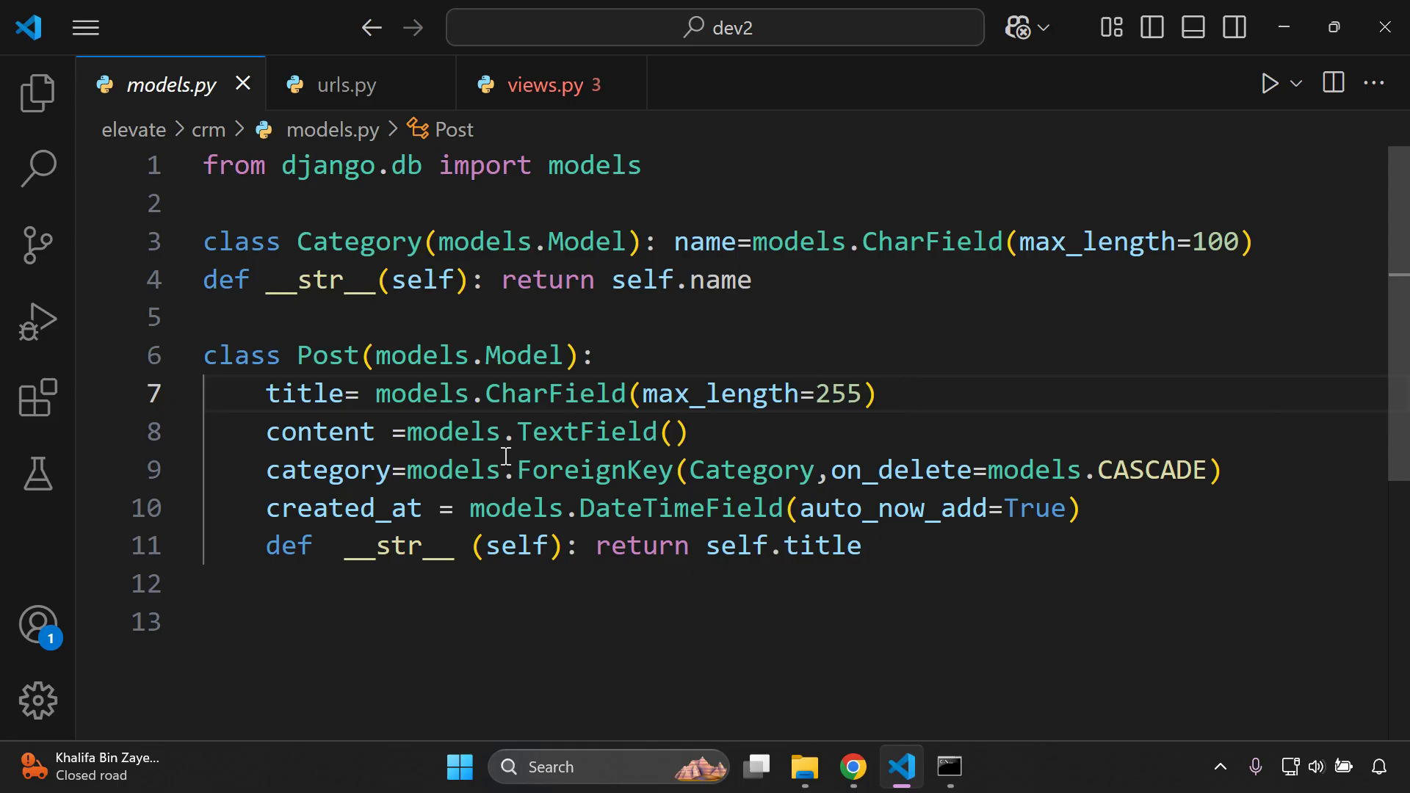
{"action": "mouse_move", "coordinate": [390, 420]}
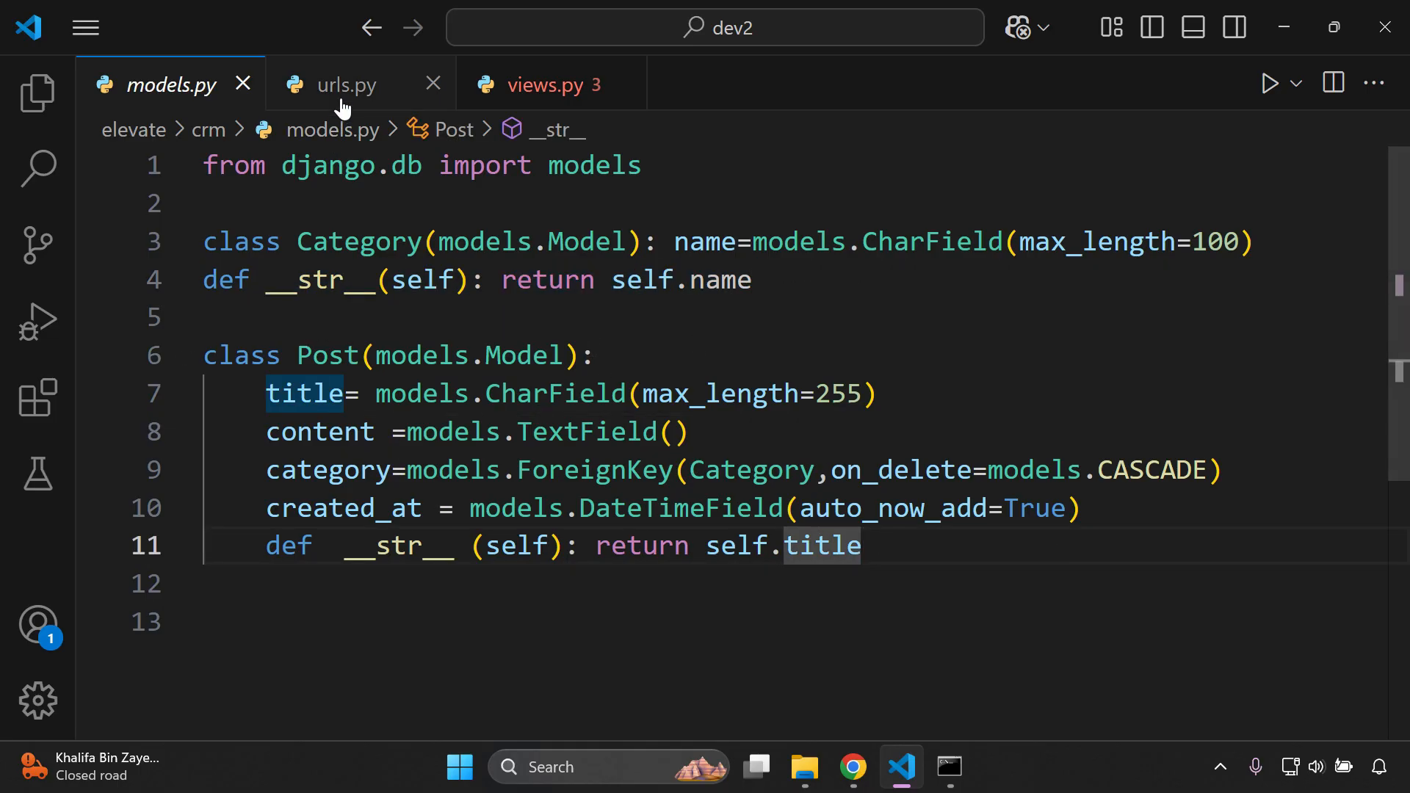
Step: Switch to urls.py and scroll across its crowded urlpatterns lines
{"action": "left_click", "coordinate": [344, 84]}
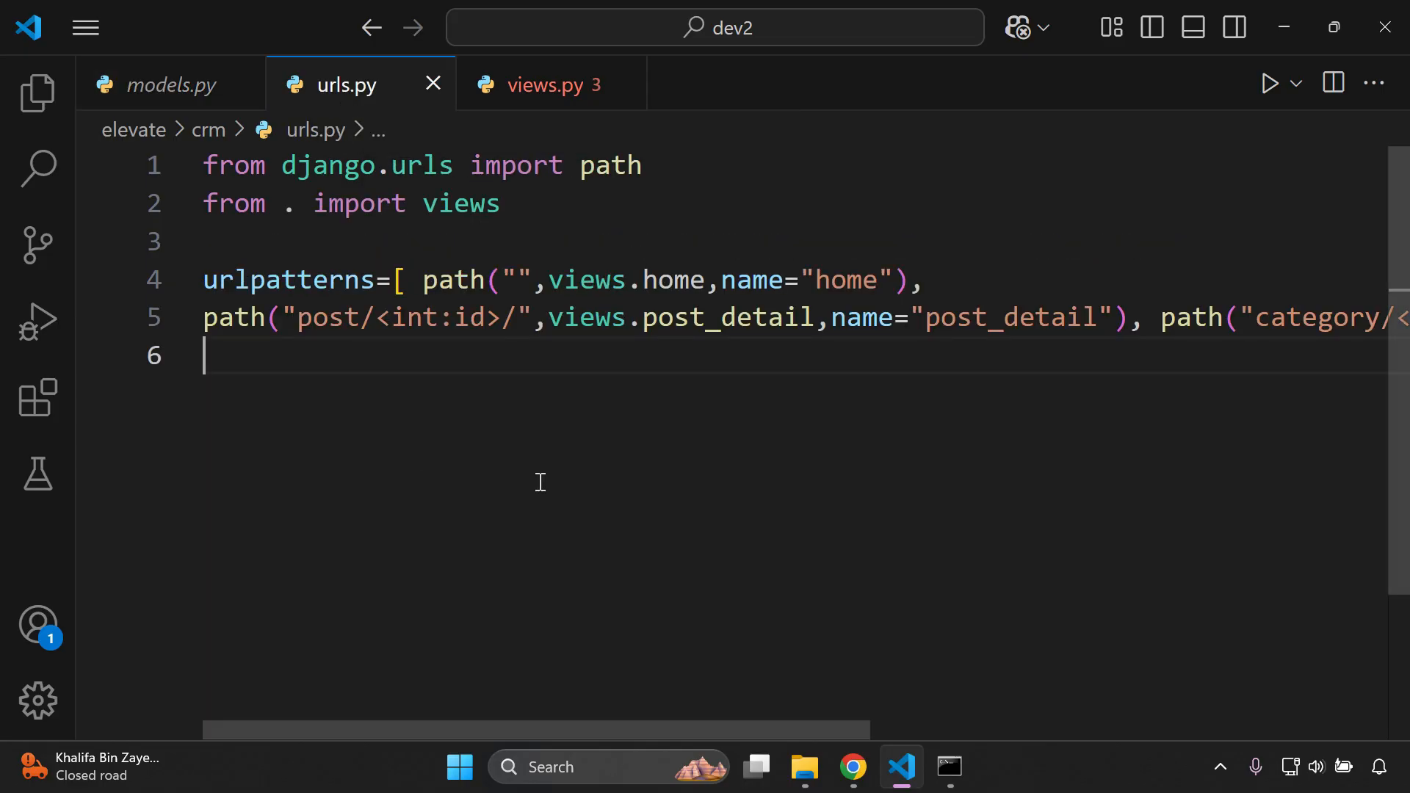
{"action": "mouse_move", "coordinate": [328, 730]}
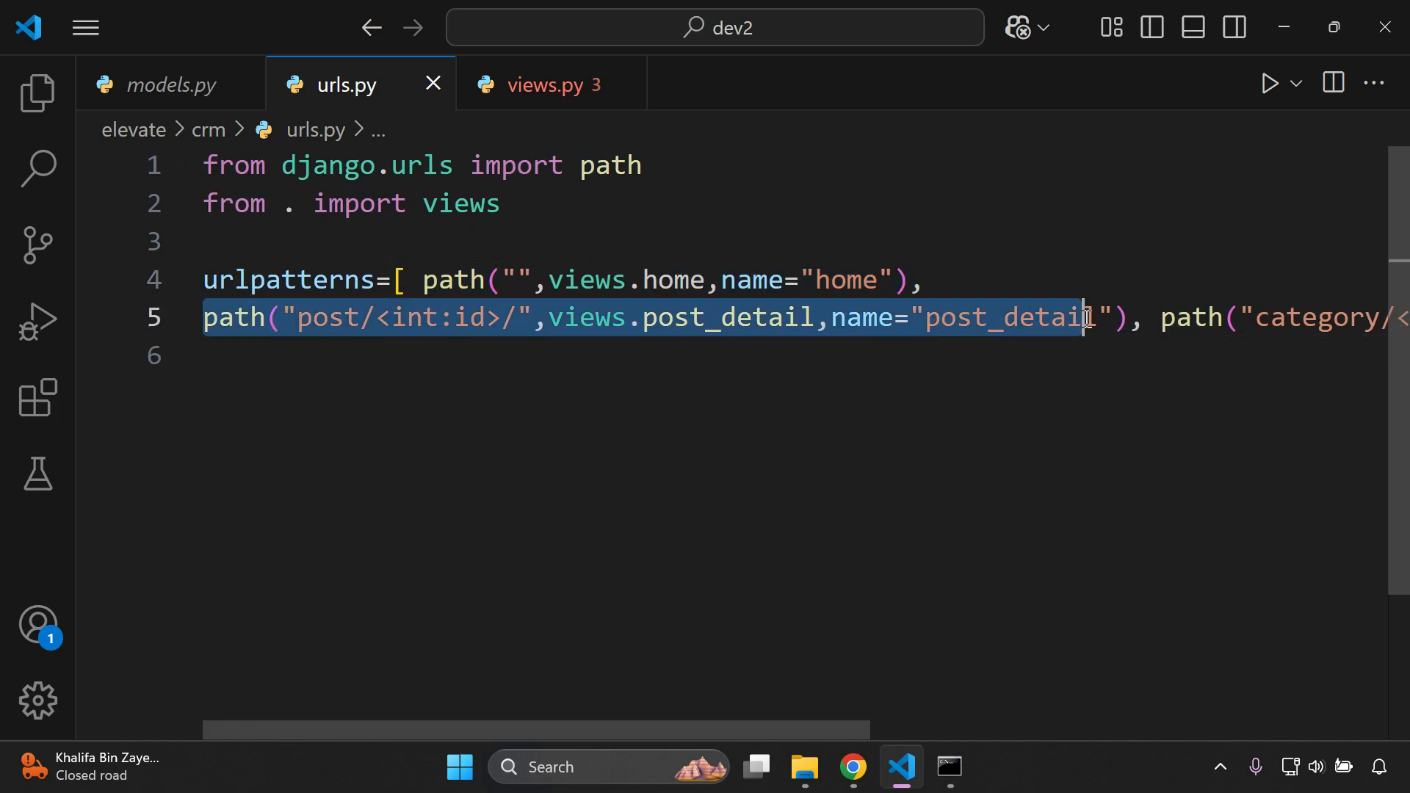
{"action": "scroll", "scroll_direction": "right", "scroll_amount": 3}
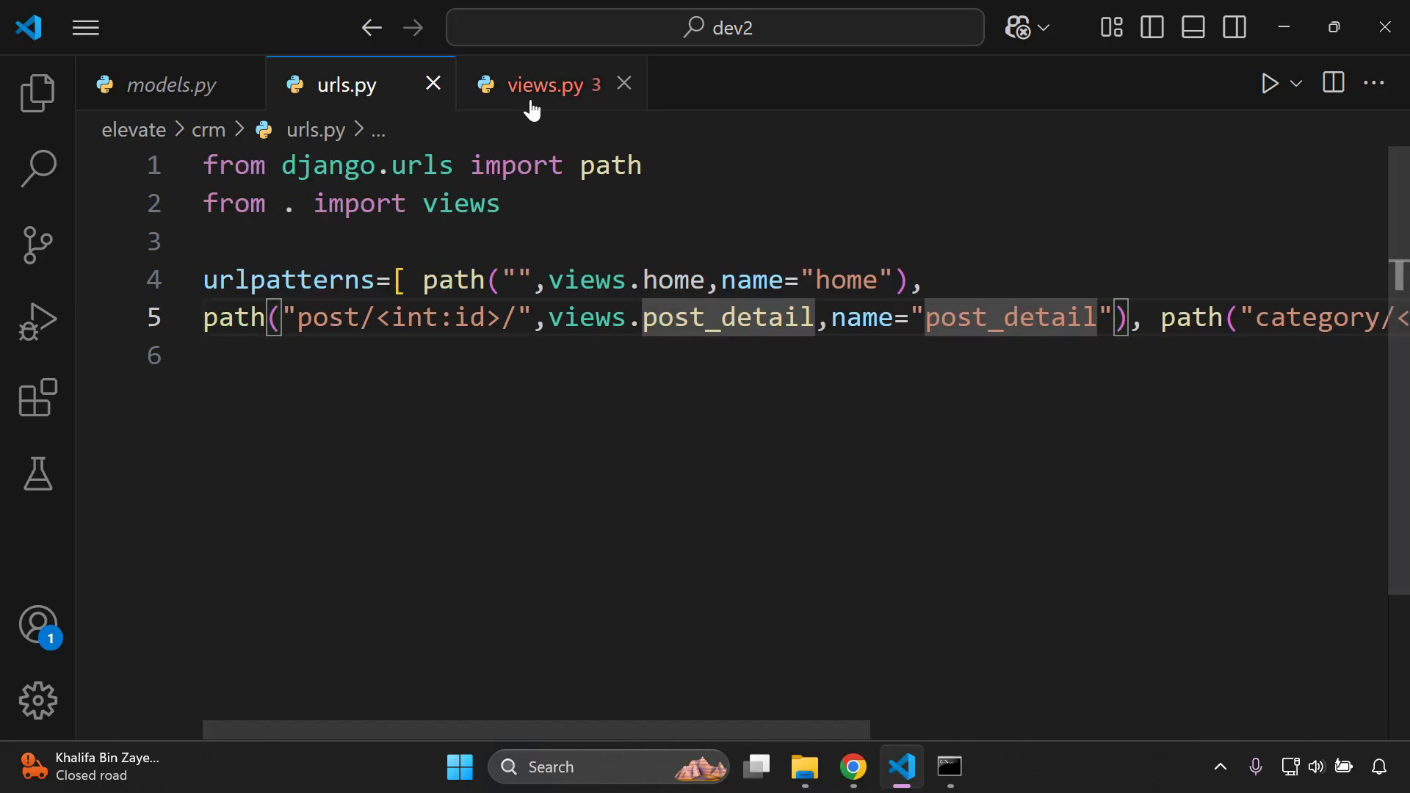
Step: Scroll through views.py's functions including the malformed post_detail view, then return to models.py
{"action": "left_click", "coordinate": [540, 84]}
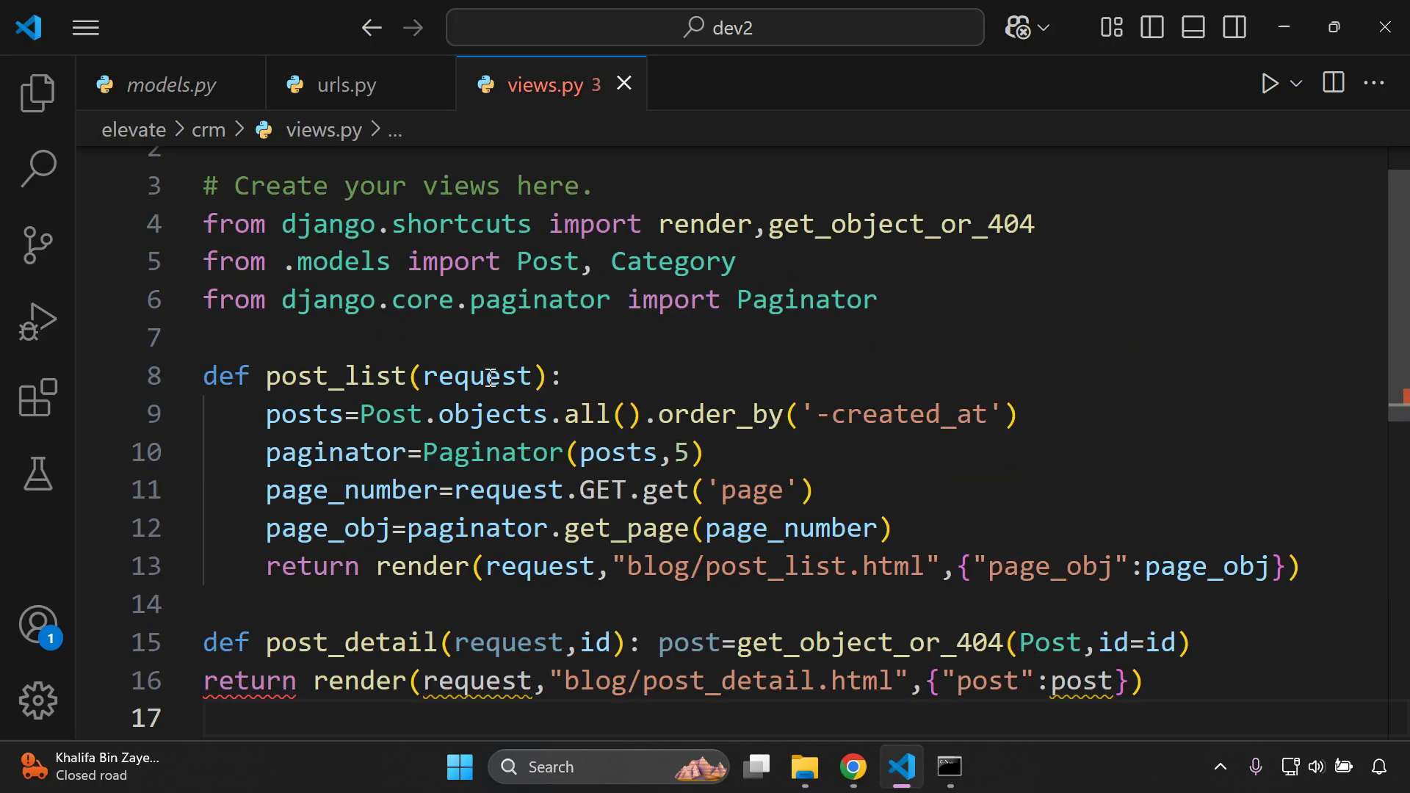
{"action": "scroll", "scroll_direction": "down", "scroll_amount": 3}
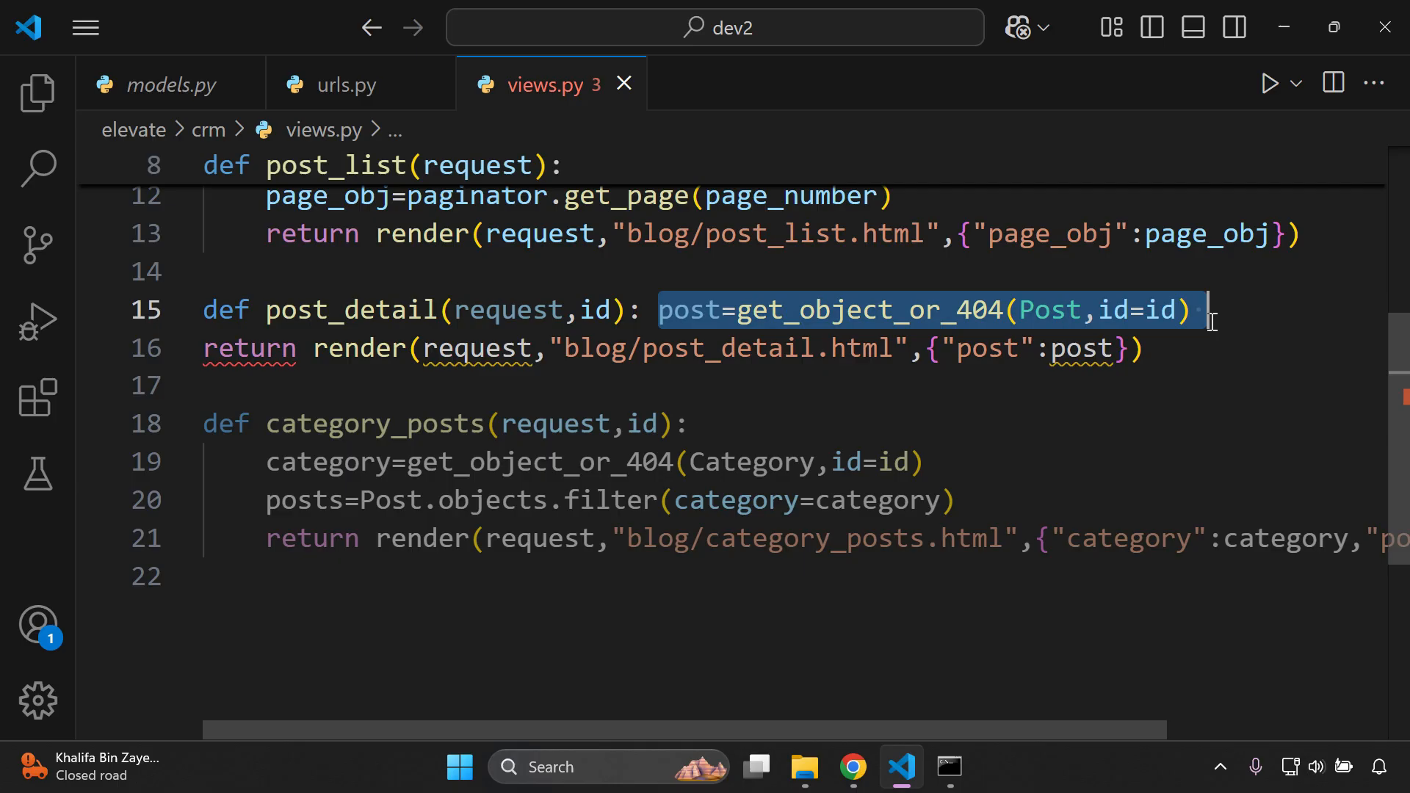
{"action": "left_click", "coordinate": [342, 385]}
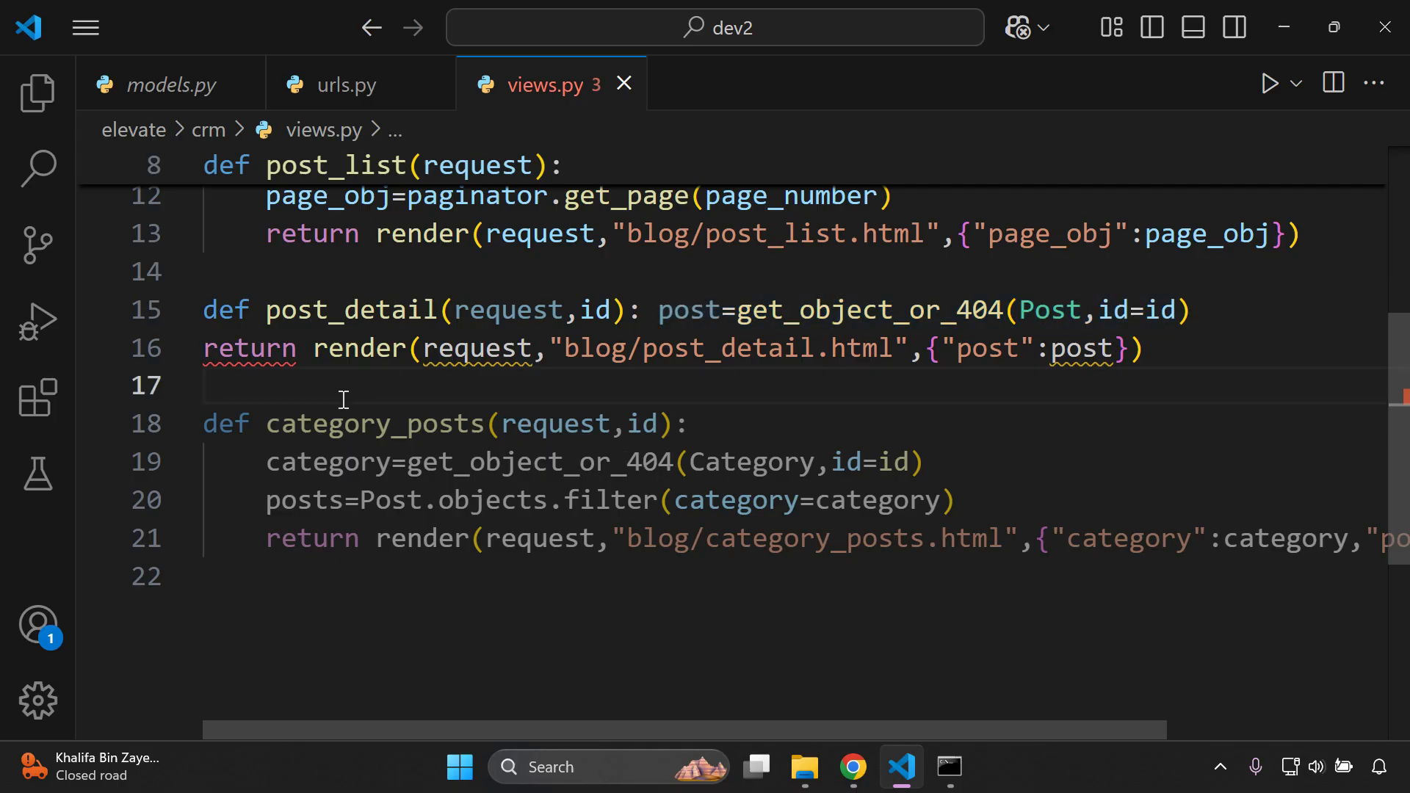
{"action": "mouse_move", "coordinate": [339, 588]}
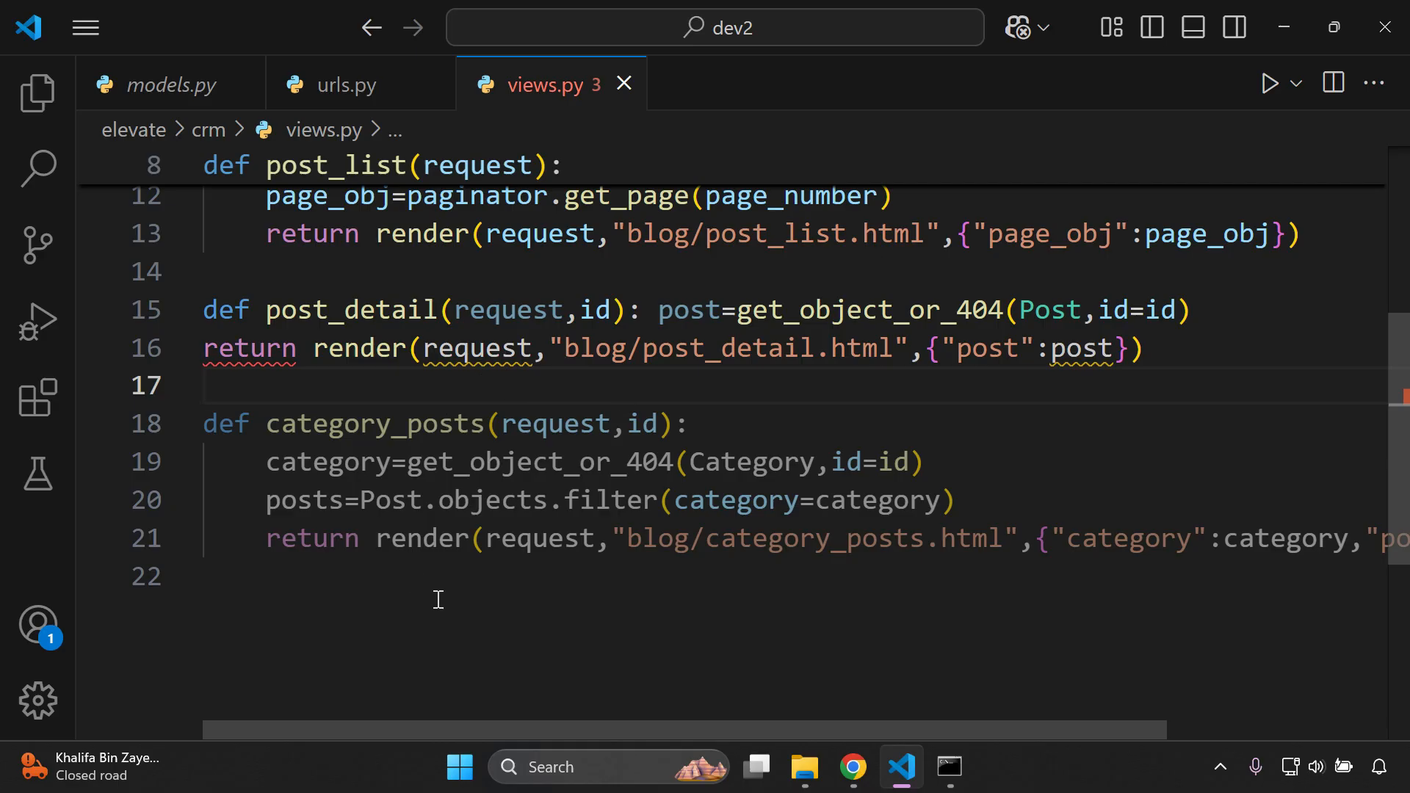
{"action": "mouse_move", "coordinate": [459, 601]}
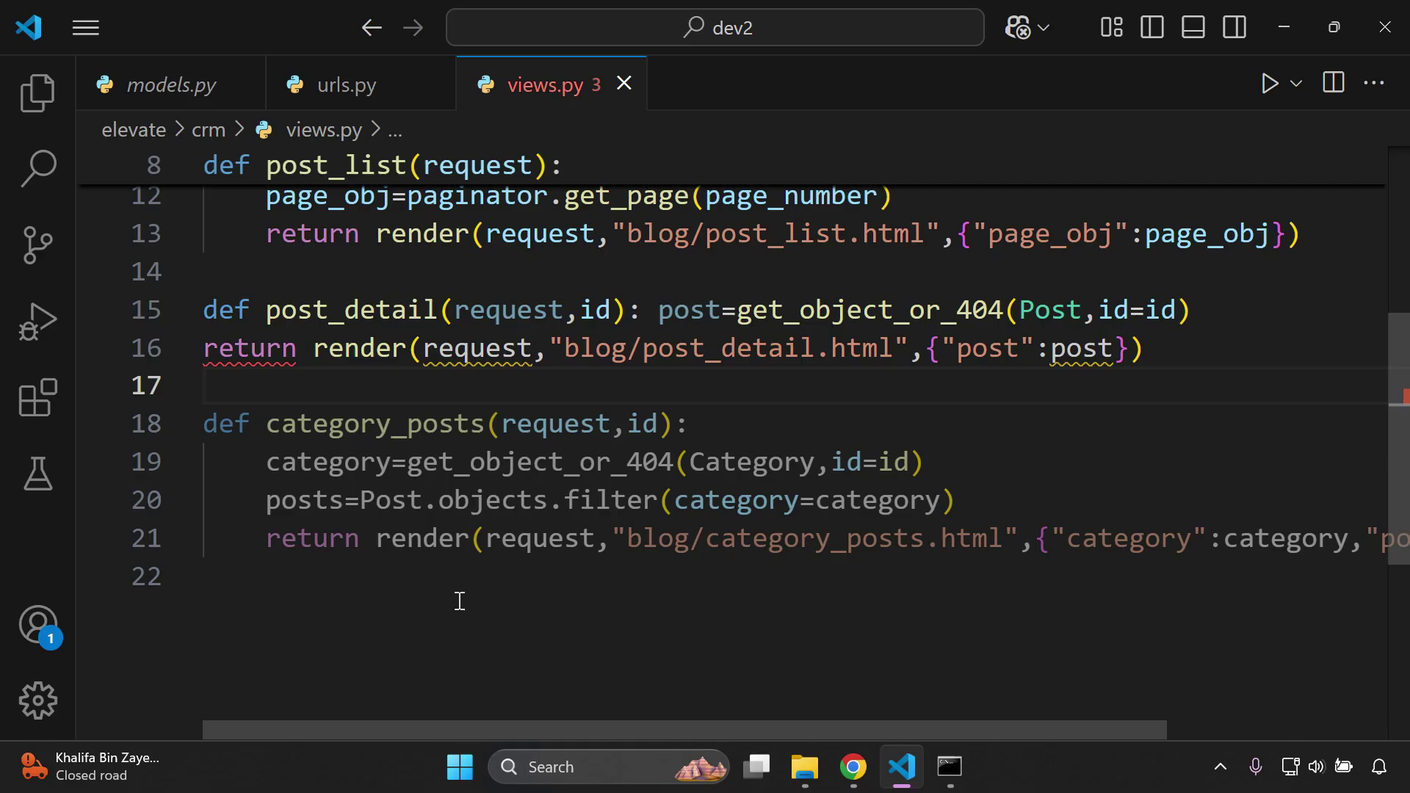
{"action": "scroll", "scroll_direction": "up", "scroll_amount": 3}
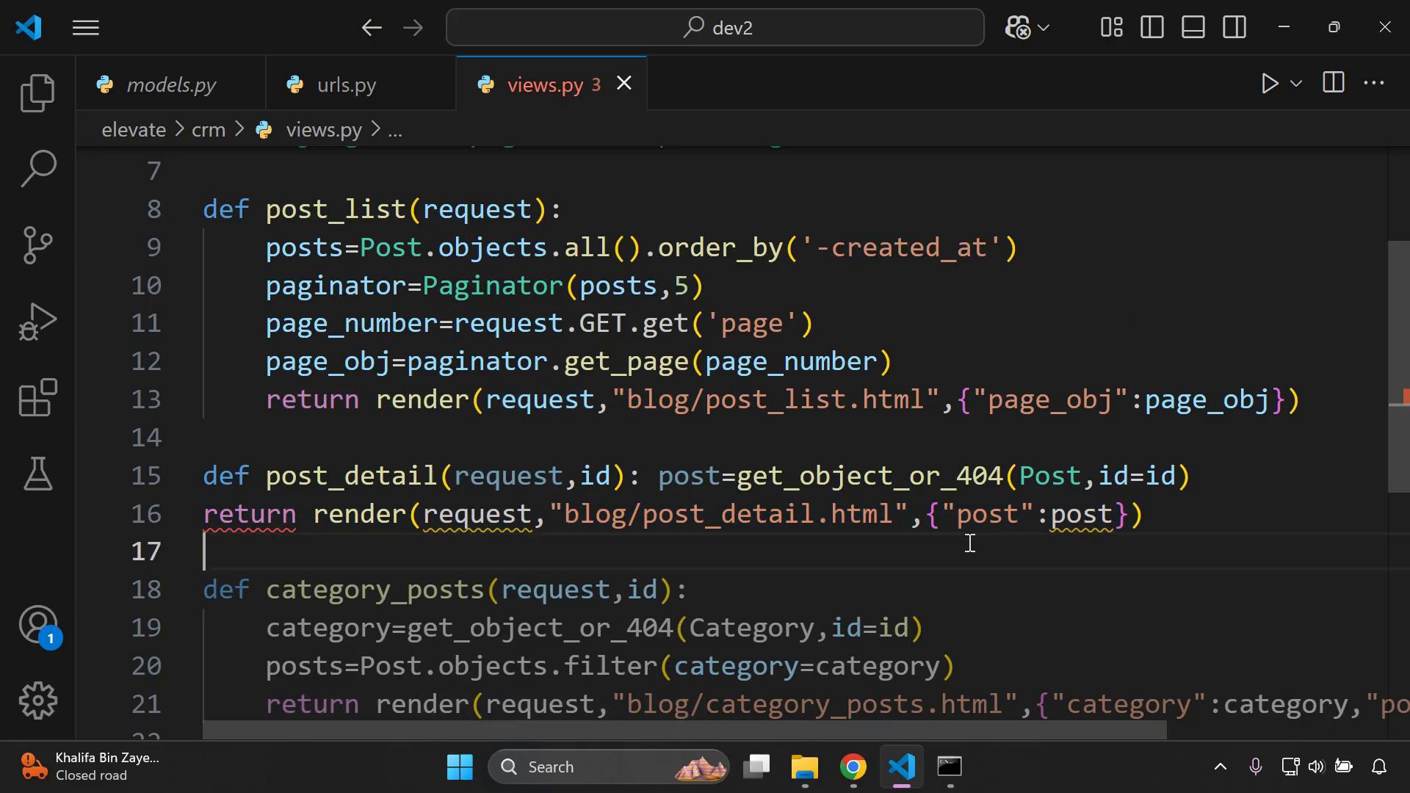
{"action": "scroll", "scroll_direction": "up", "scroll_amount": 3}
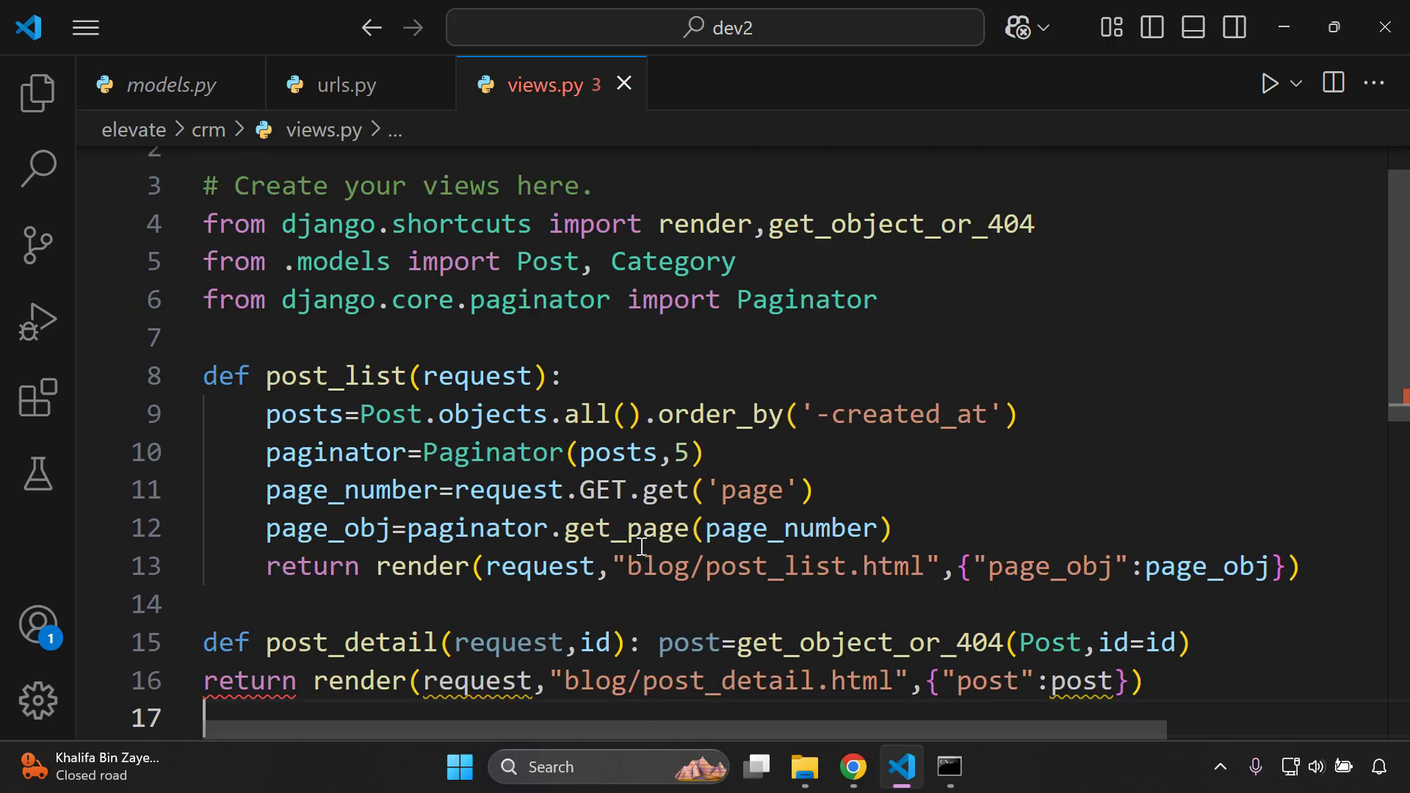
{"action": "left_click", "coordinate": [171, 84]}
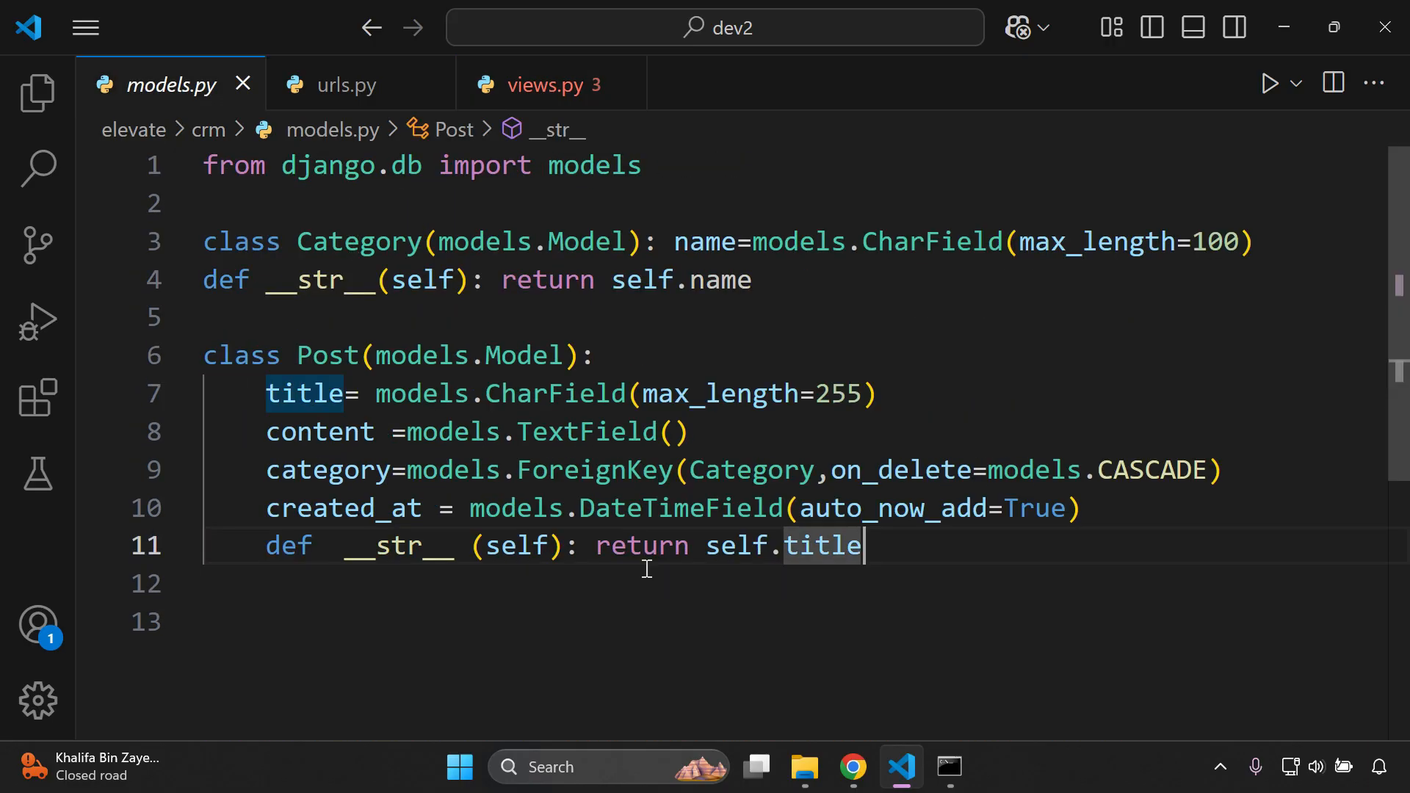
Step: Revisit the black 25.1.0 PyPI page in Chrome, then return to models.py in the editor
{"action": "left_click", "coordinate": [851, 767]}
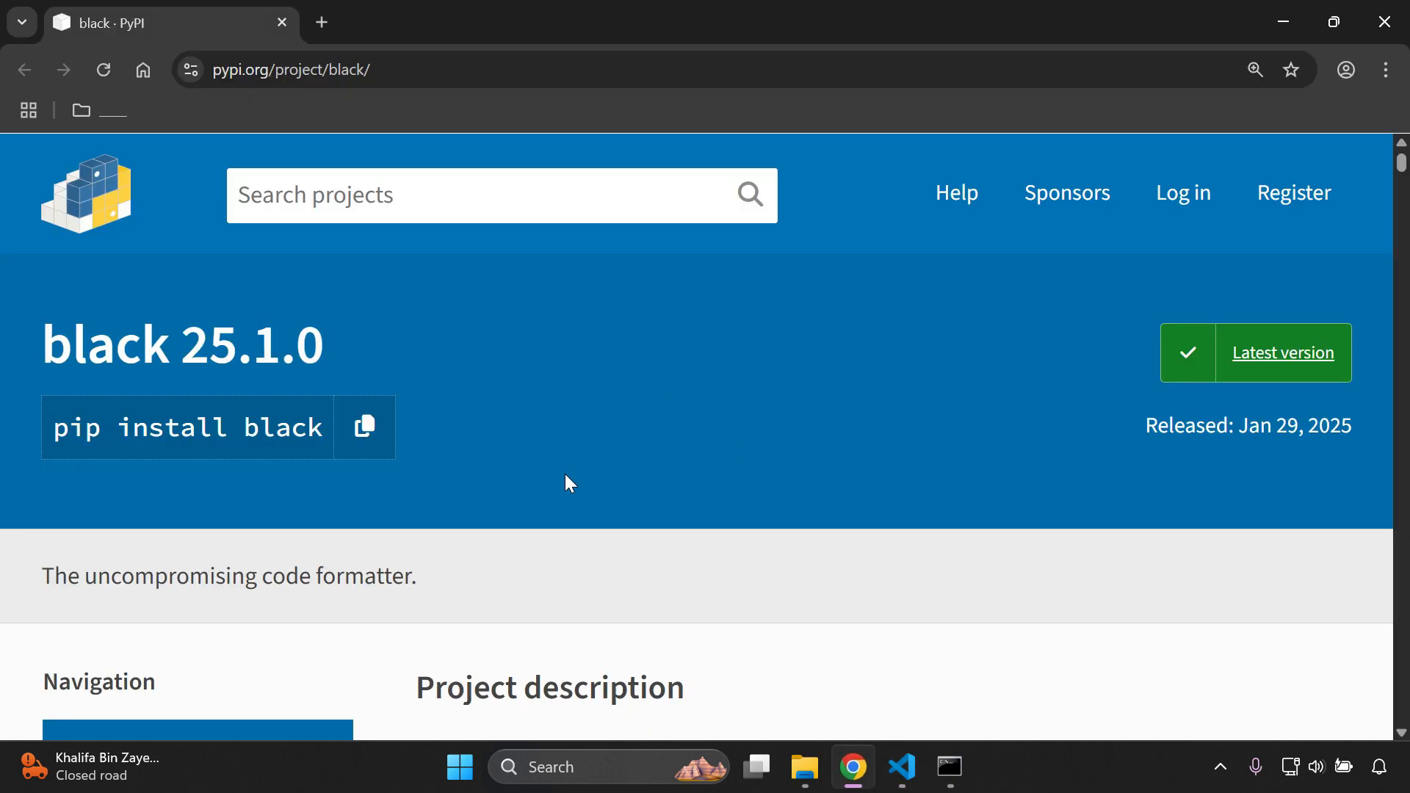
{"action": "mouse_move", "coordinate": [486, 573]}
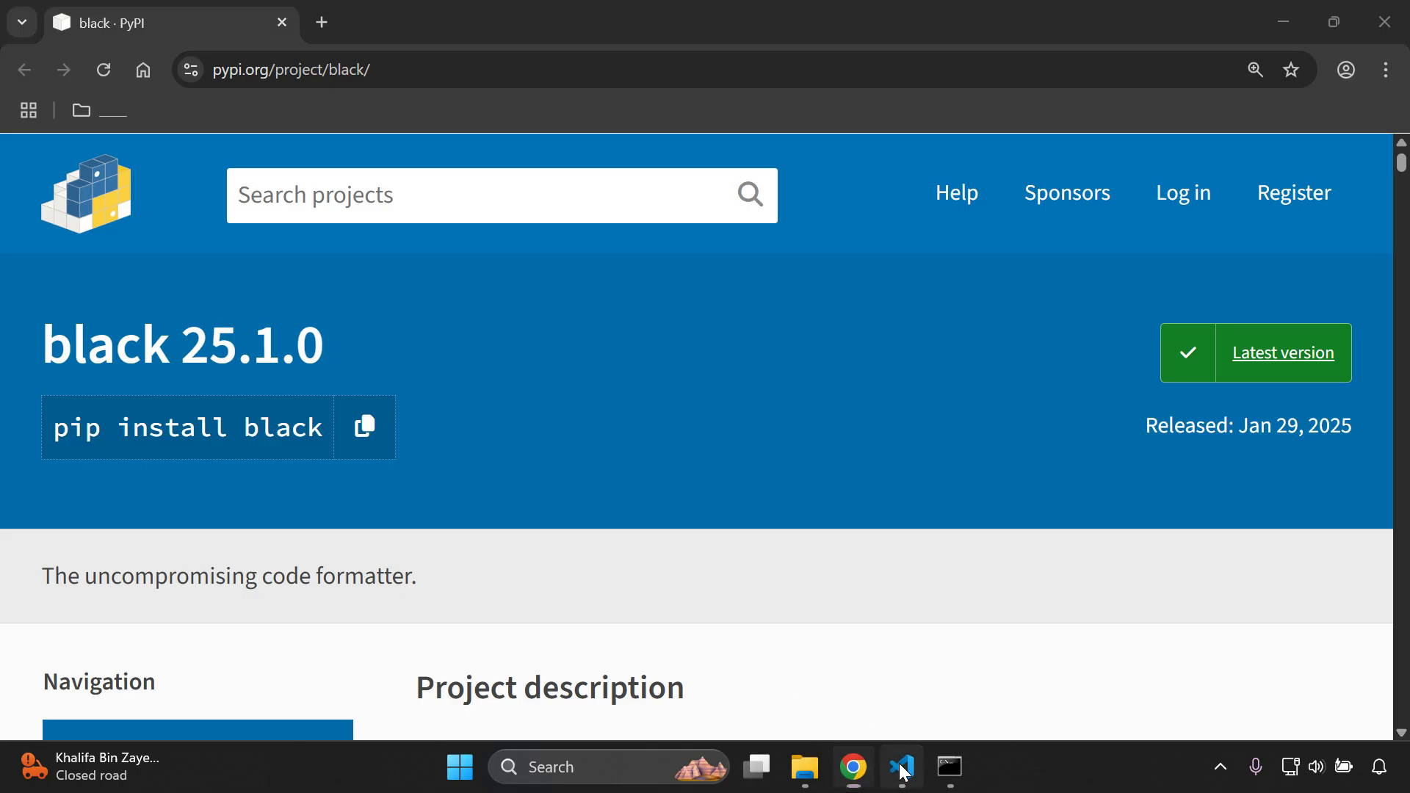
{"action": "left_click", "coordinate": [900, 766]}
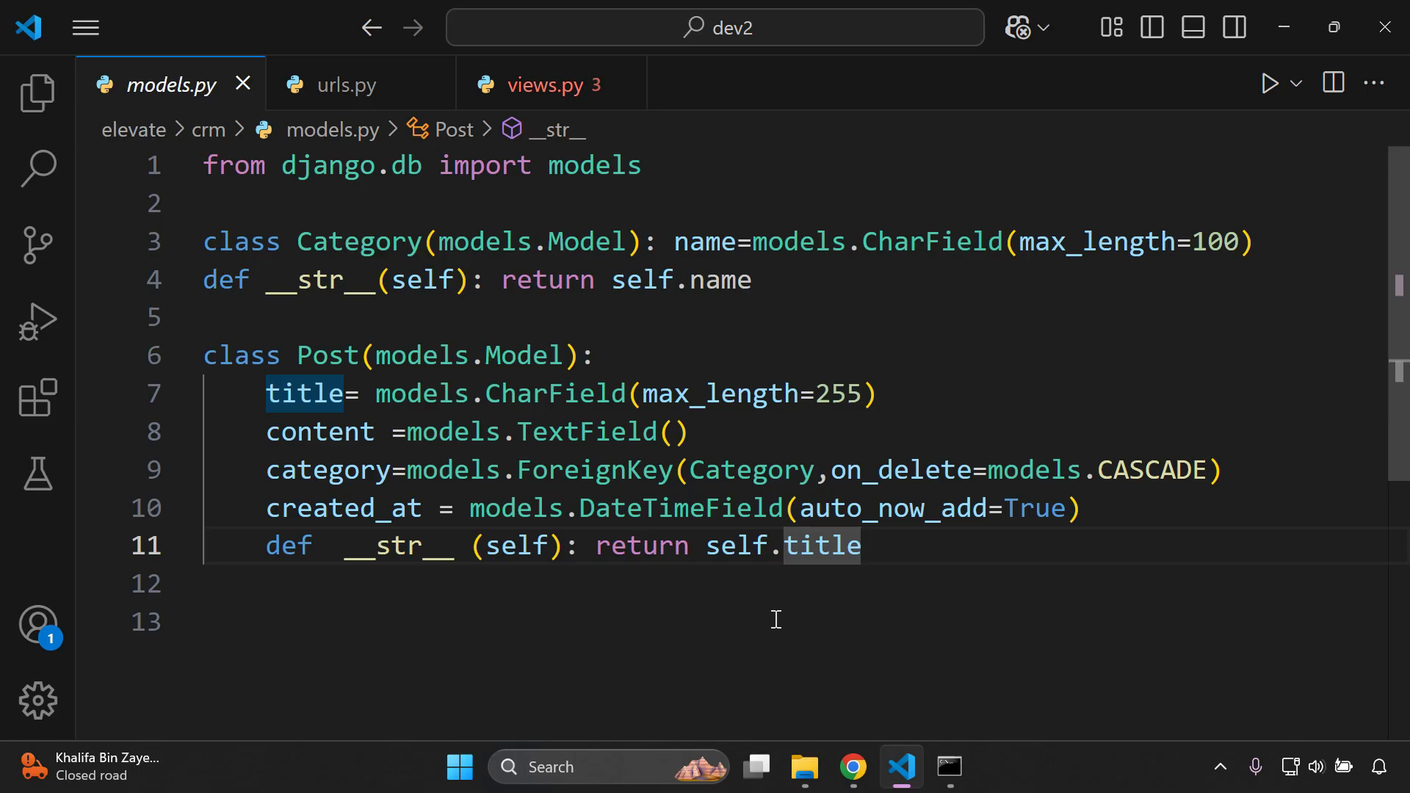
{"action": "mouse_move", "coordinate": [85, 398]}
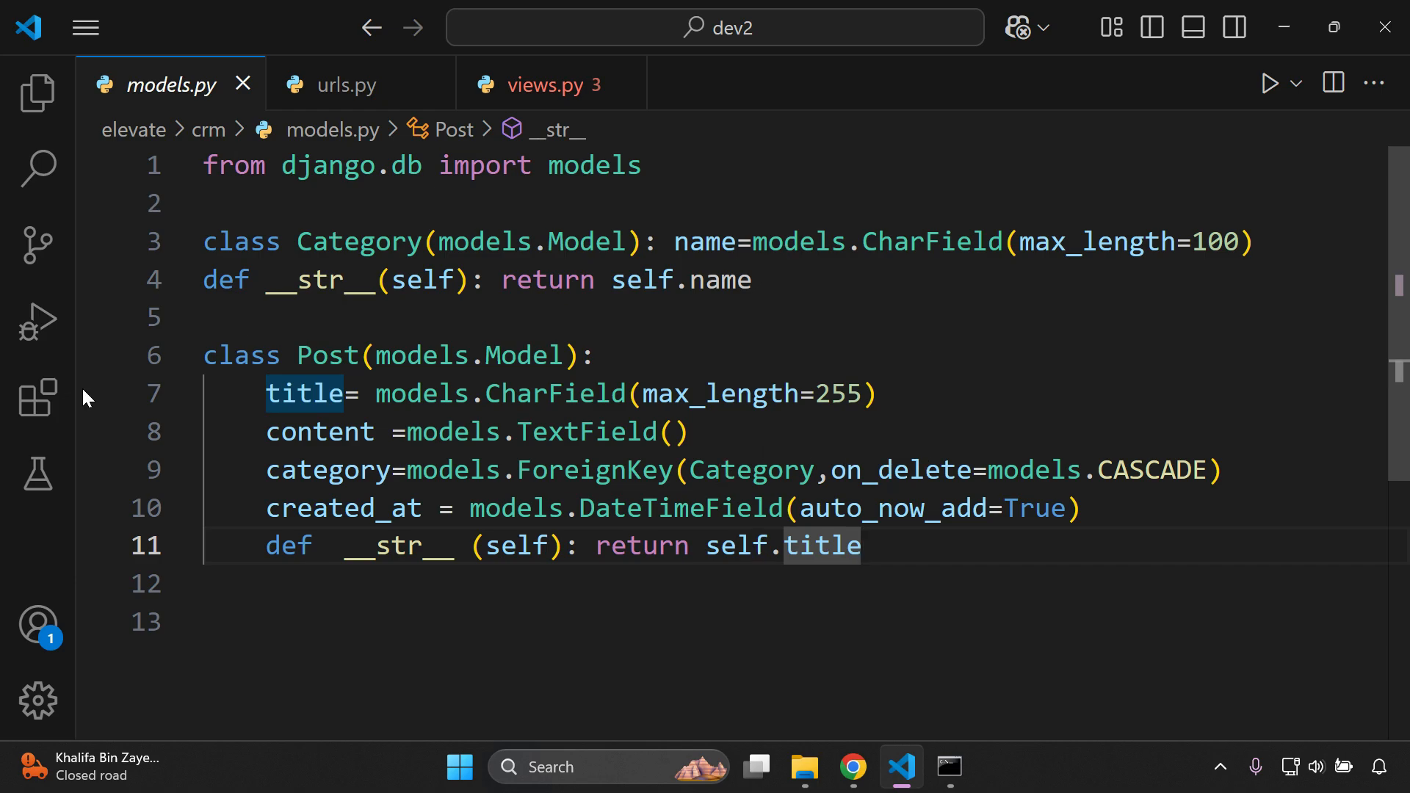
Step: Show the Explorer file tree with the crm folder collapsed, then bring up the Command Prompt
{"action": "left_click", "coordinate": [37, 93]}
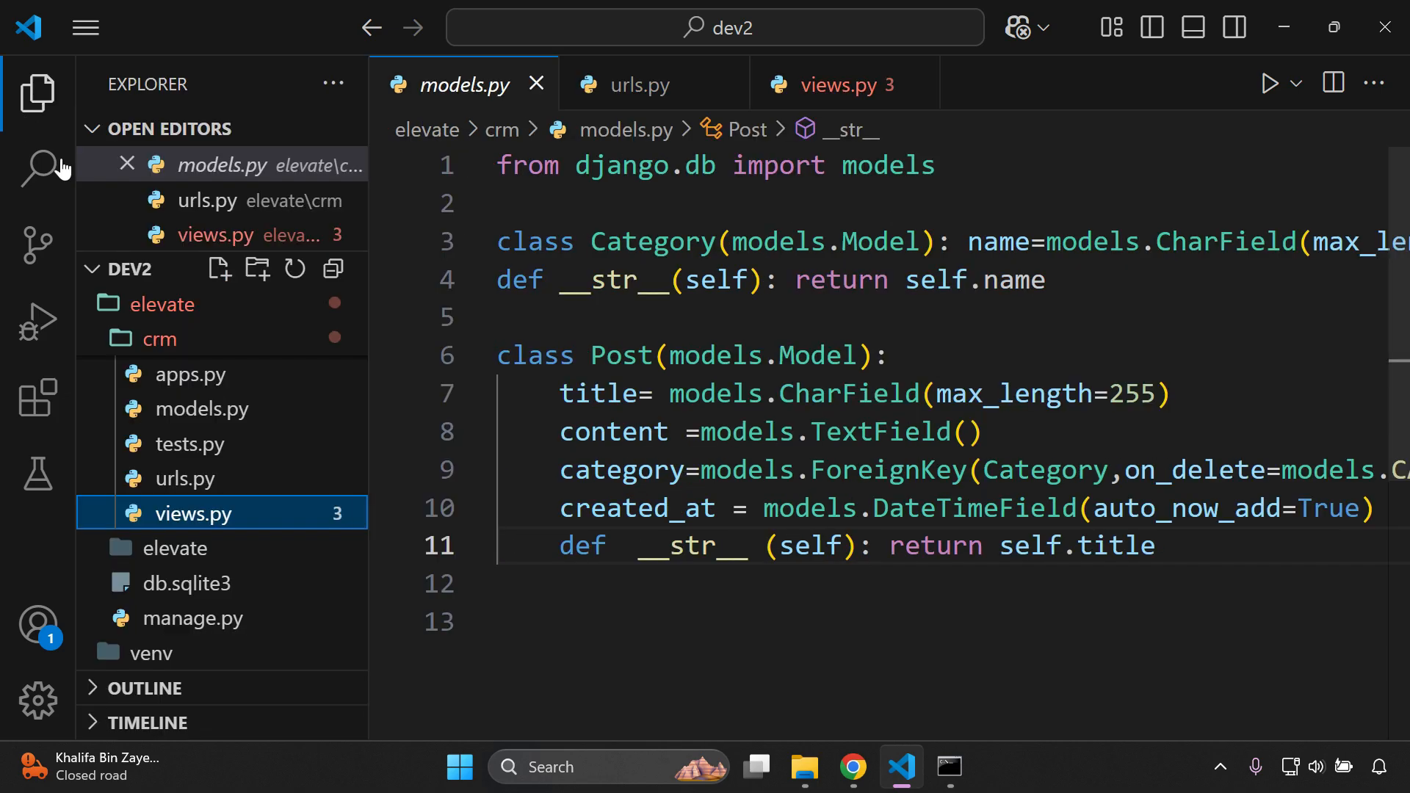
{"action": "left_click", "coordinate": [158, 339]}
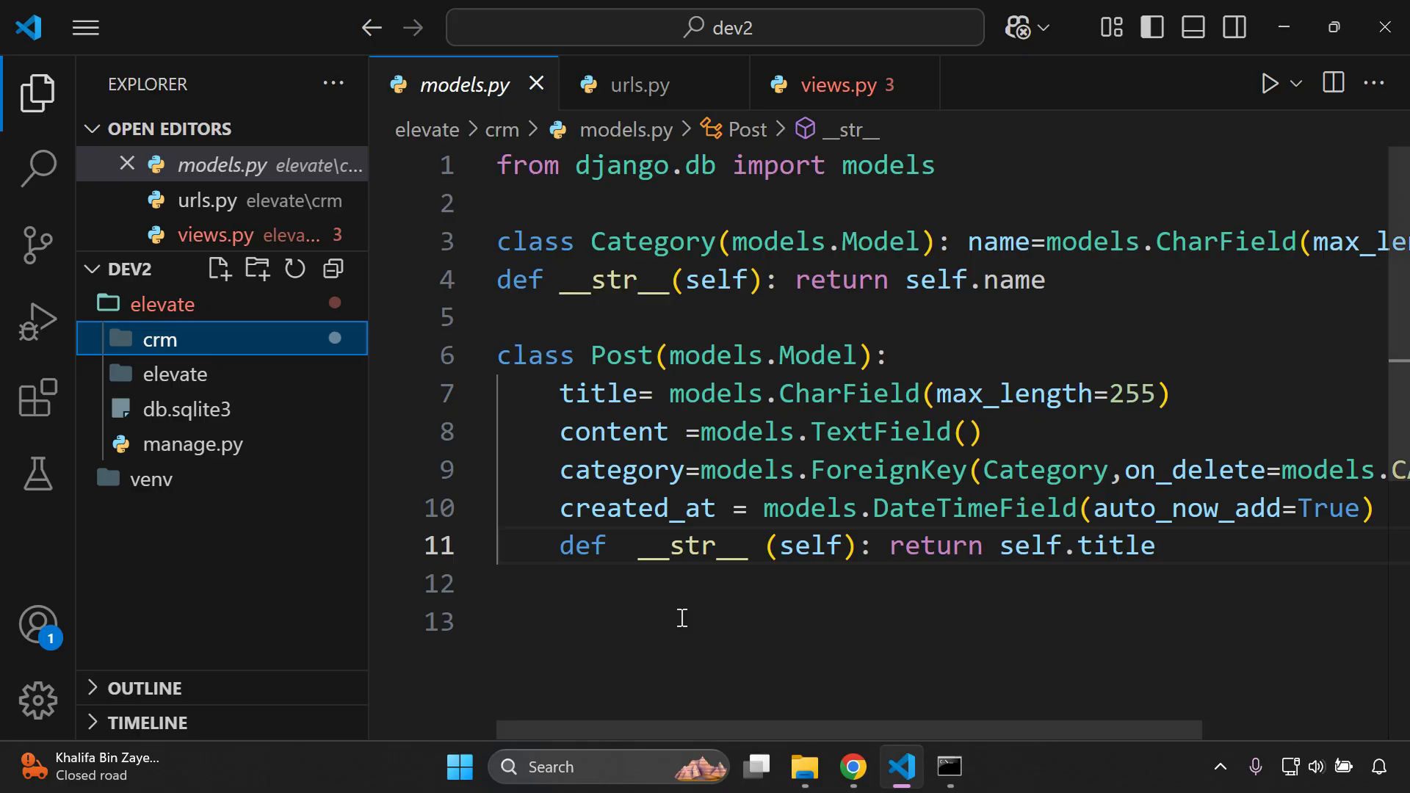
{"action": "left_click", "coordinate": [764, 620]}
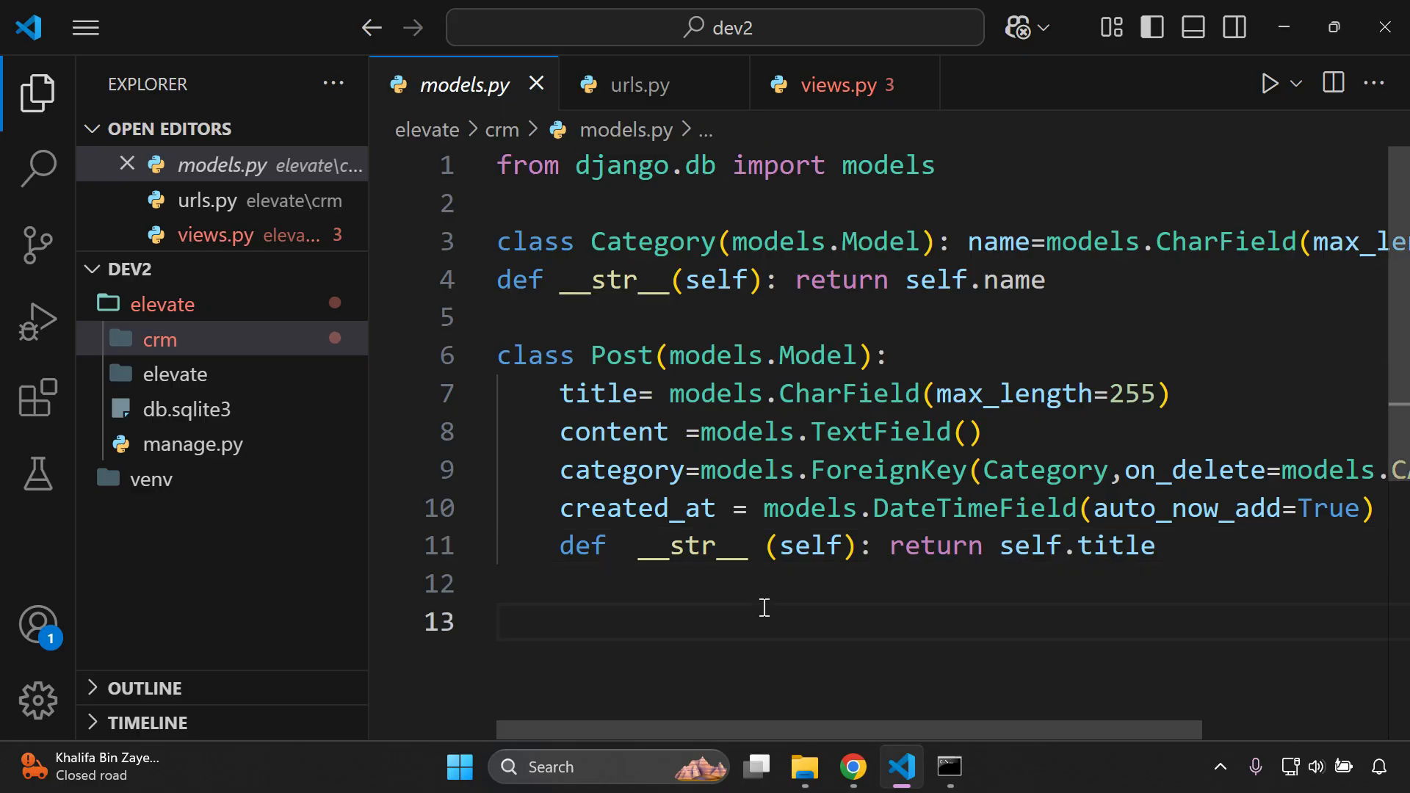
{"action": "mouse_move", "coordinate": [495, 102]}
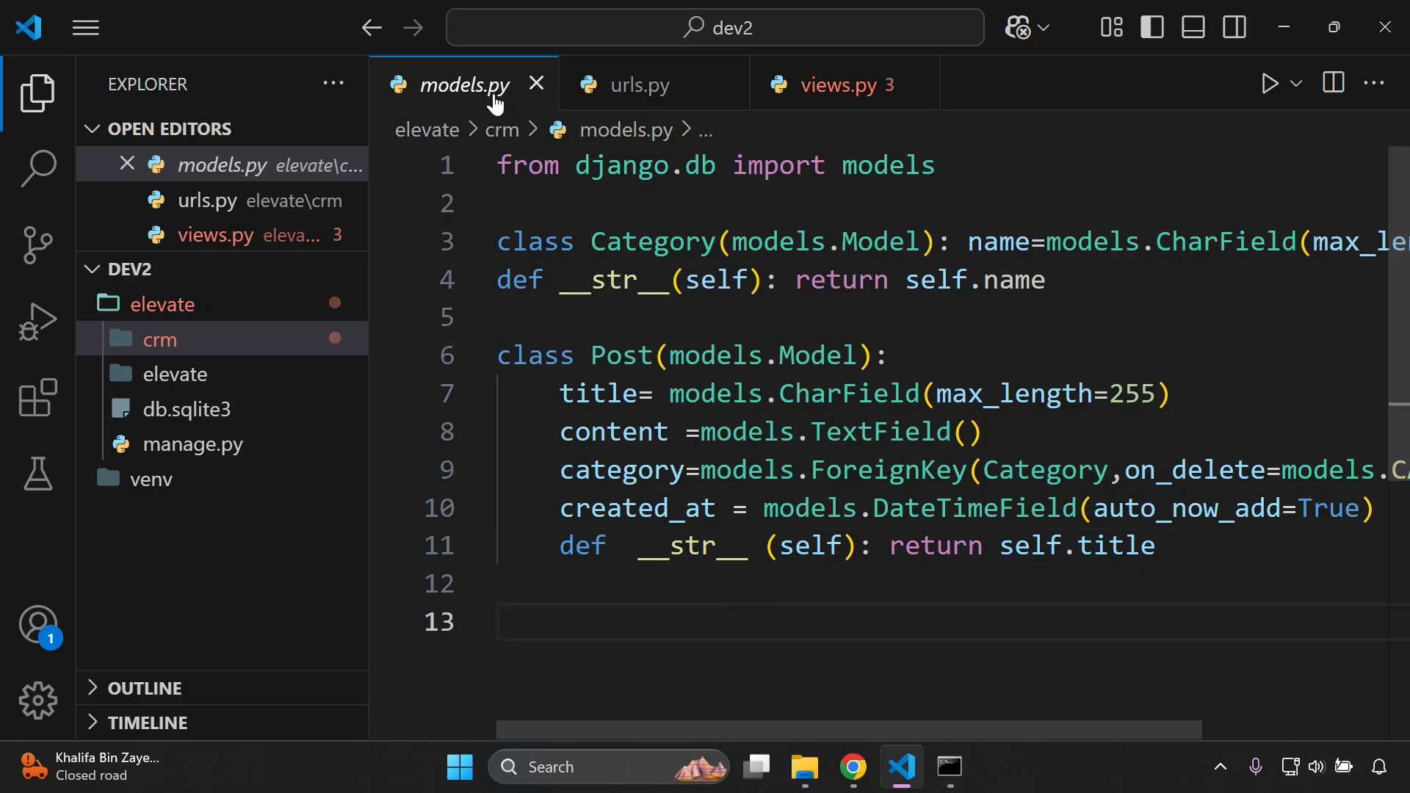
{"action": "mouse_move", "coordinate": [639, 85]}
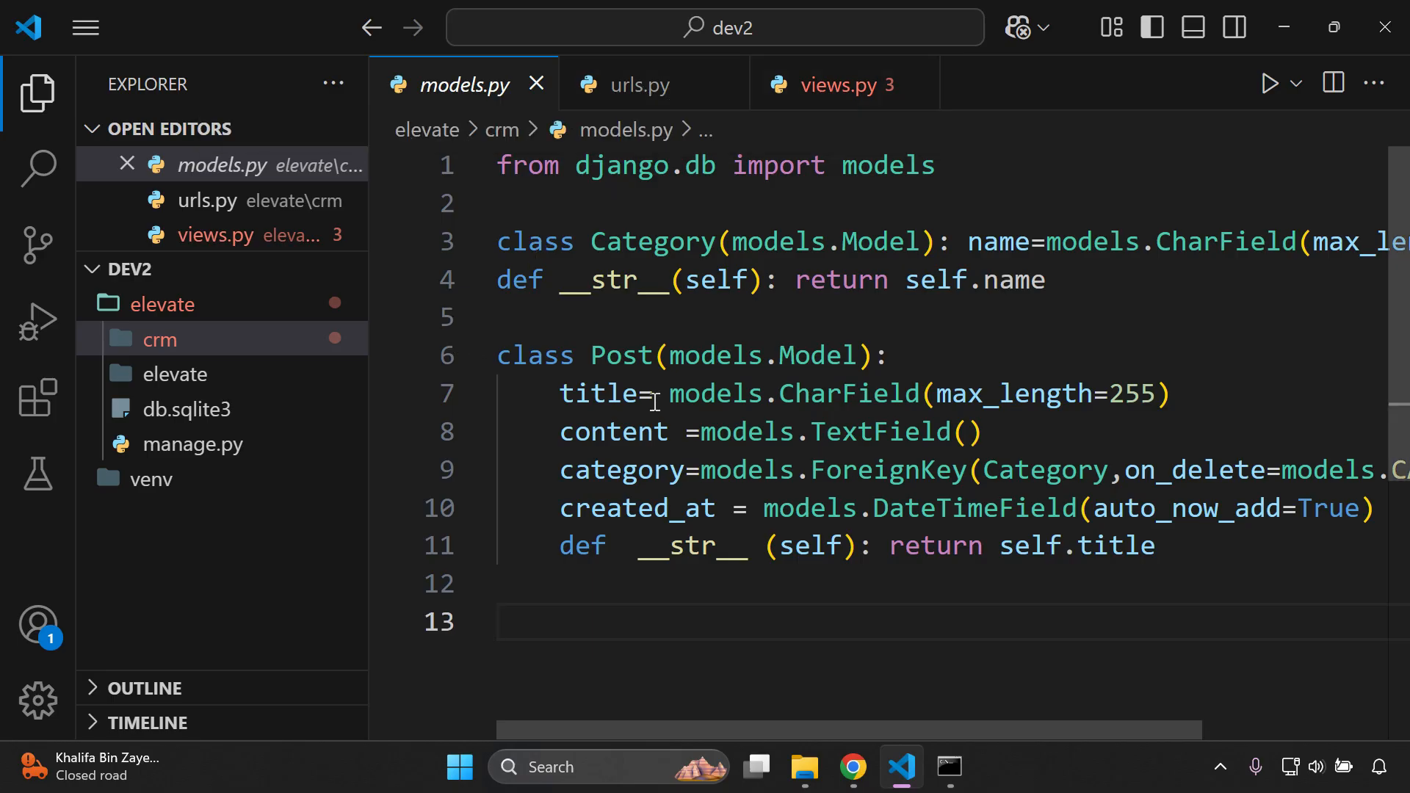
{"action": "left_click", "coordinate": [158, 340]}
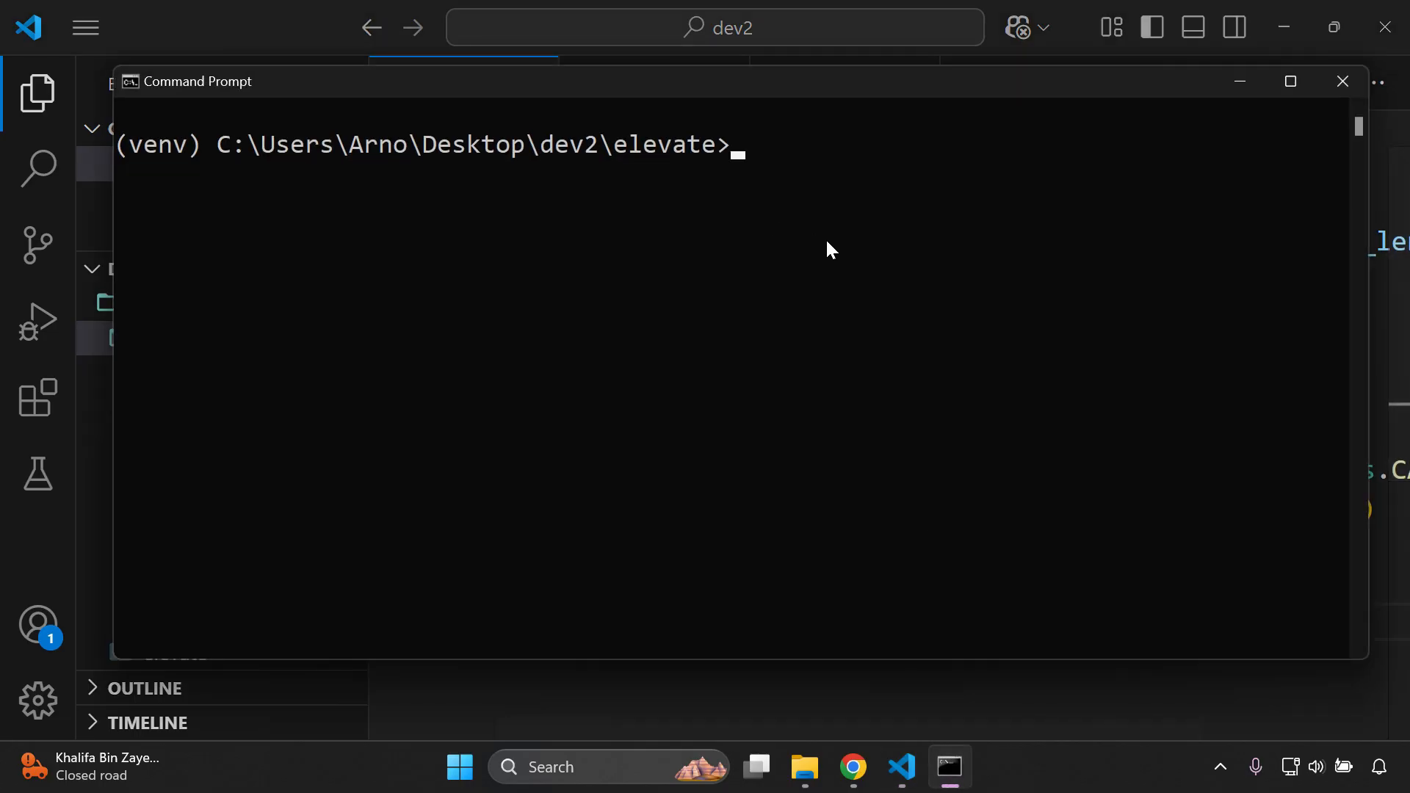
Step: Move into the crm folder with cd crm in the Command Prompt
{"action": "type", "text": "cd crm"}
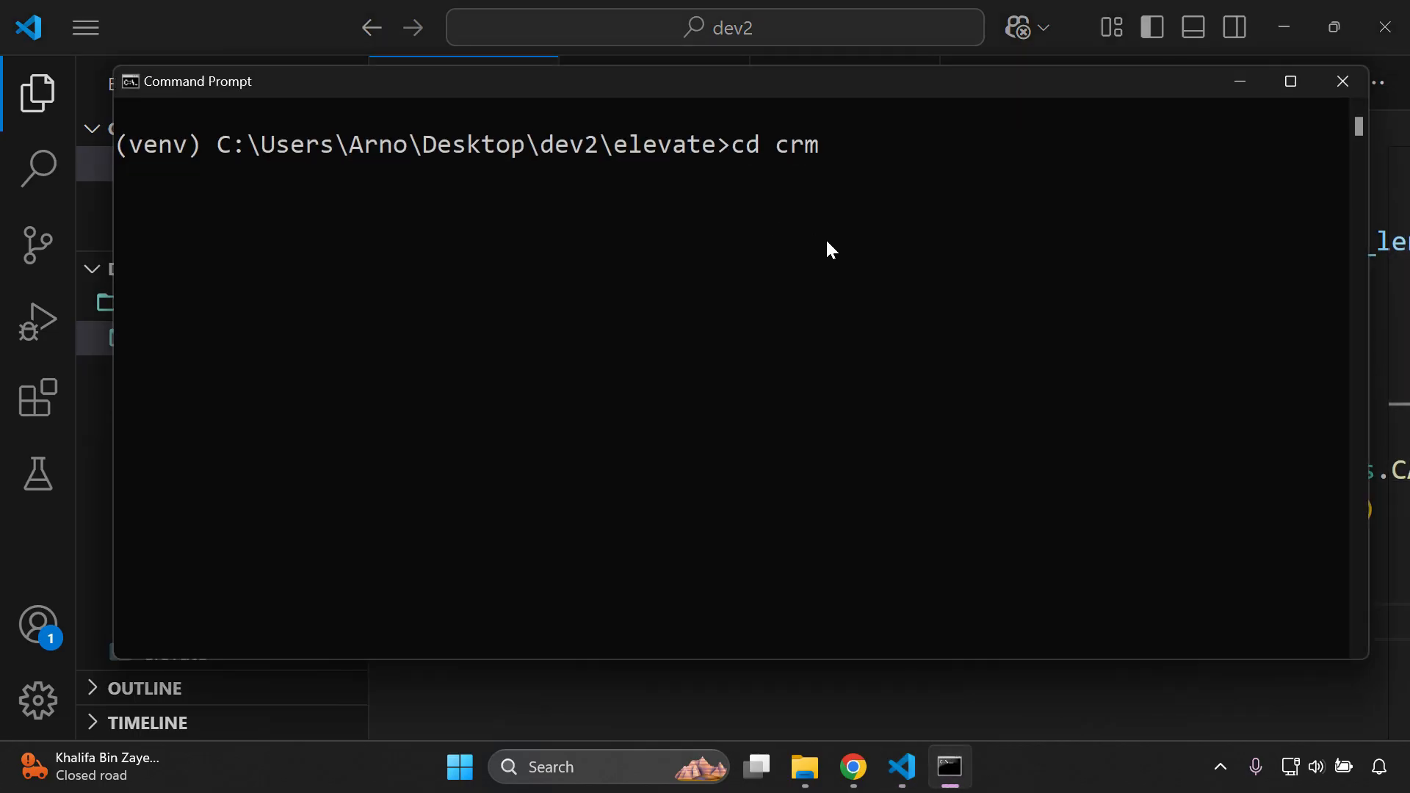
{"action": "key", "text": "Return"}
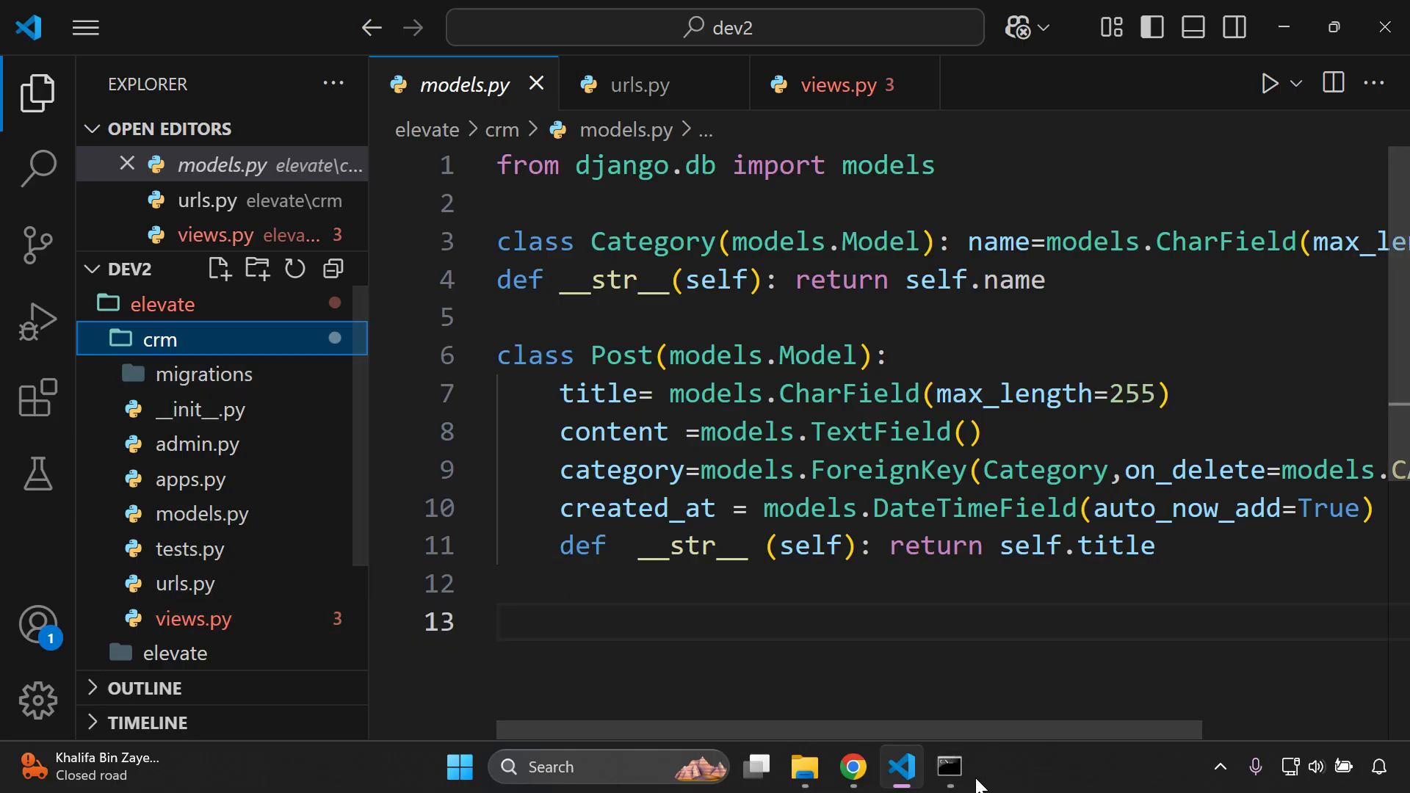
{"action": "left_click", "coordinate": [947, 766]}
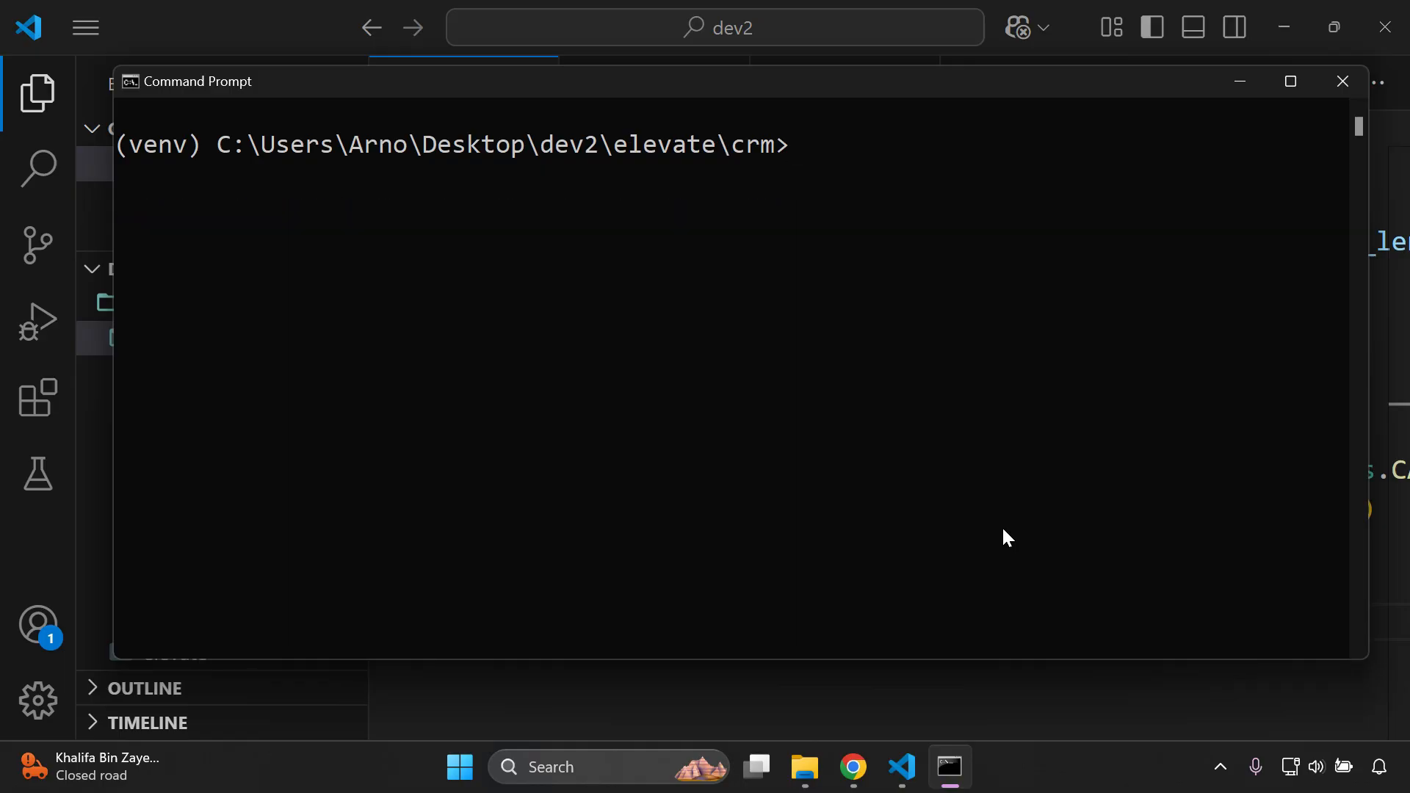
Step: Run black models.py, getting the report that 1 file was reformatted
{"action": "type", "text": "black"}
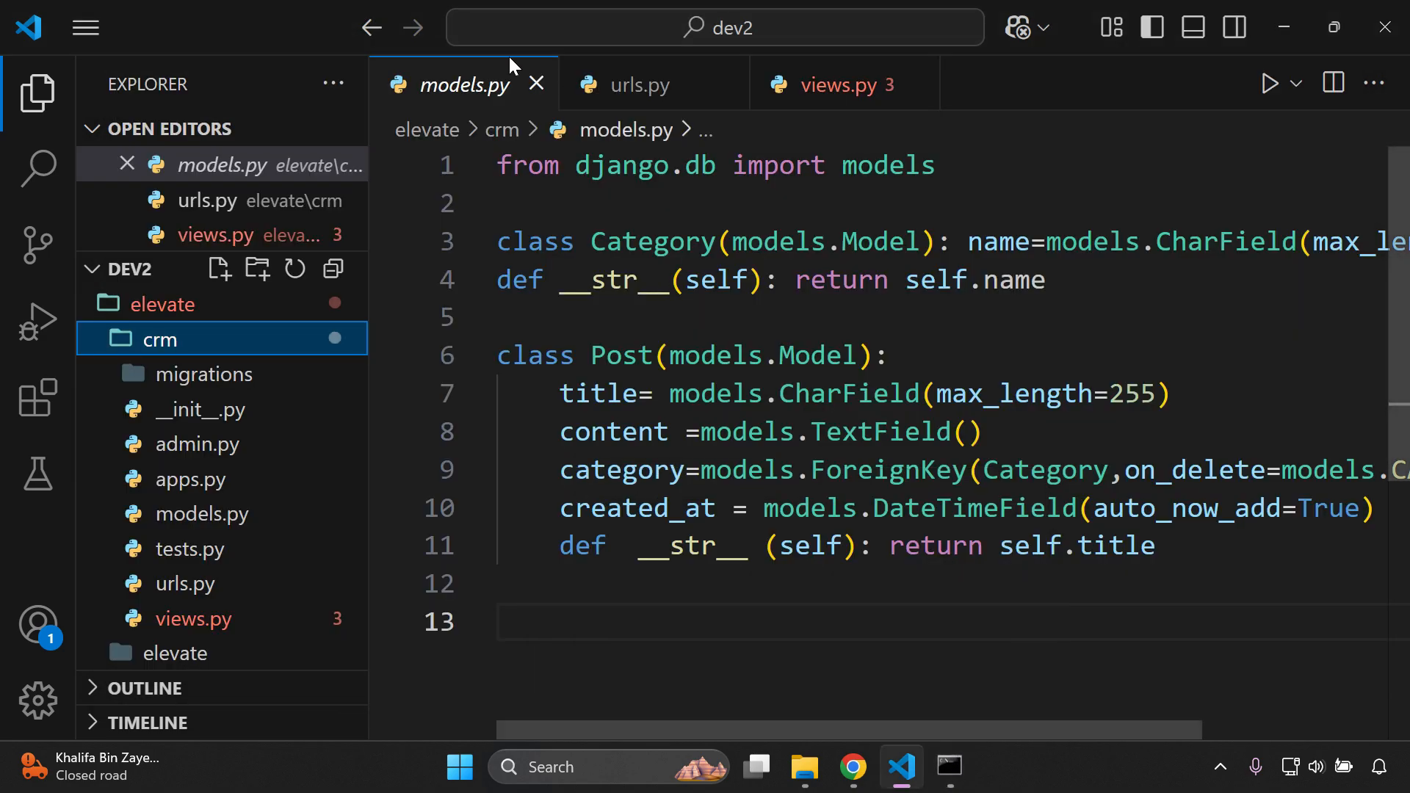
{"action": "left_click", "coordinate": [36, 93]}
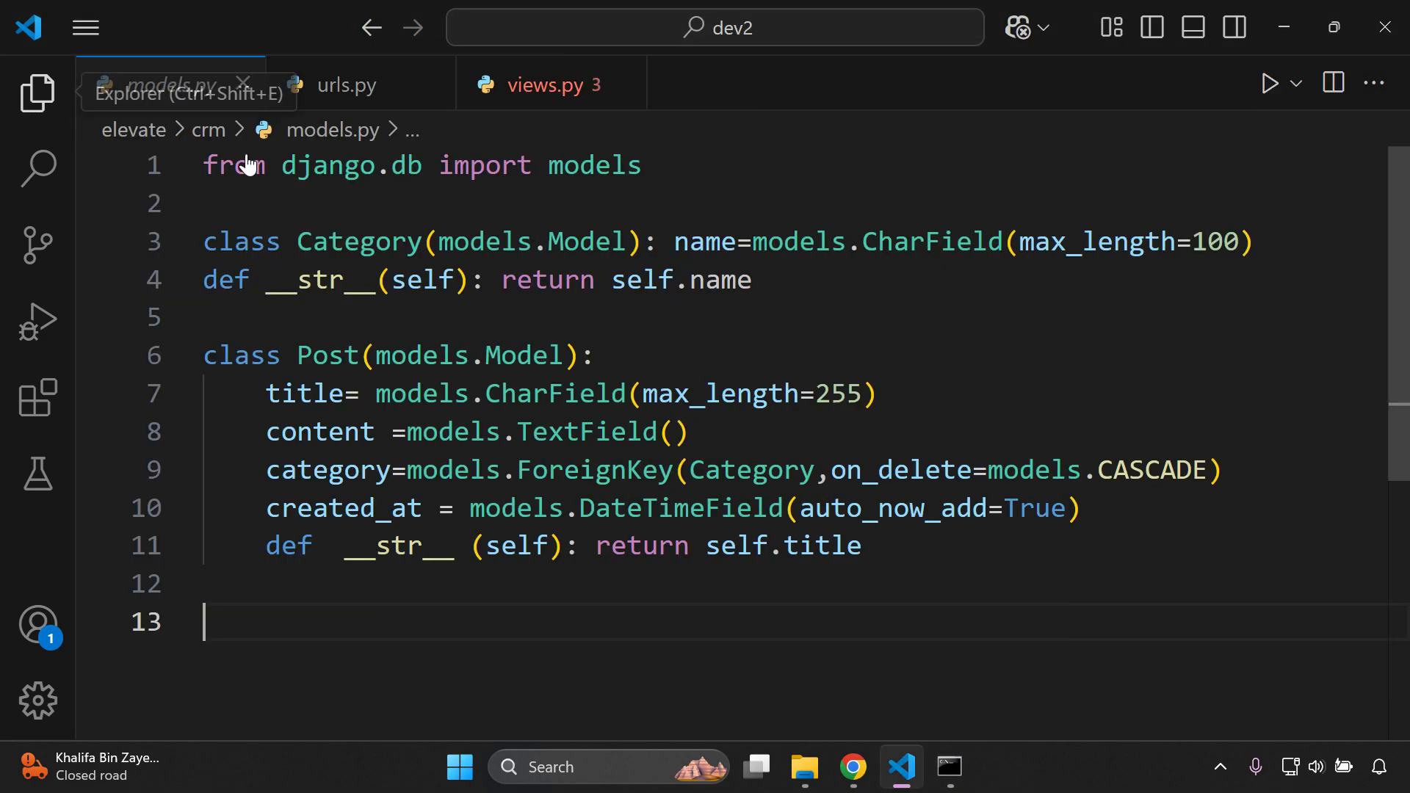
{"action": "left_click", "coordinate": [948, 767]}
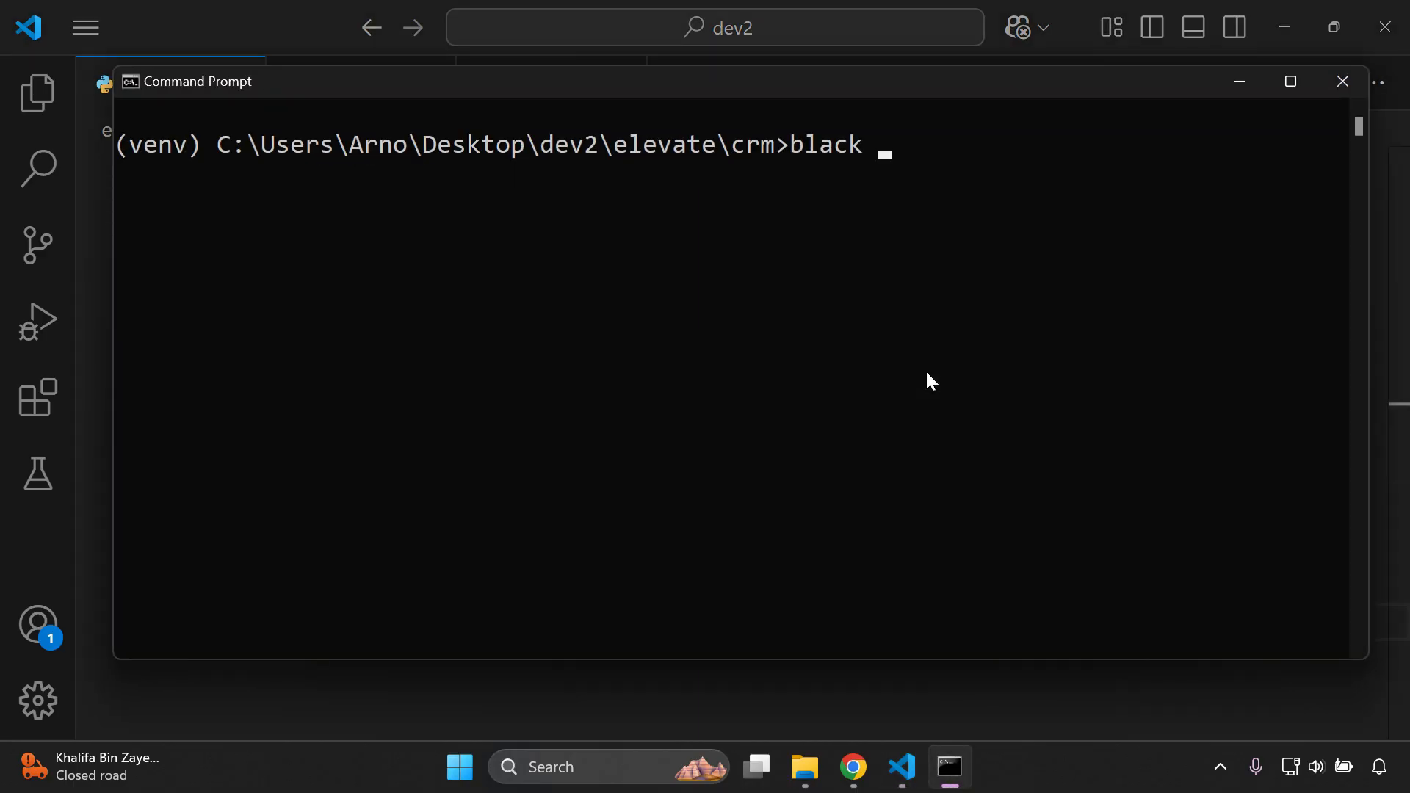
{"action": "type", "text": "models.p"}
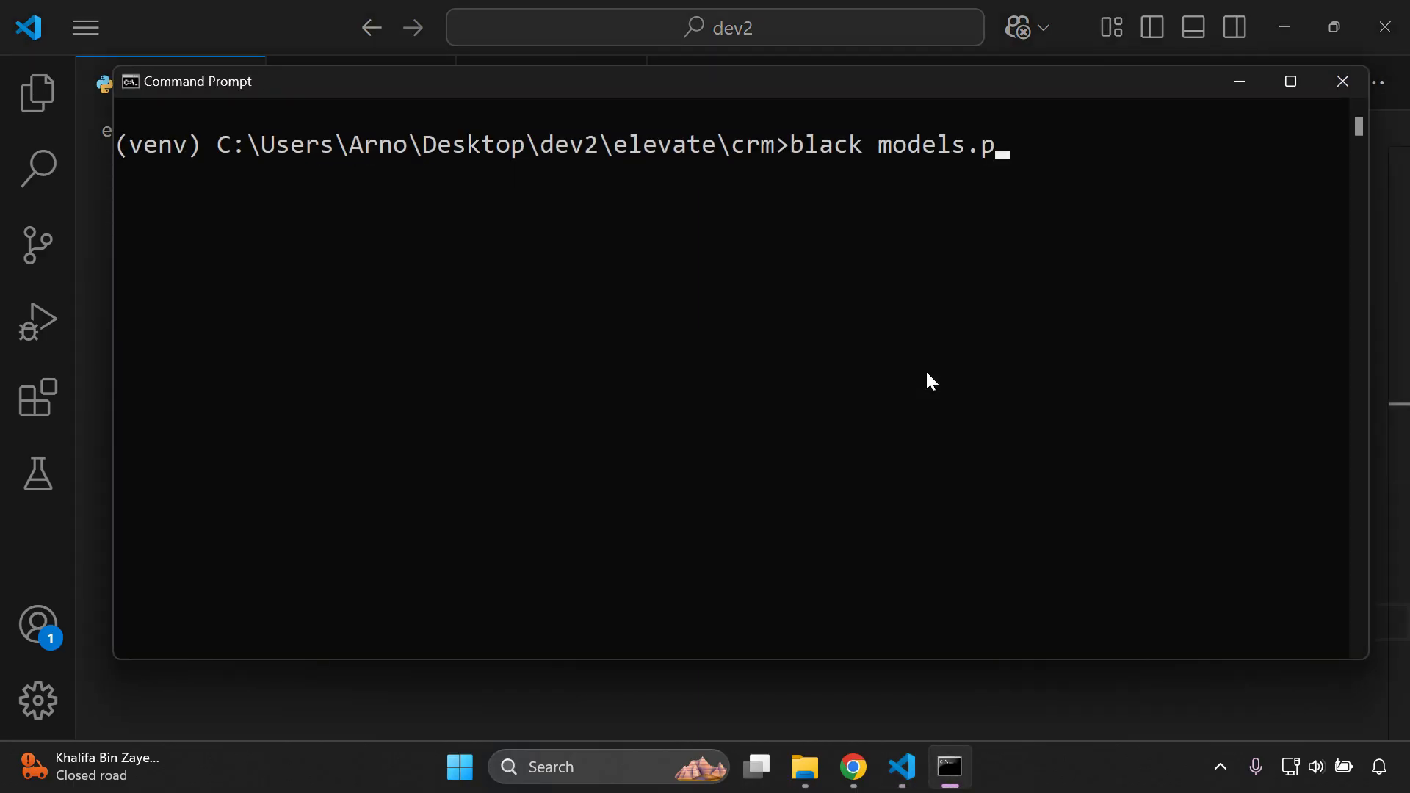
{"action": "type", "text": "y"}
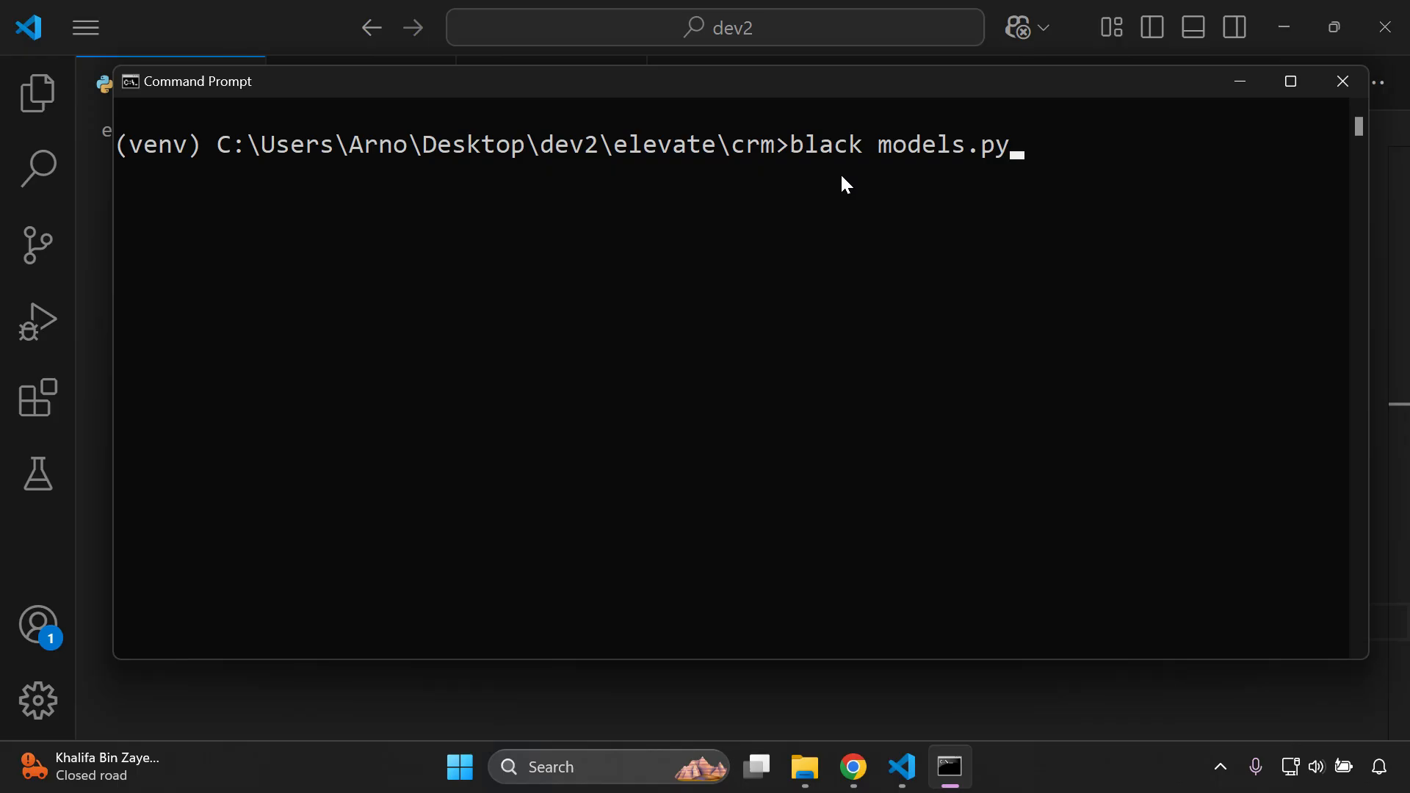
{"action": "mouse_move", "coordinate": [771, 185]}
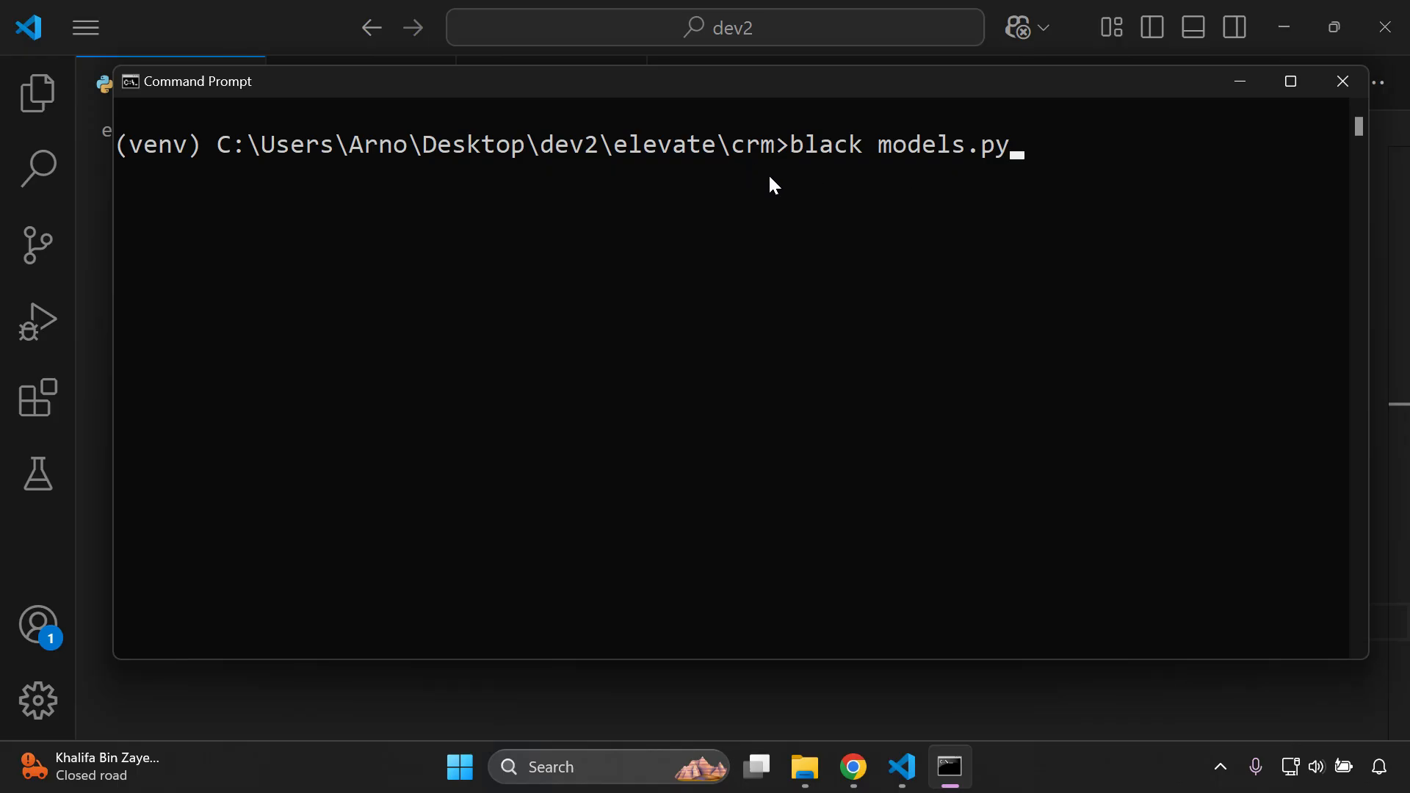
{"action": "mouse_move", "coordinate": [1115, 283]}
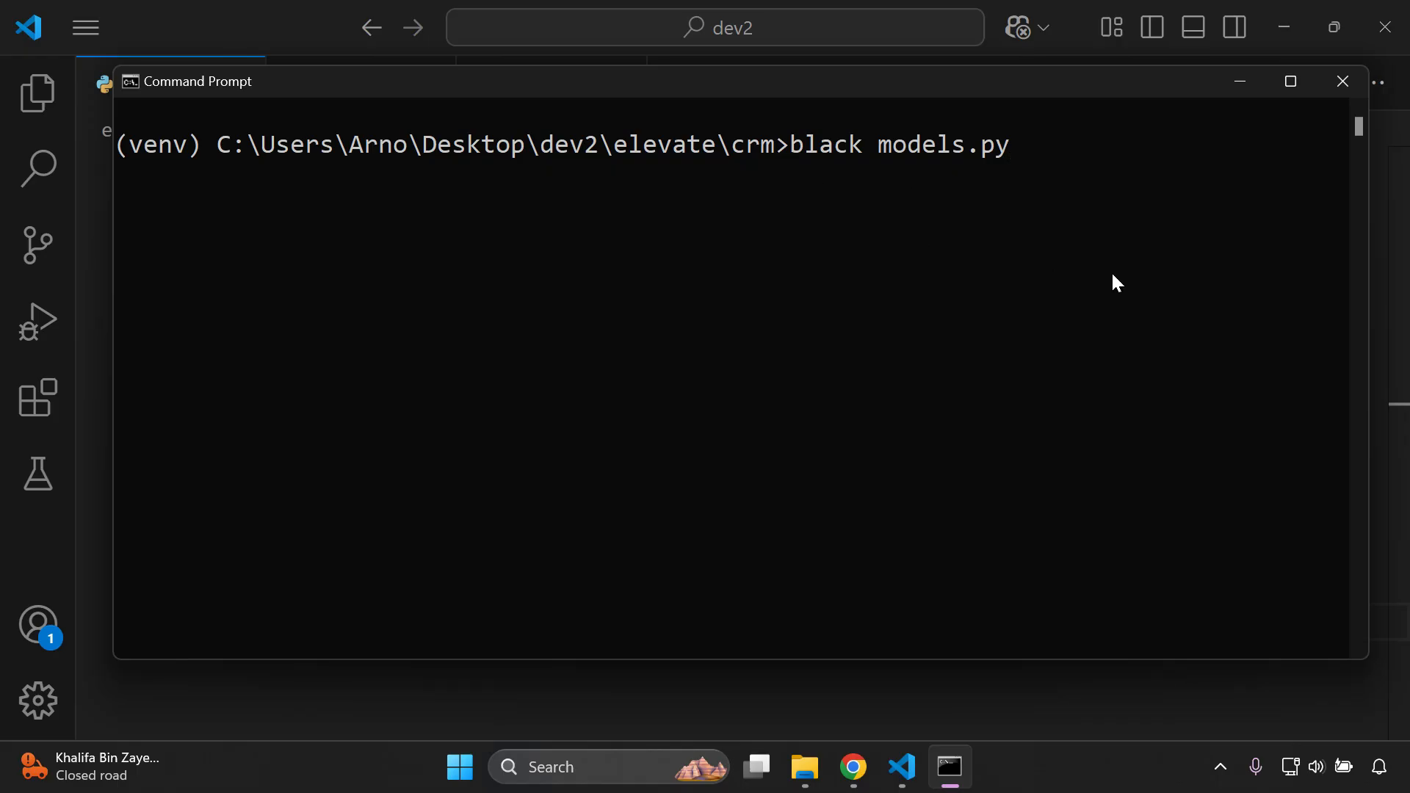
{"action": "key", "text": "Return"}
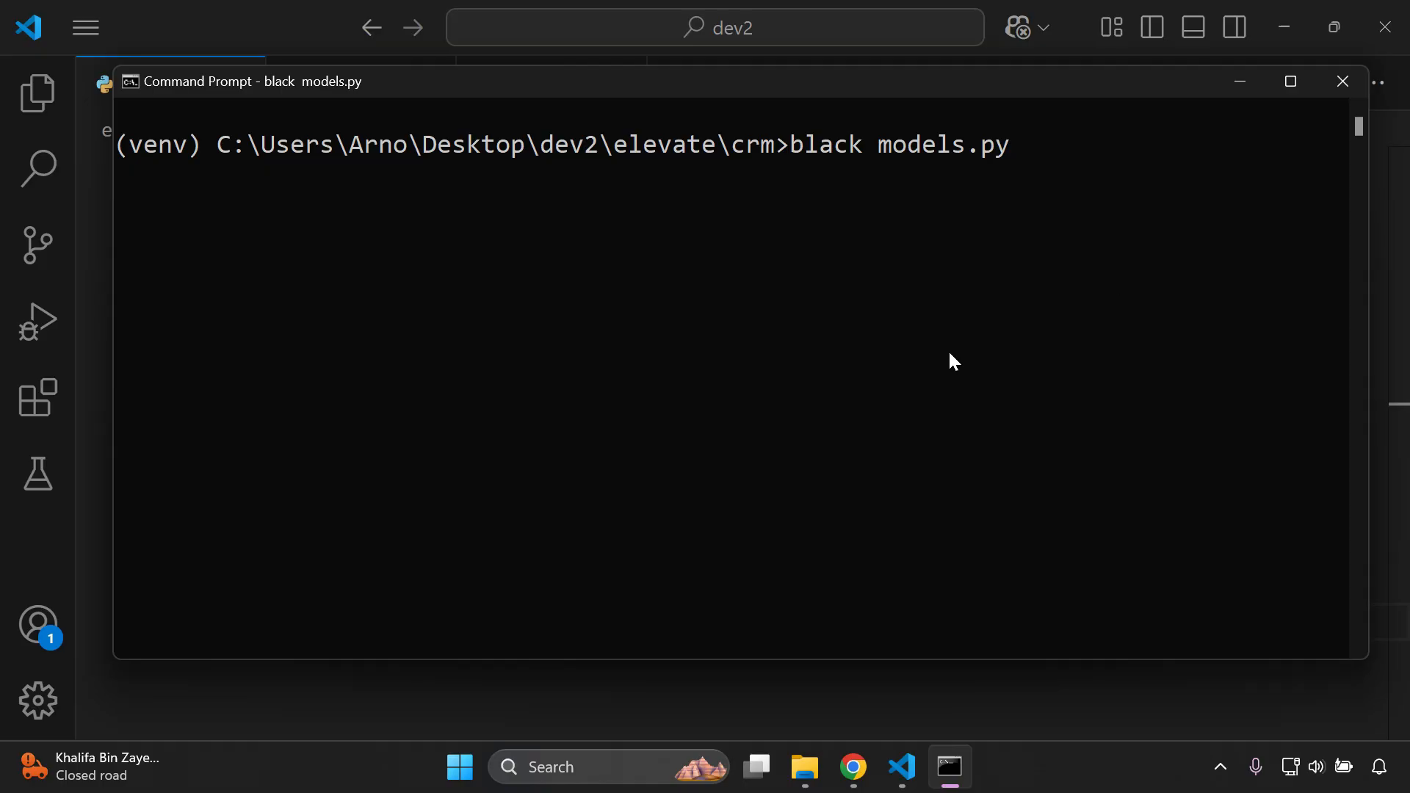
{"action": "key", "text": "Return"}
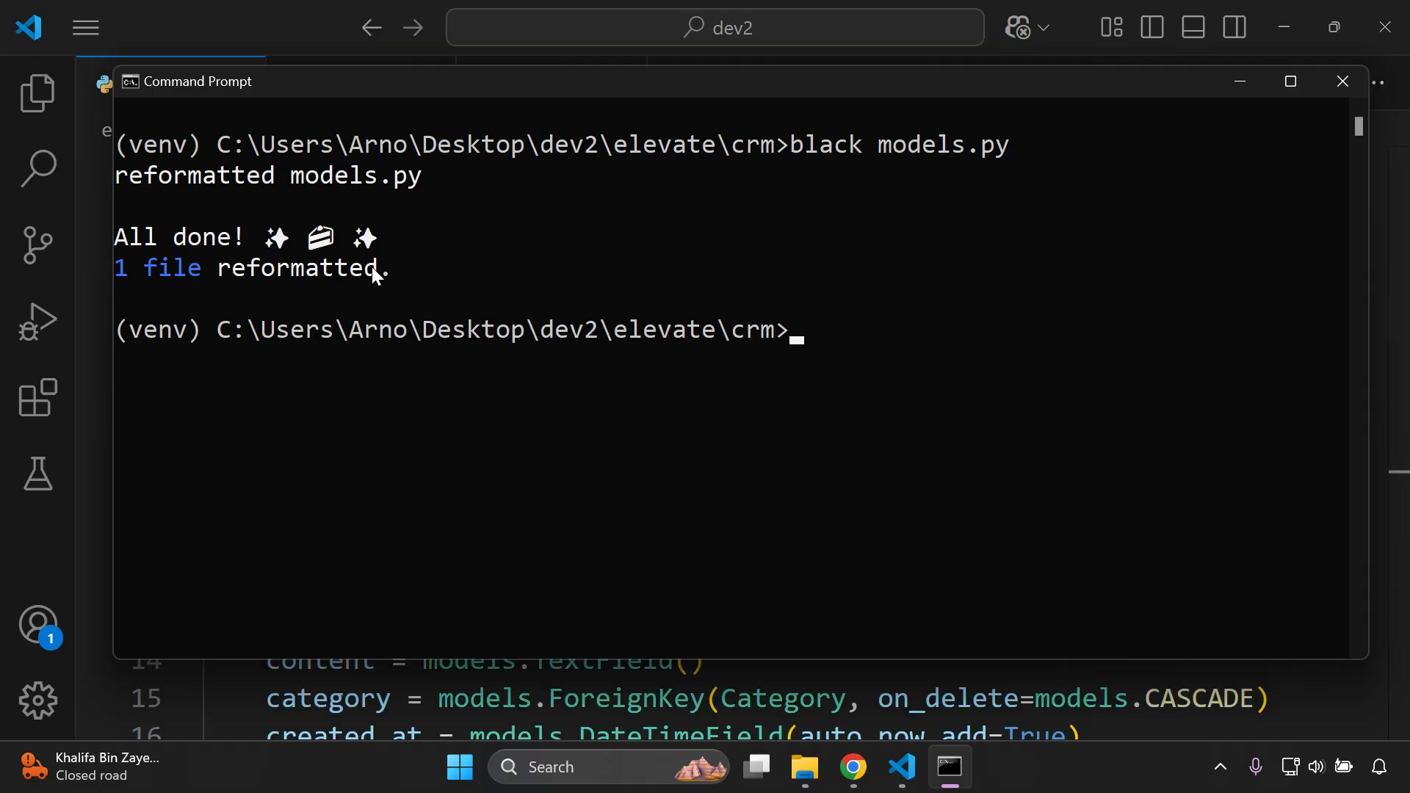
{"action": "mouse_move", "coordinate": [360, 301]}
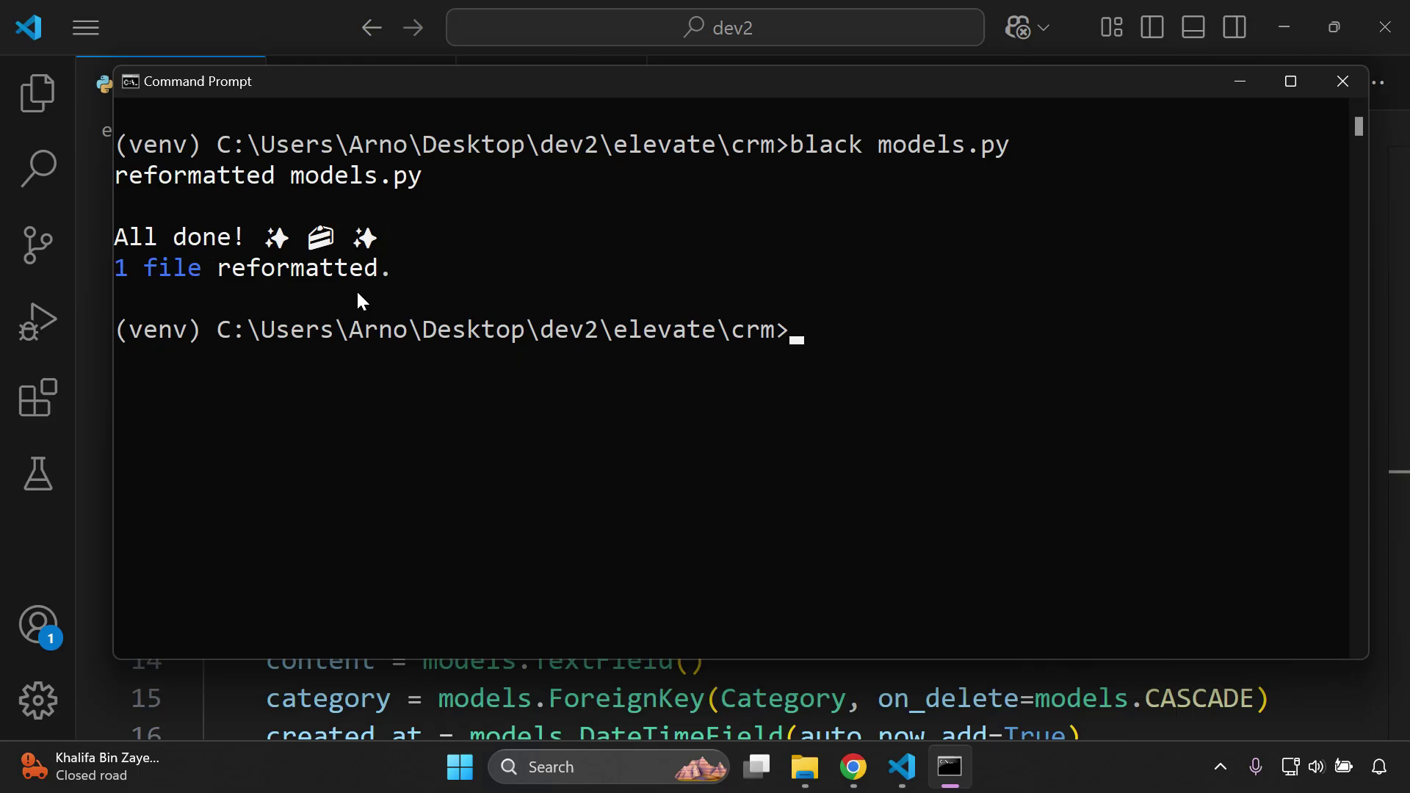
{"action": "mouse_move", "coordinate": [951, 767]}
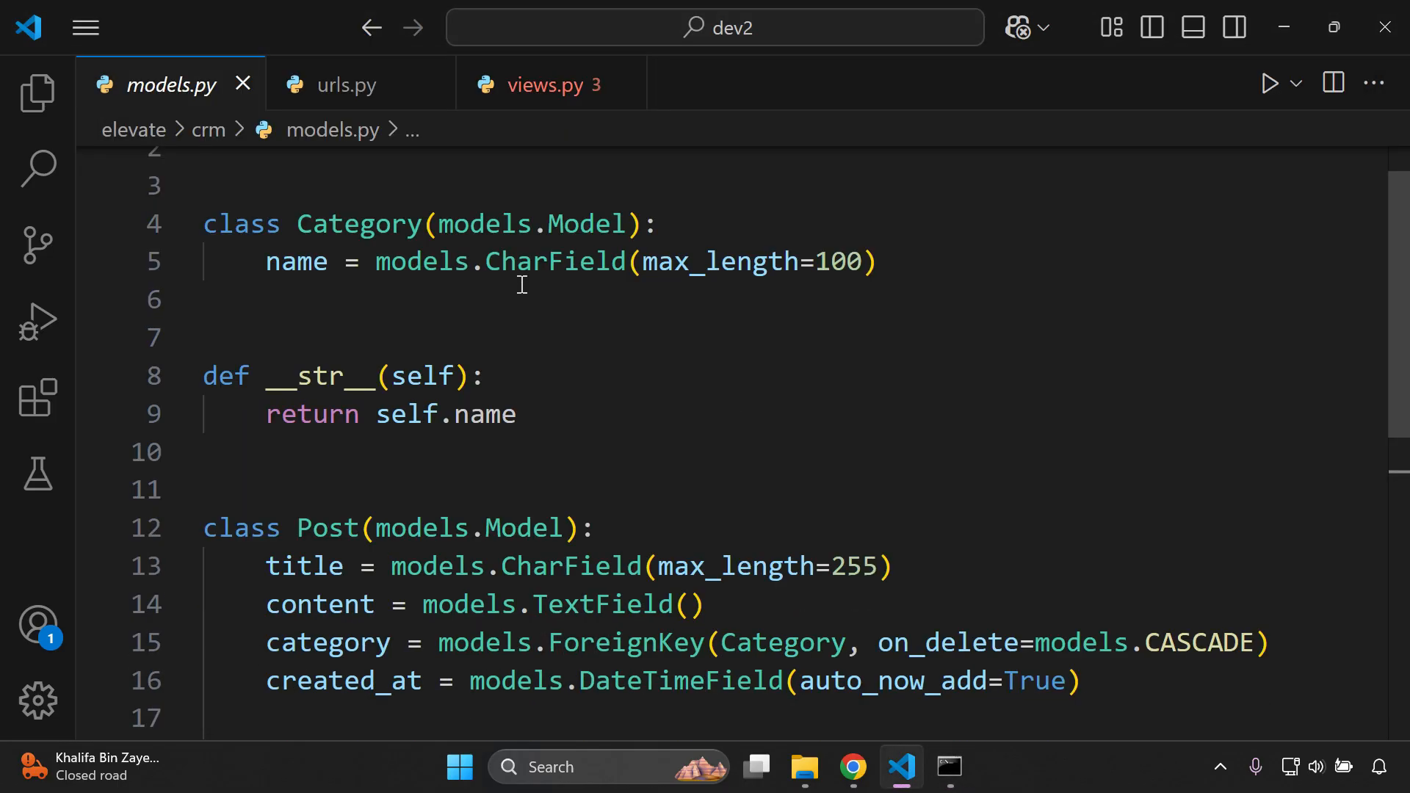
Step: Scroll through the reformatted Category and Post classes in models.py, then switch to urls.py
{"action": "scroll", "scroll_direction": "down", "scroll_amount": 3}
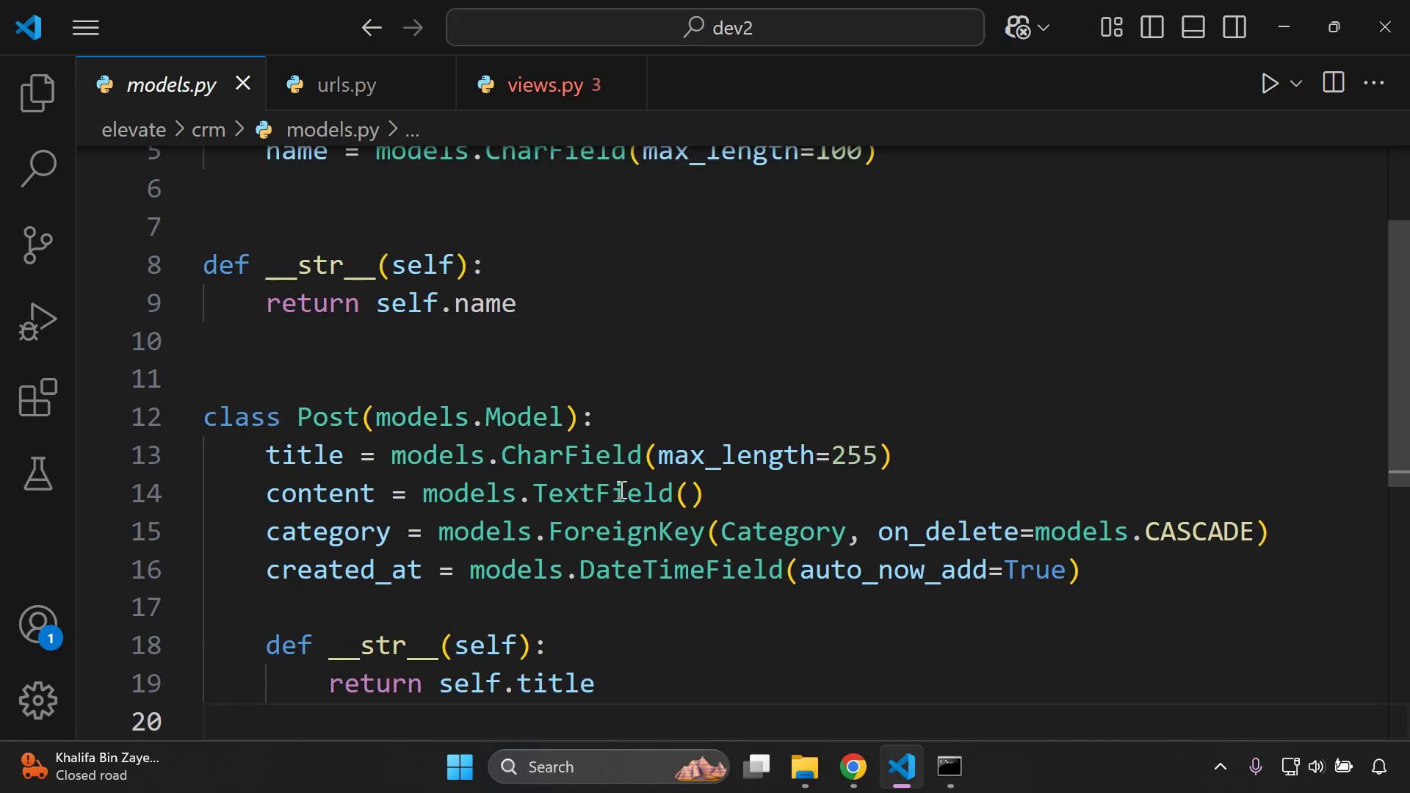
{"action": "scroll", "scroll_direction": "up", "scroll_amount": 3}
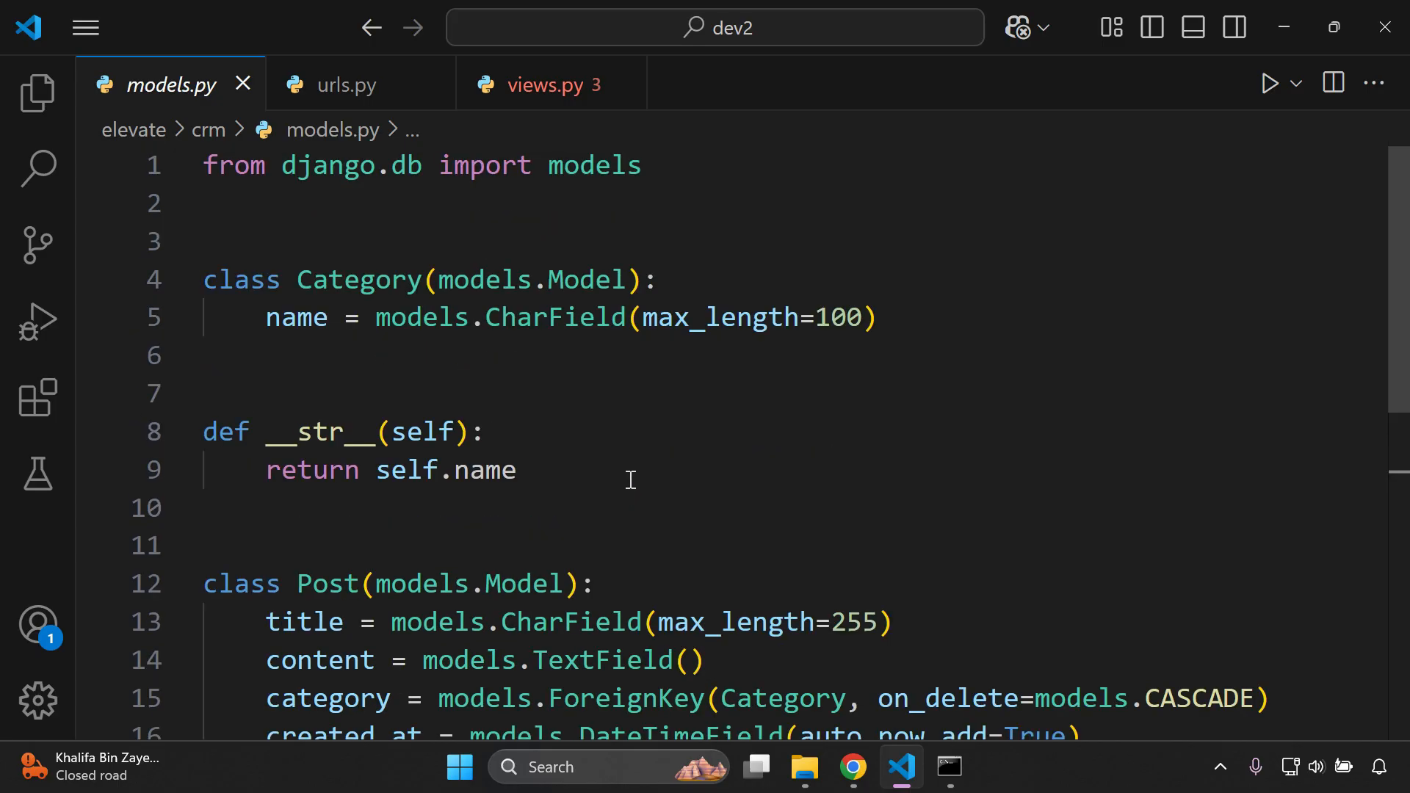
{"action": "mouse_move", "coordinate": [765, 416]}
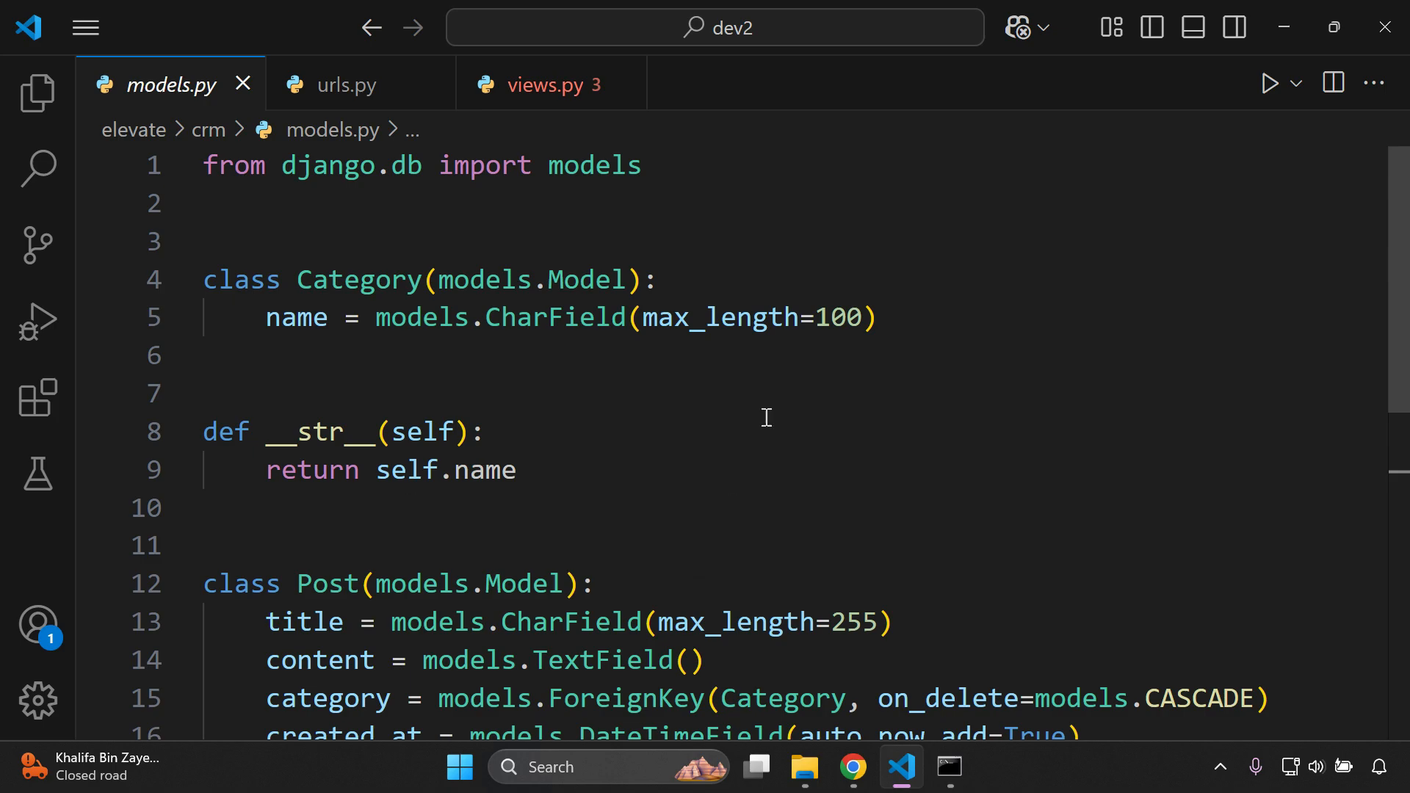
{"action": "mouse_move", "coordinate": [624, 458]}
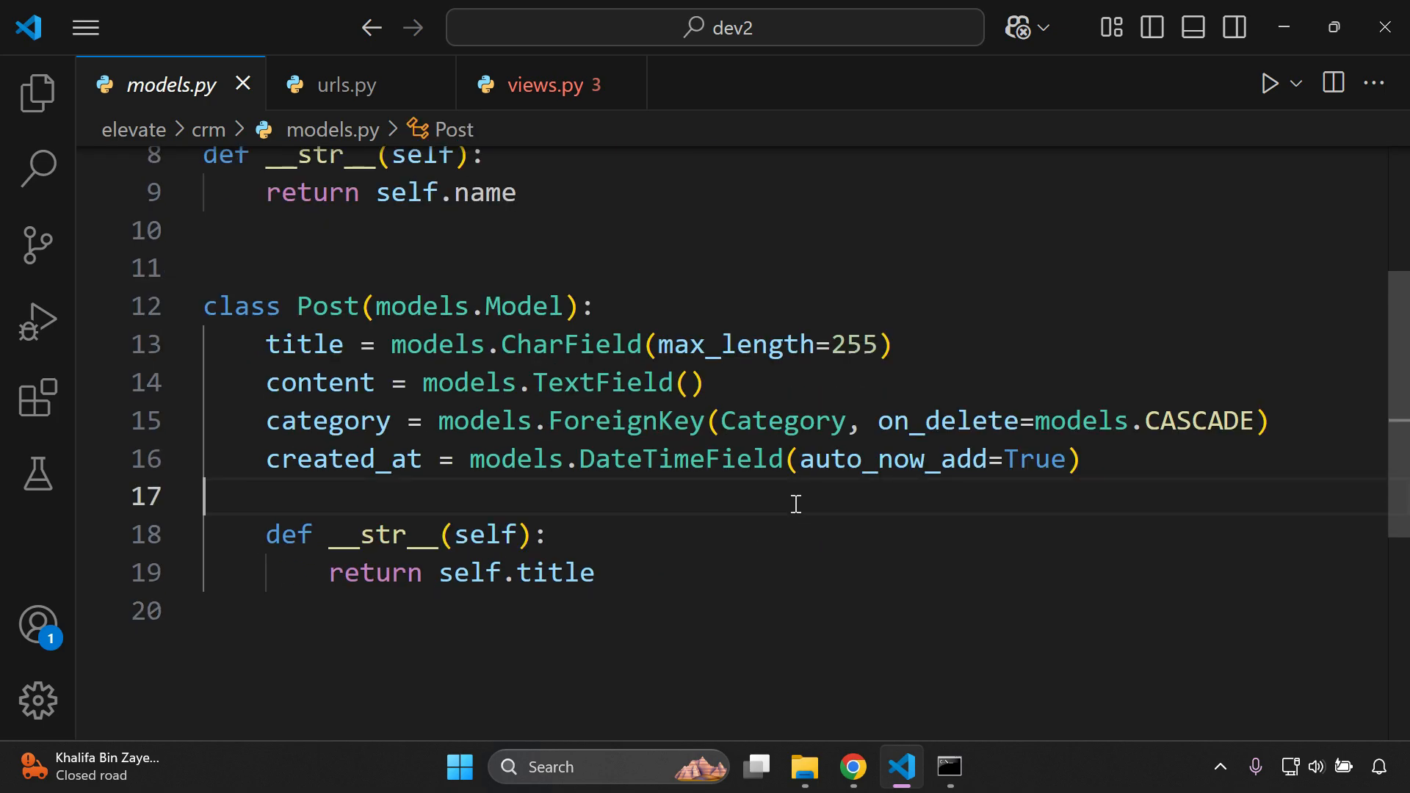
{"action": "scroll", "scroll_direction": "up", "scroll_amount": 3}
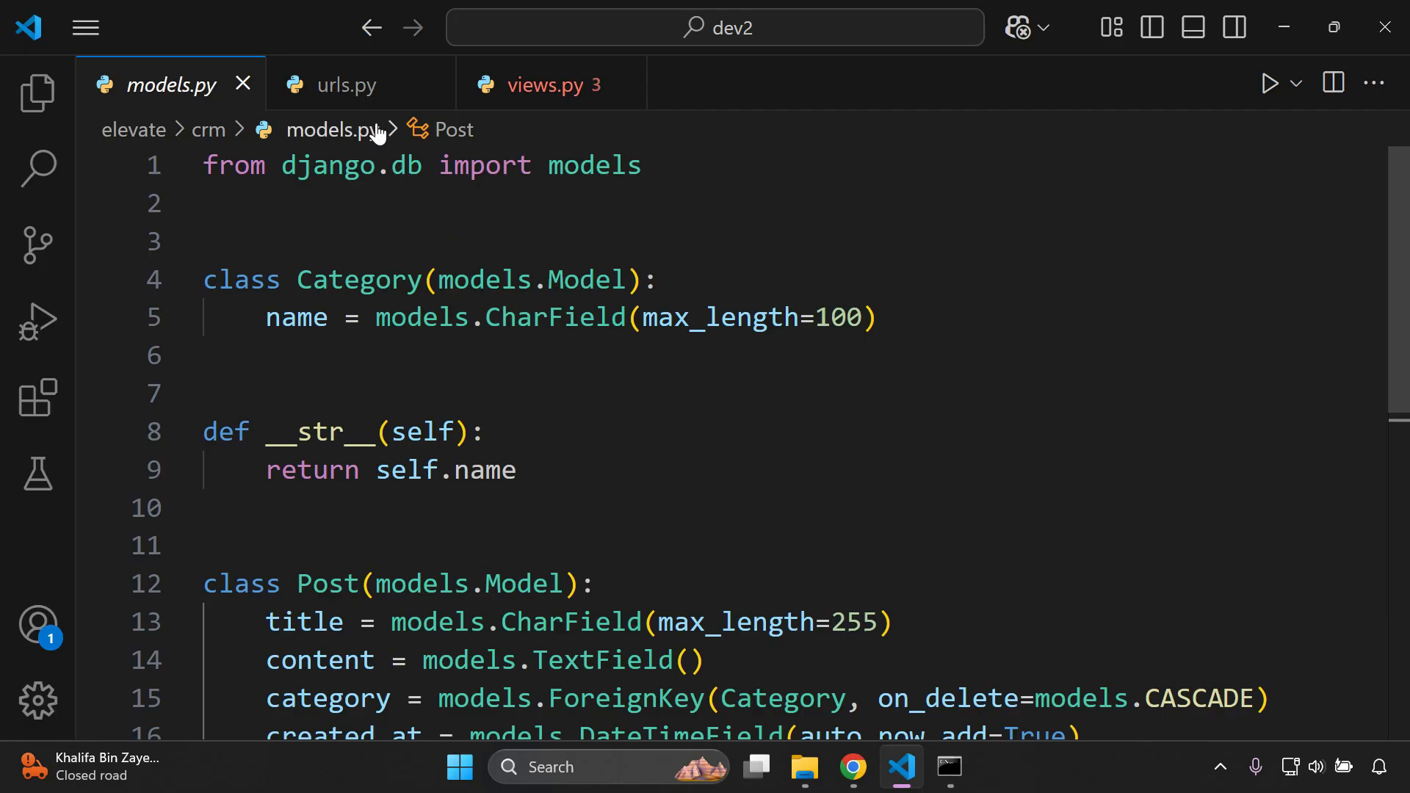
{"action": "left_click", "coordinate": [345, 85]}
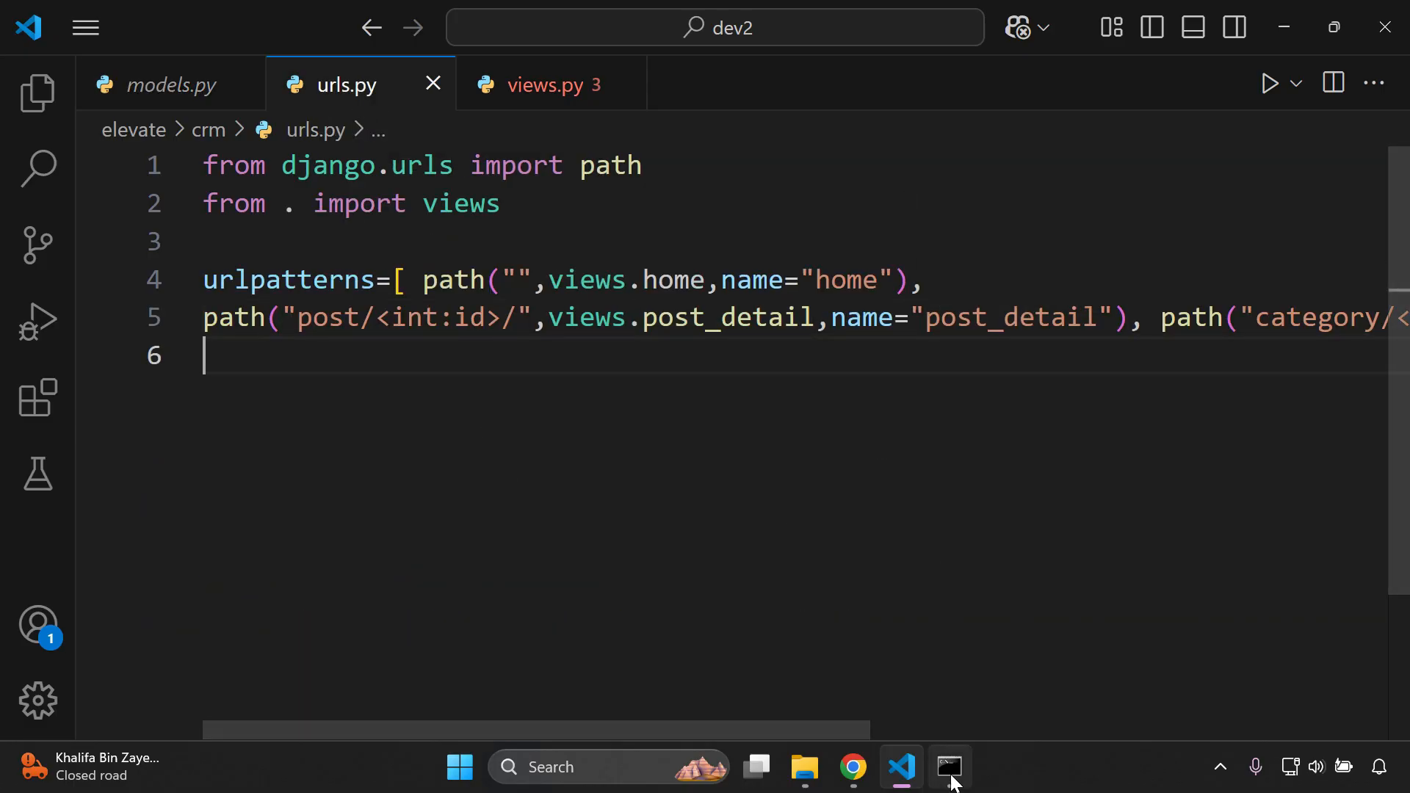
Step: Run black urls.py in the Command Prompt, reformatting 1 file
{"action": "left_click", "coordinate": [949, 767]}
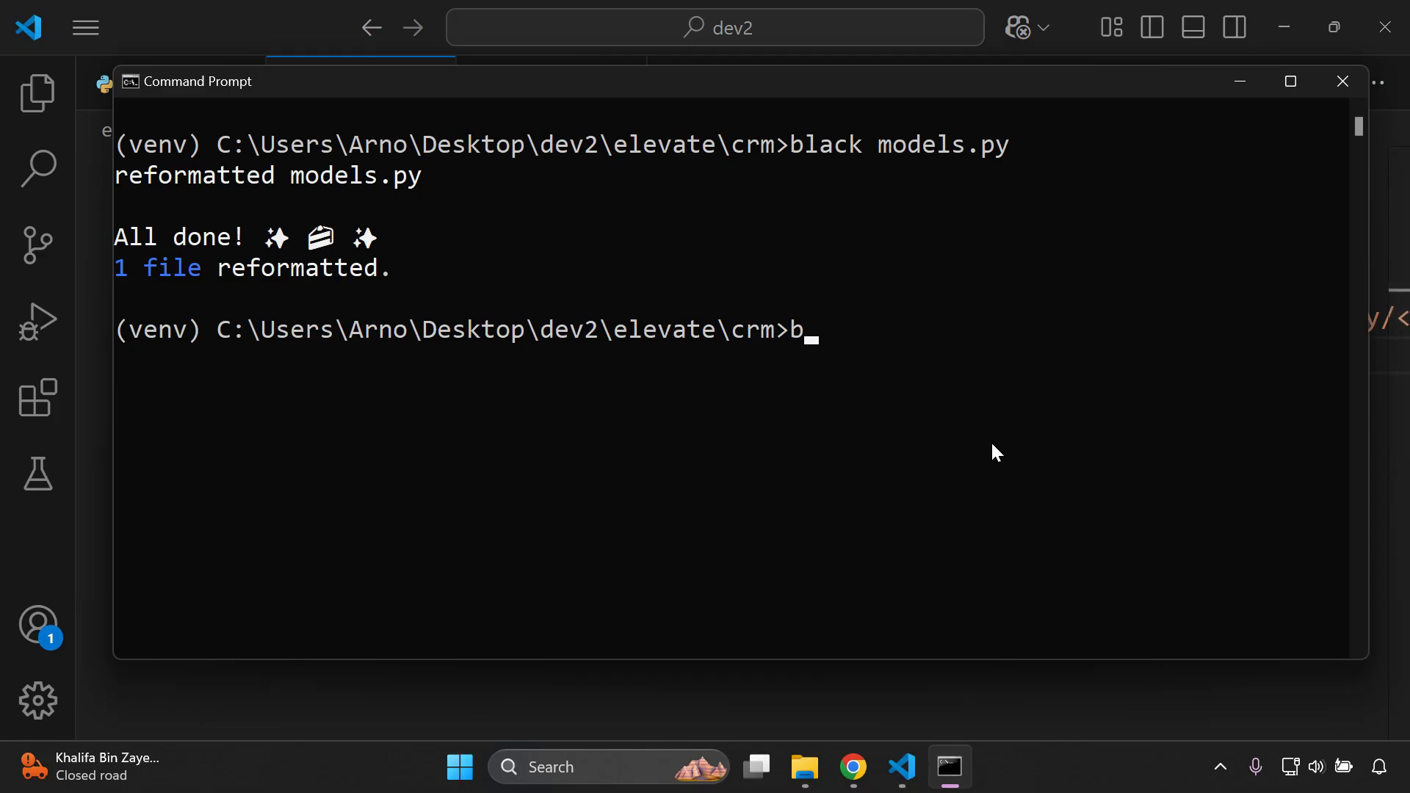
{"action": "type", "text": "lack u"}
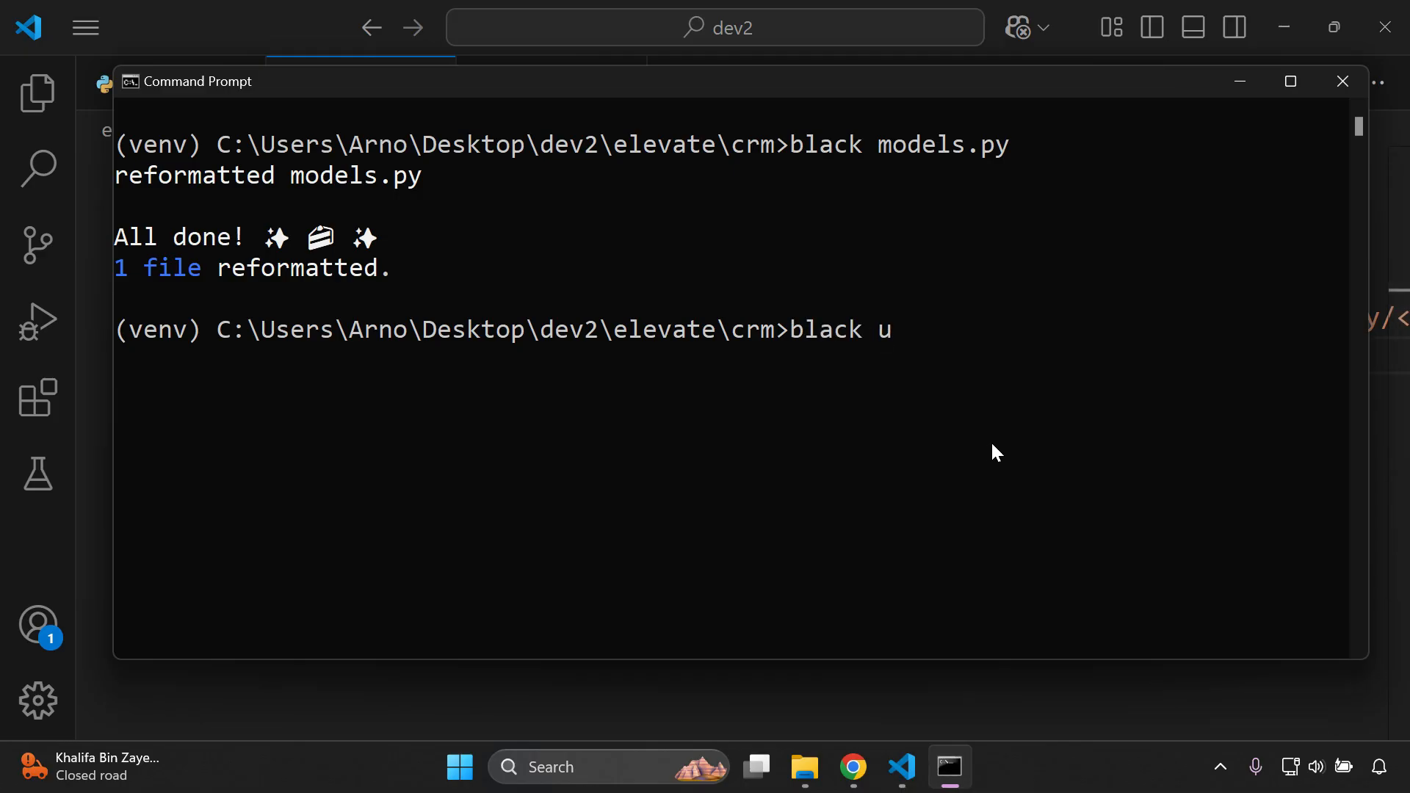
{"action": "type", "text": "rls.py"}
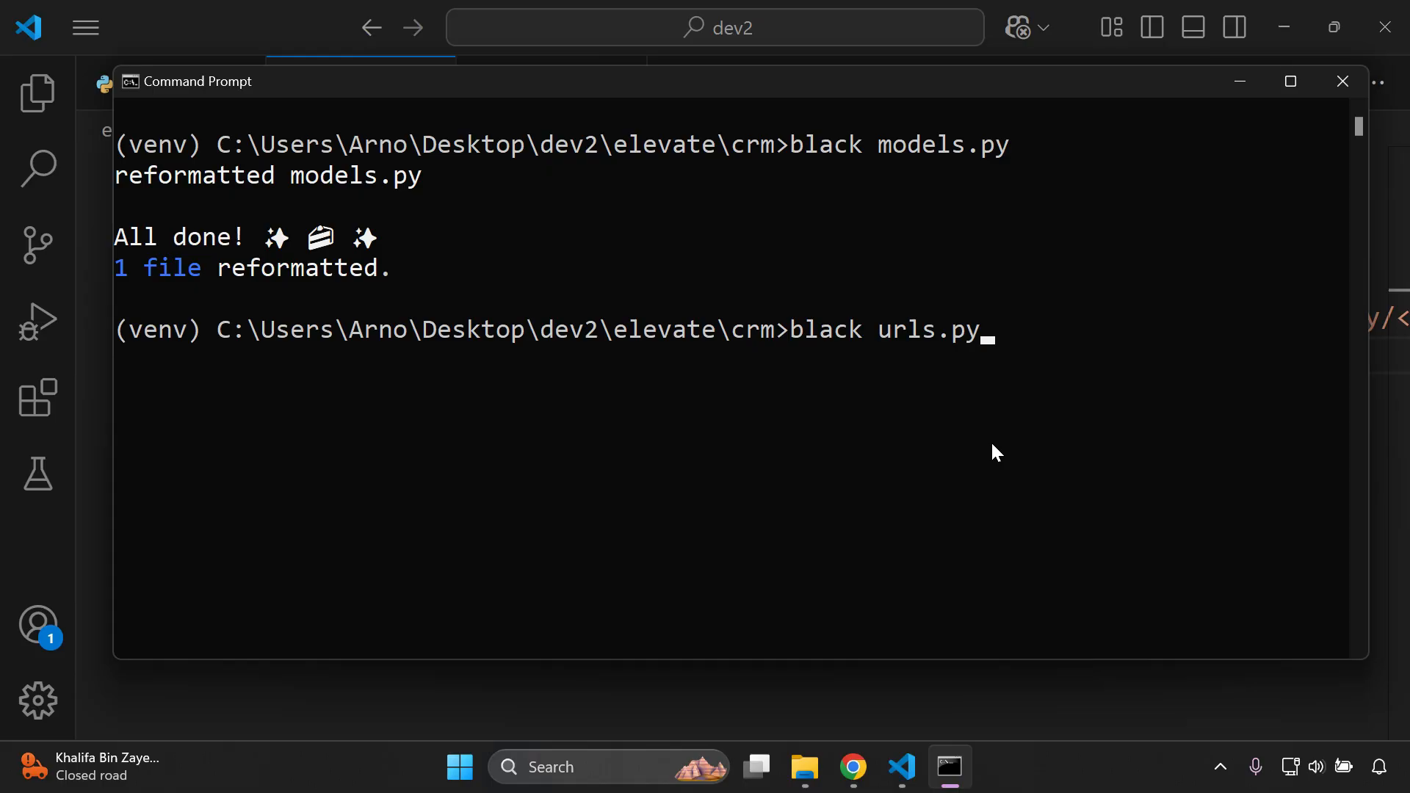
{"action": "key", "text": "Return"}
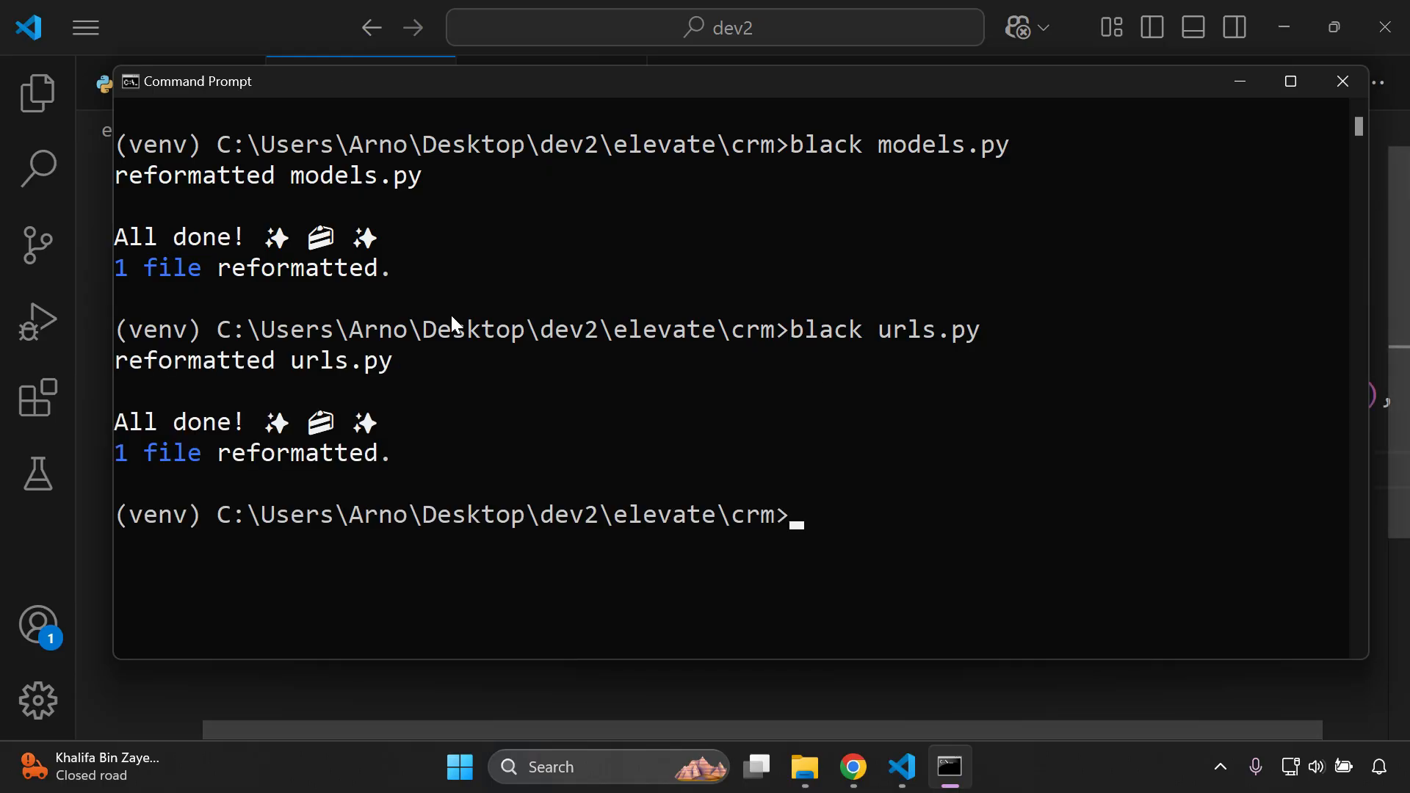
{"action": "mouse_move", "coordinate": [791, 526]}
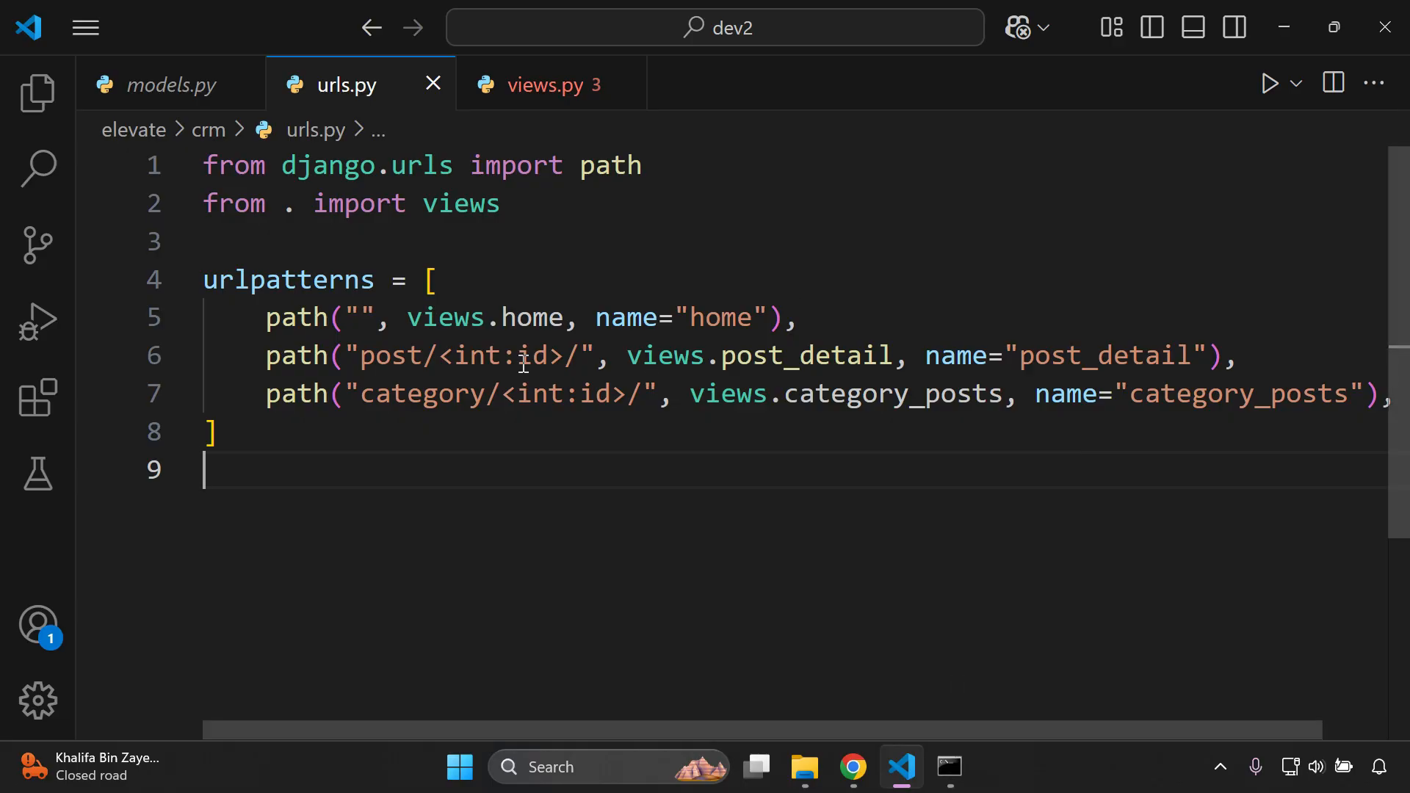
Step: Inspect the reformatted url patterns including post_detail, then move on to views.py
{"action": "left_click", "coordinate": [796, 317]}
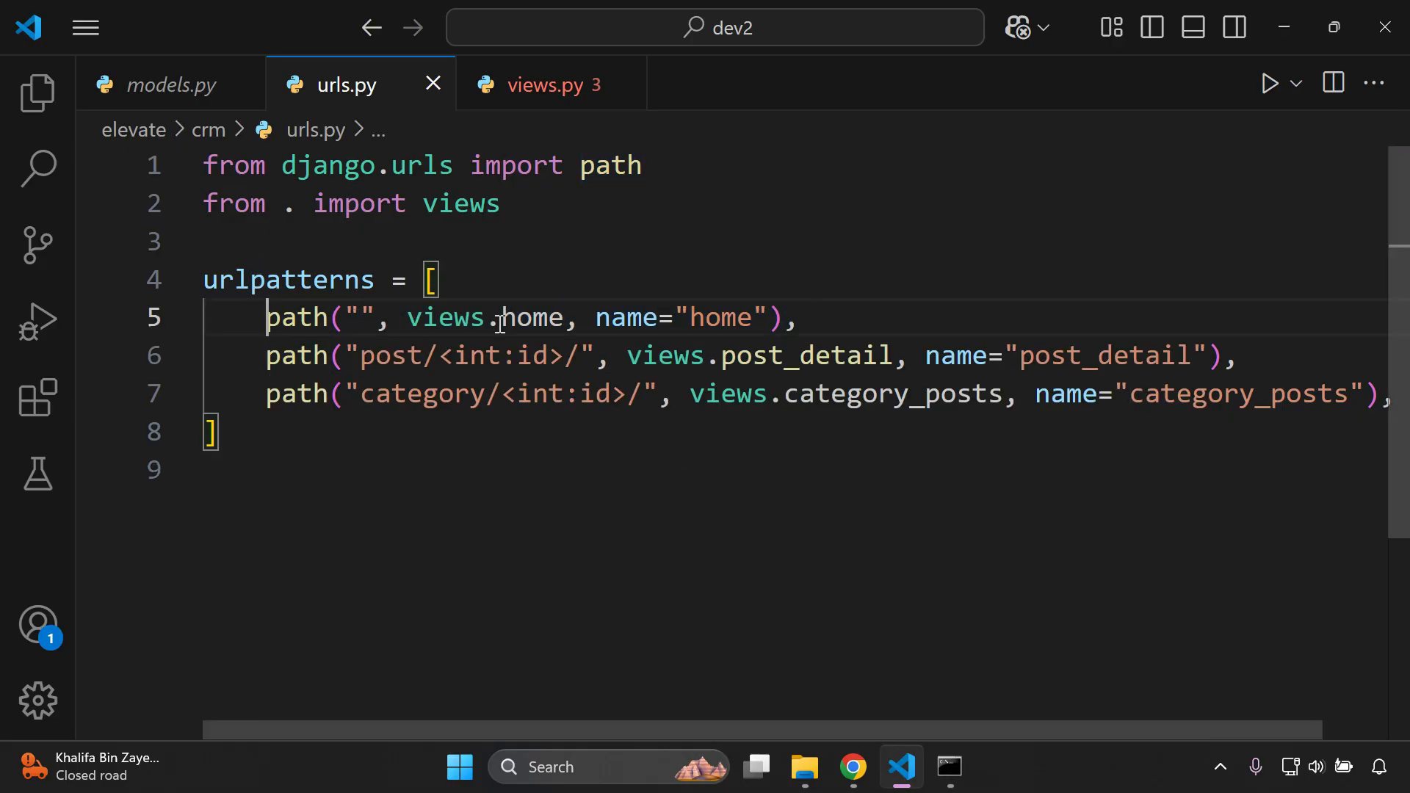
{"action": "left_click", "coordinate": [609, 356]}
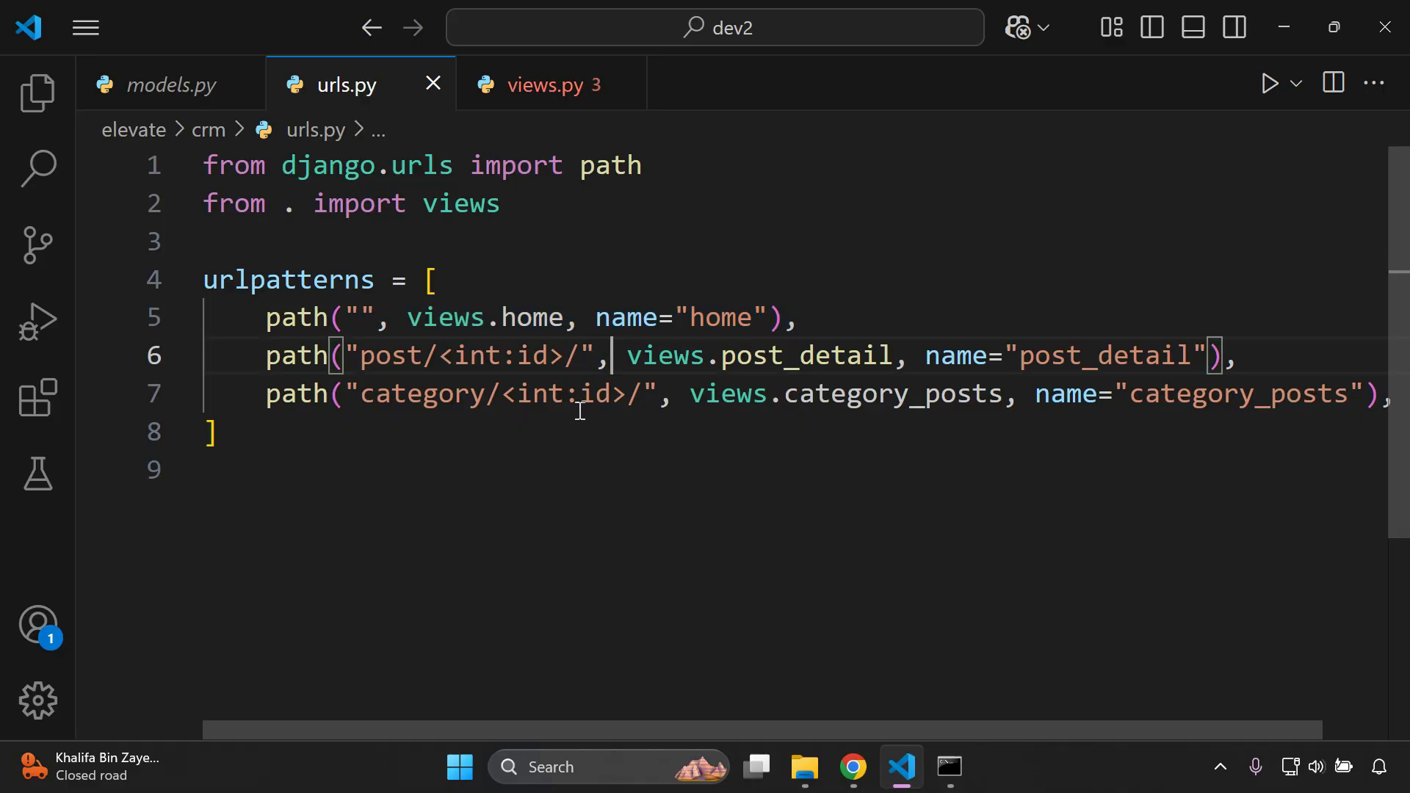
{"action": "mouse_move", "coordinate": [646, 730]}
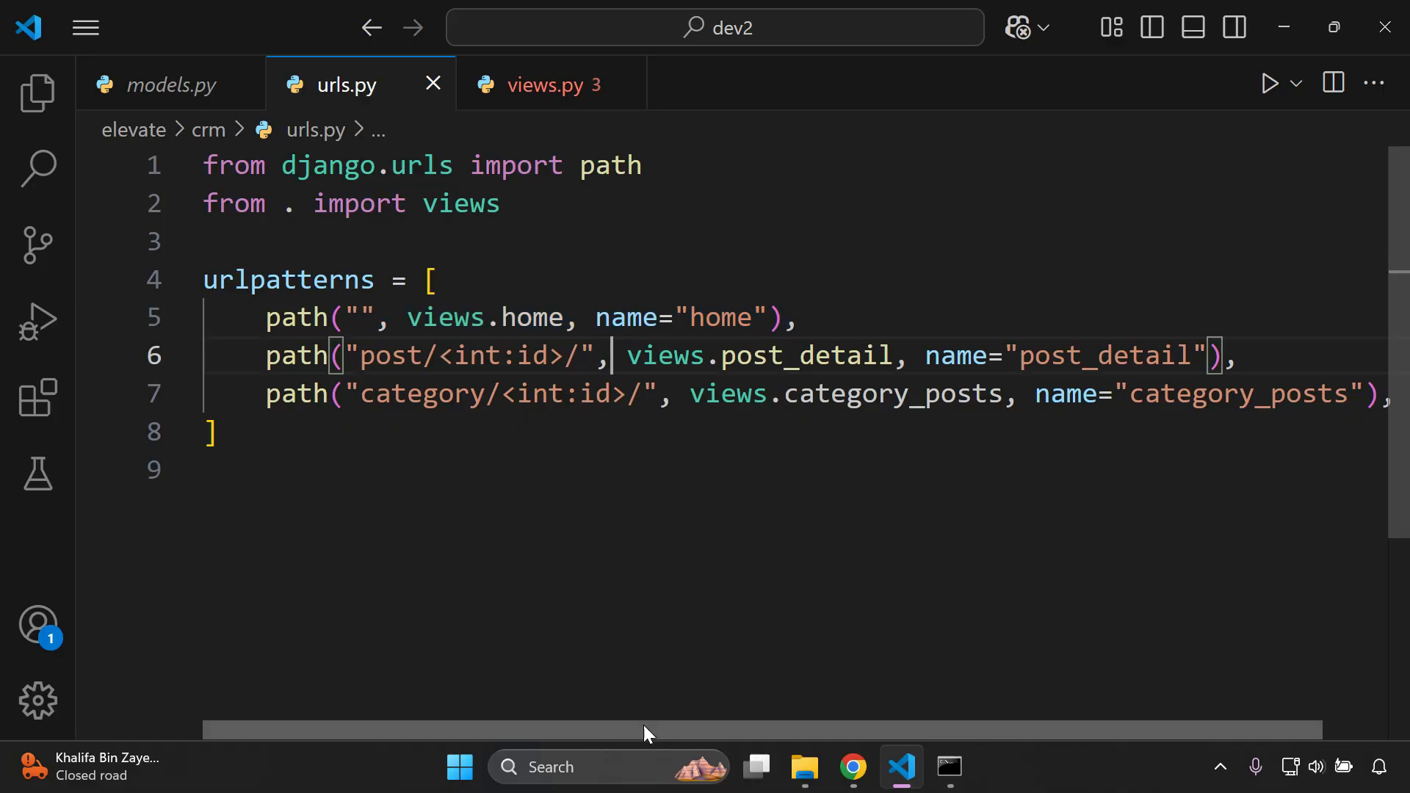
{"action": "mouse_move", "coordinate": [791, 89]}
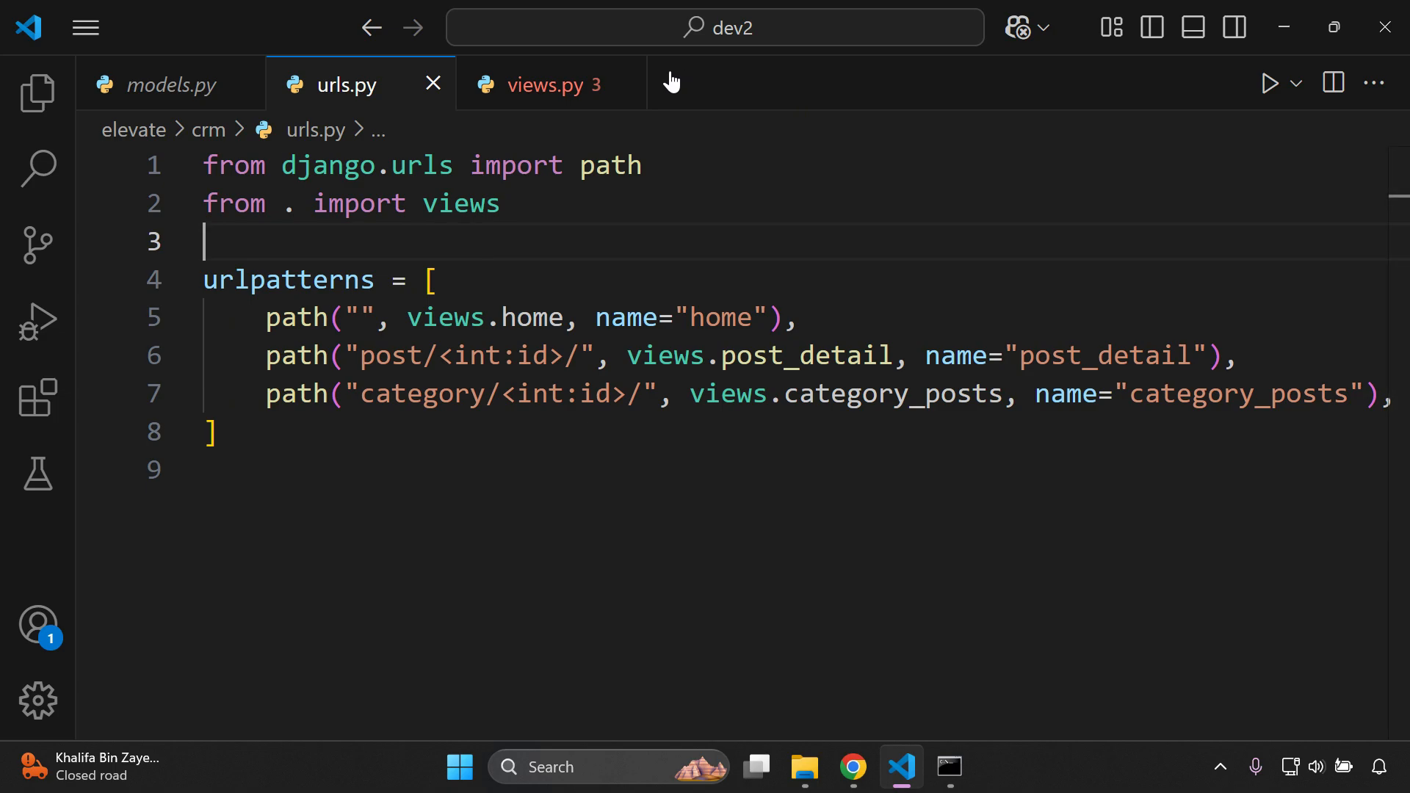
{"action": "left_click", "coordinate": [542, 84]}
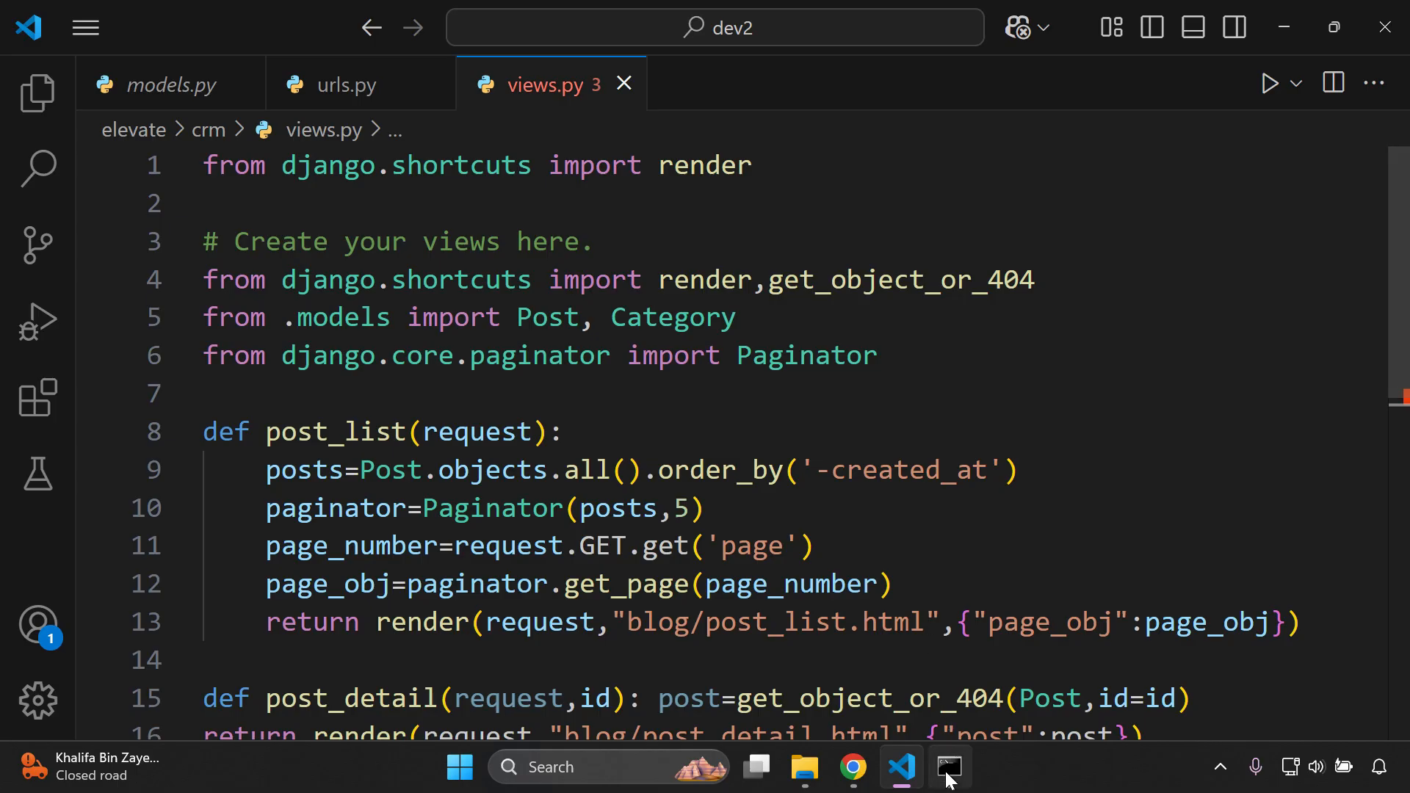
Step: Run 'black views.py' in Command Prompt, getting 1 file reformatted
{"action": "left_click", "coordinate": [946, 766]}
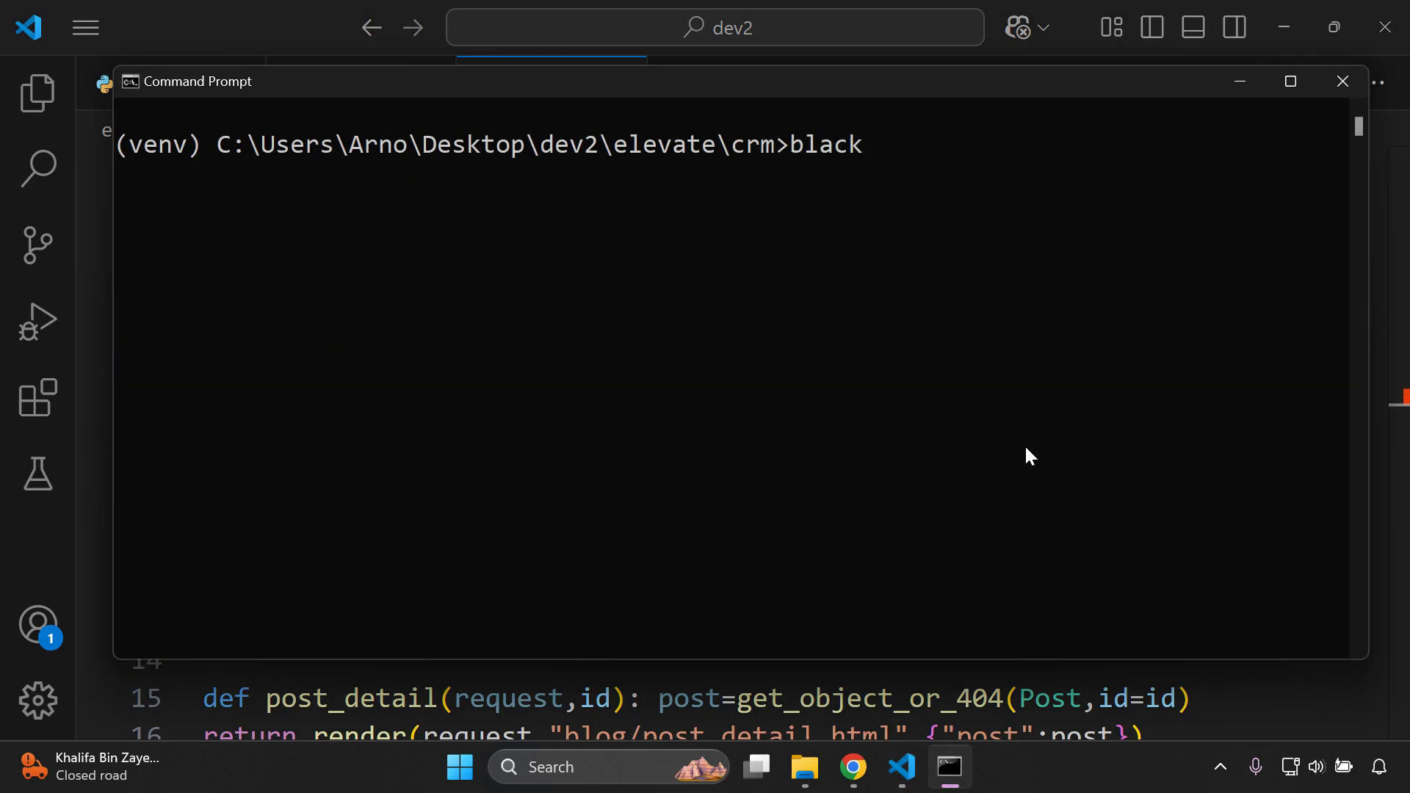
{"action": "type", "text": "views.p"}
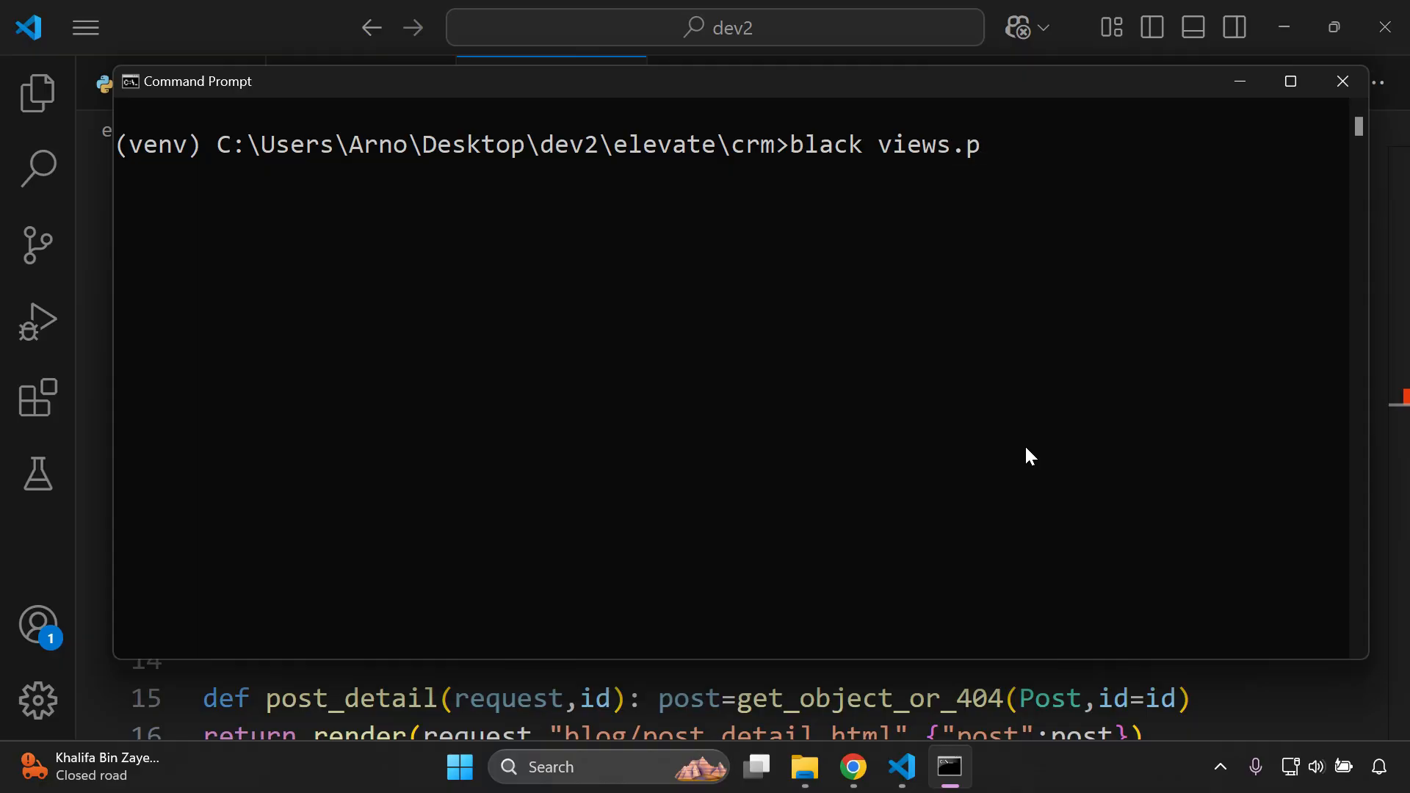
{"action": "key", "text": "Return"}
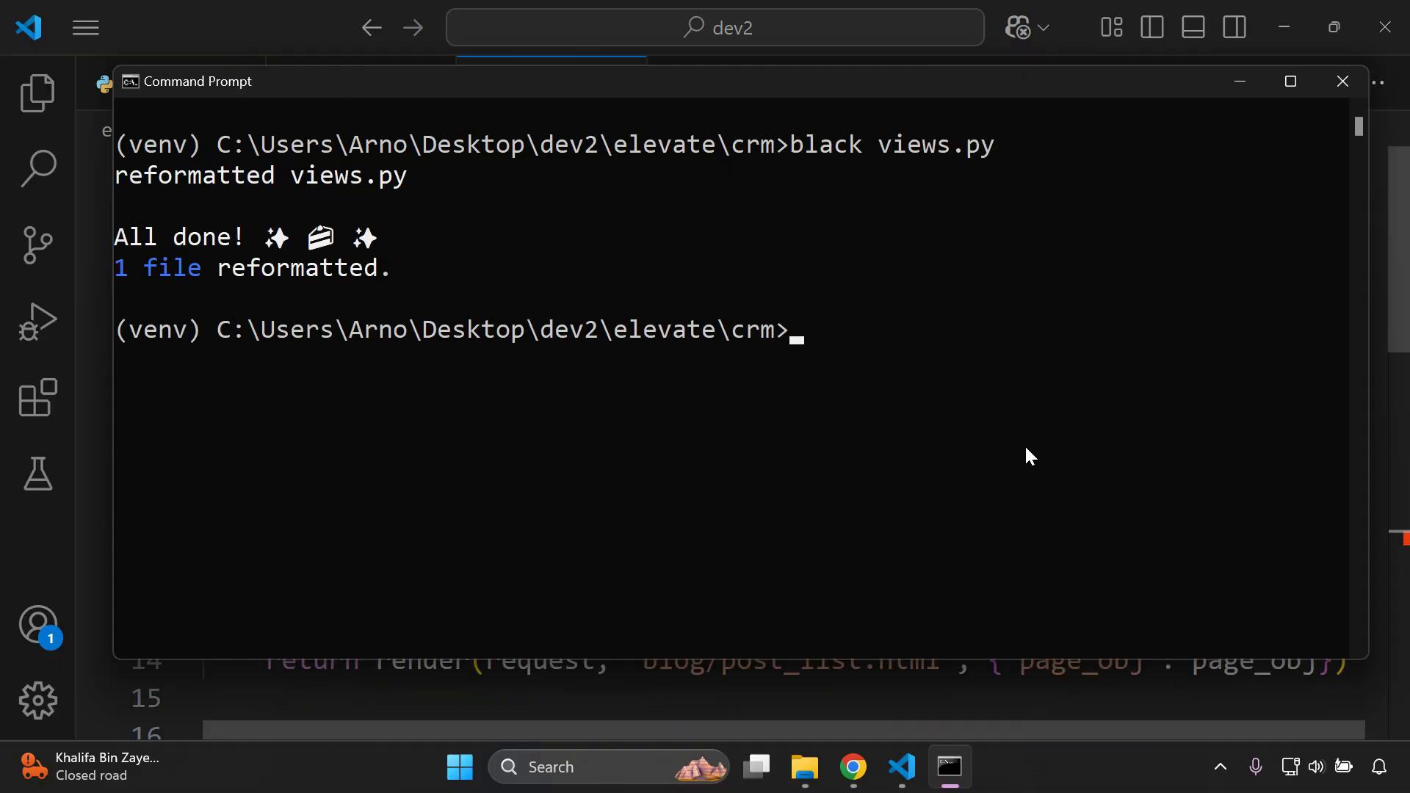
{"action": "mouse_move", "coordinate": [998, 720]}
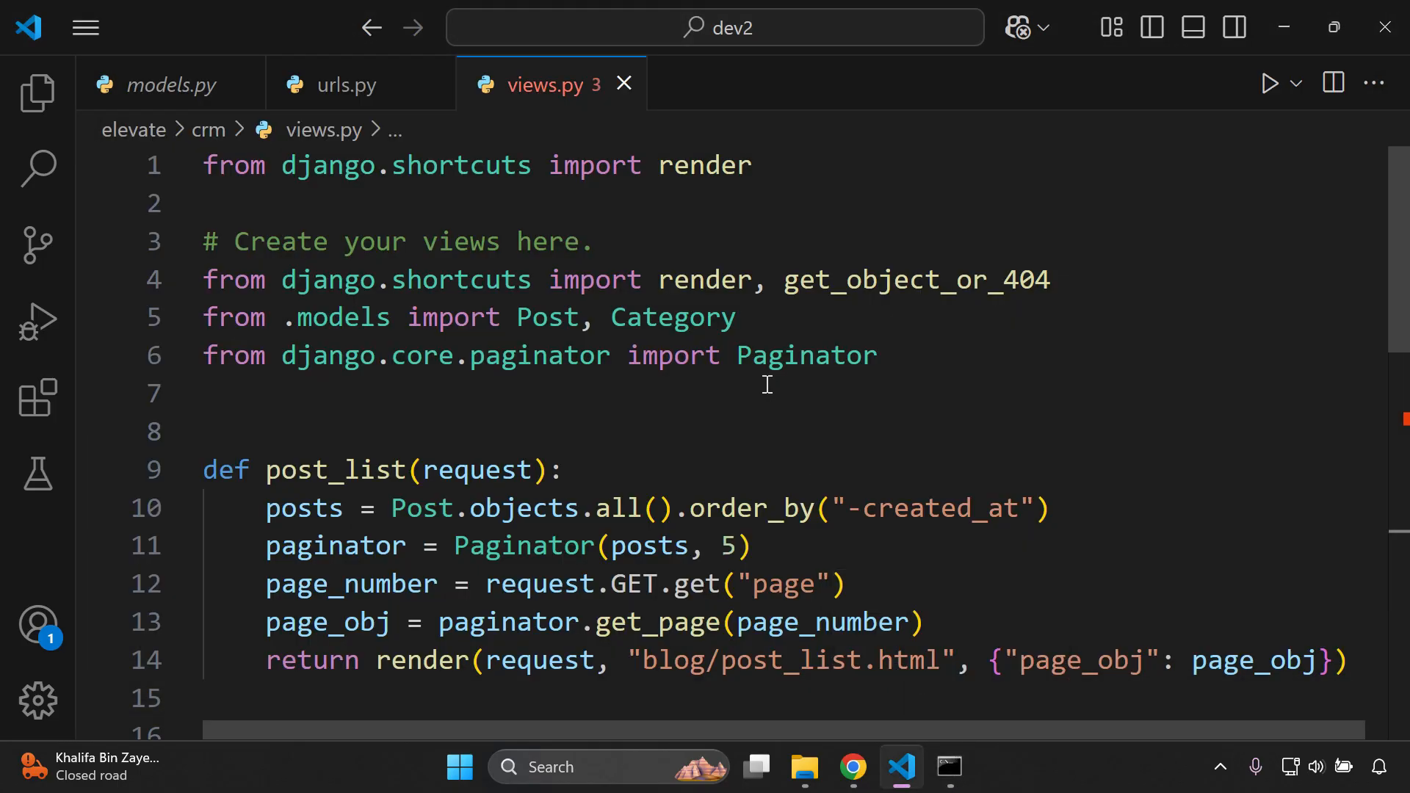
Step: Scroll through views.py checking post_detail's return line and the wrapped category_posts
{"action": "scroll", "scroll_direction": "down", "scroll_amount": 3}
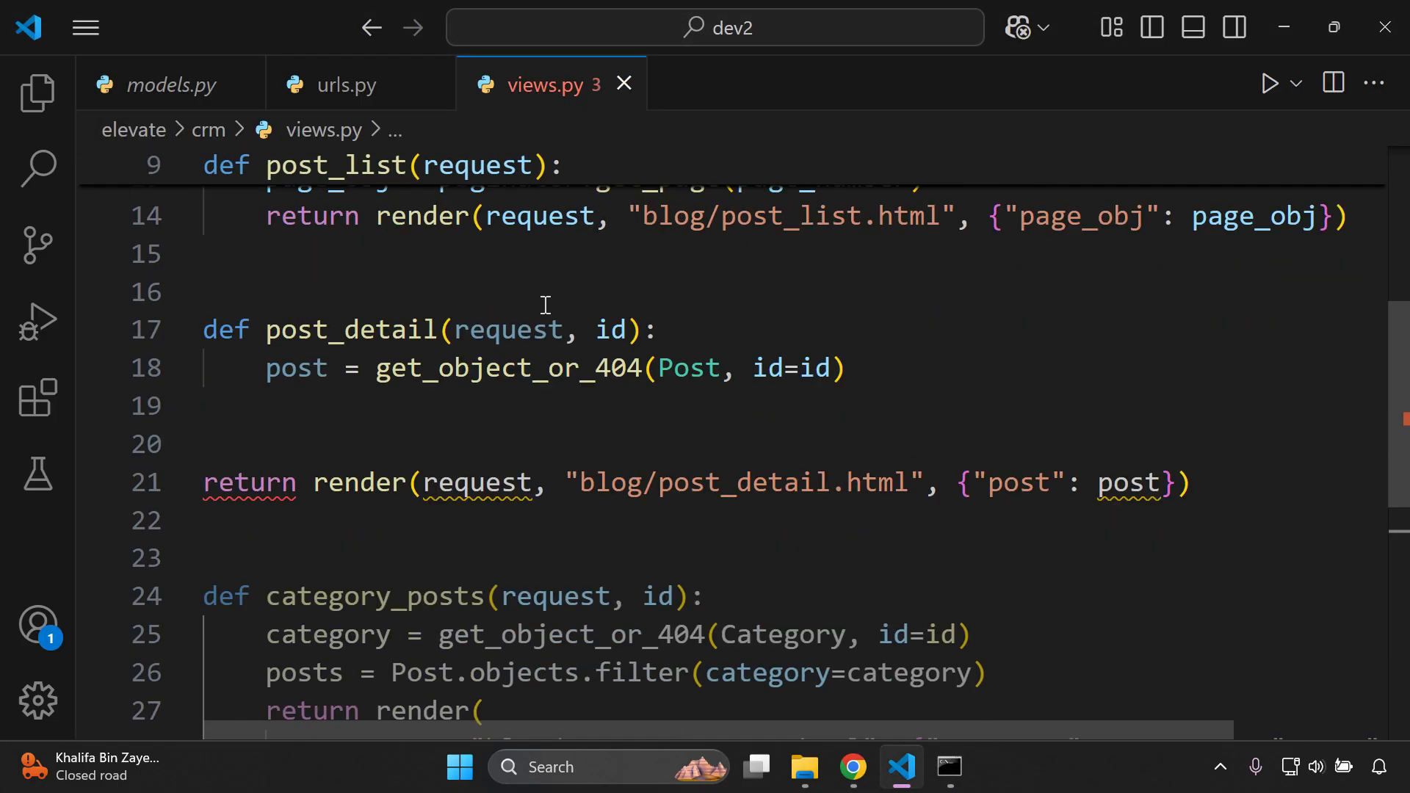
{"action": "scroll", "scroll_direction": "up", "scroll_amount": 3}
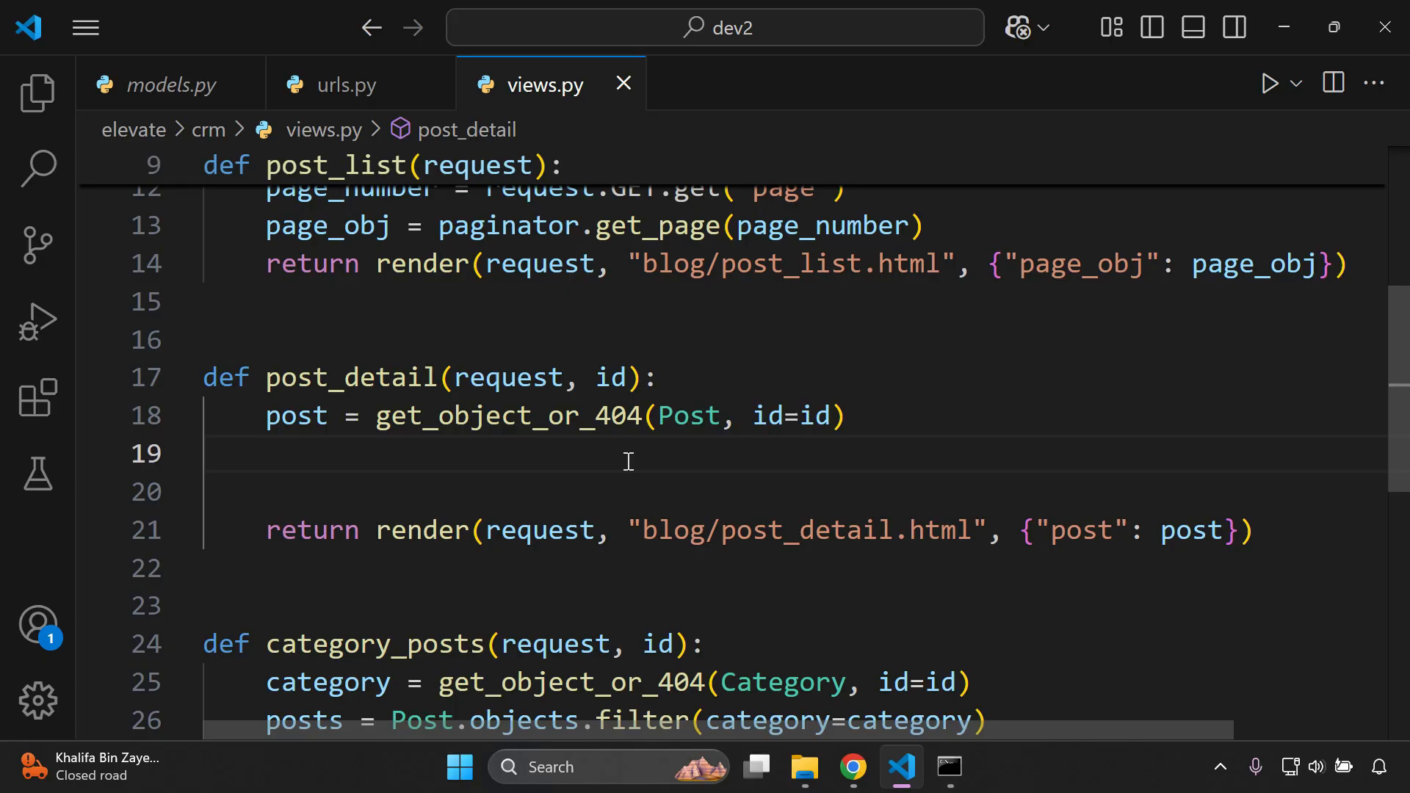
{"action": "scroll", "scroll_direction": "down", "scroll_amount": 3}
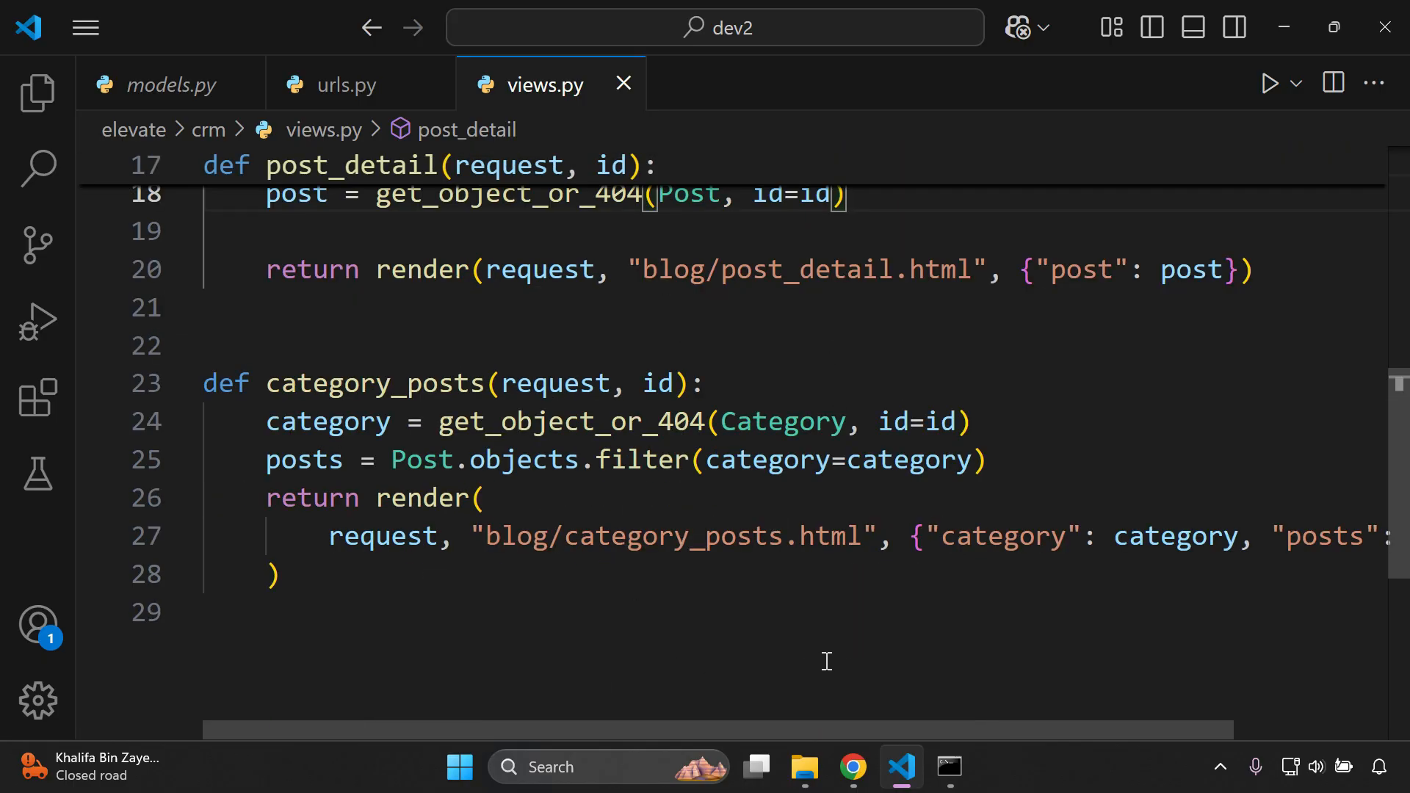
{"action": "scroll", "scroll_direction": "up", "scroll_amount": 3}
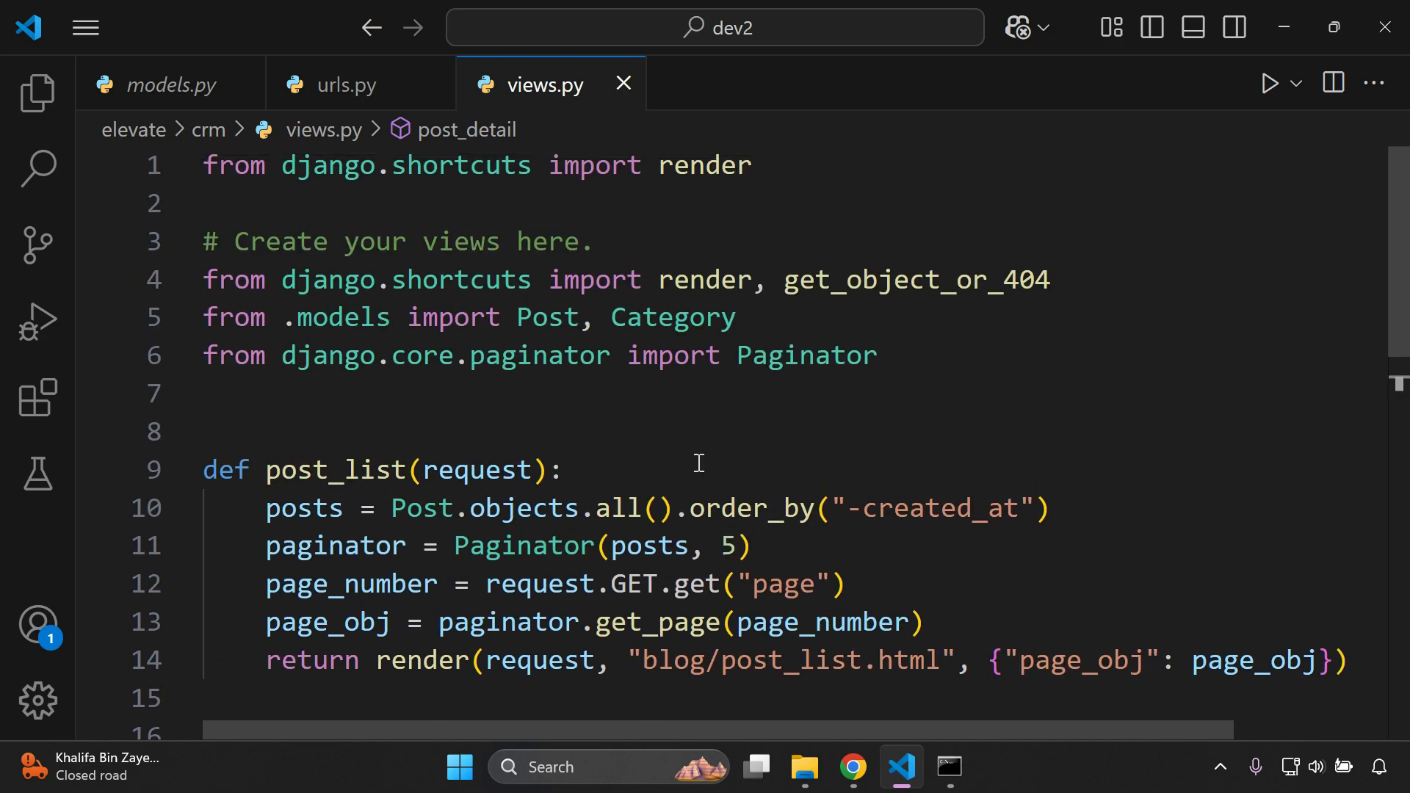
{"action": "scroll", "scroll_direction": "down", "scroll_amount": 3}
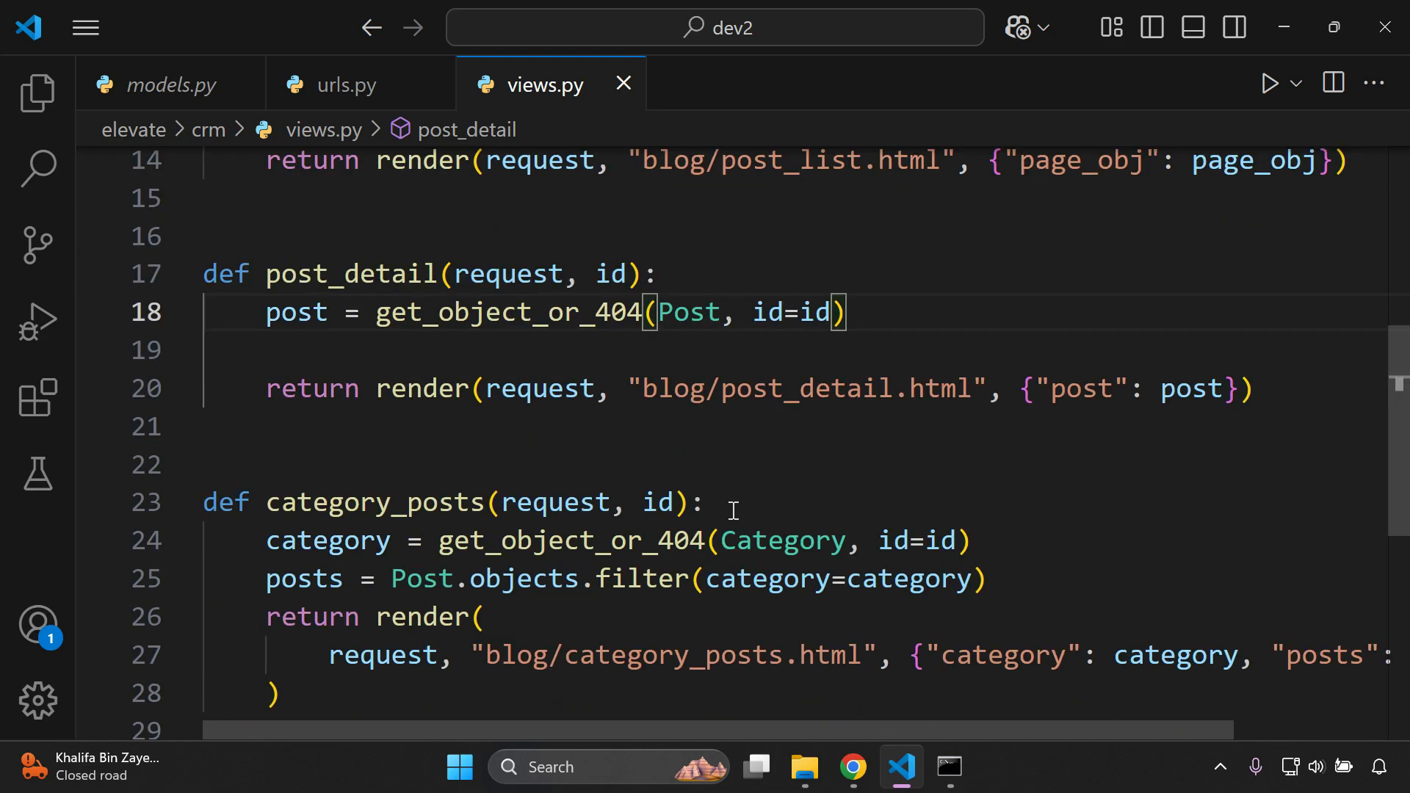
{"action": "scroll", "scroll_direction": "down", "scroll_amount": 3}
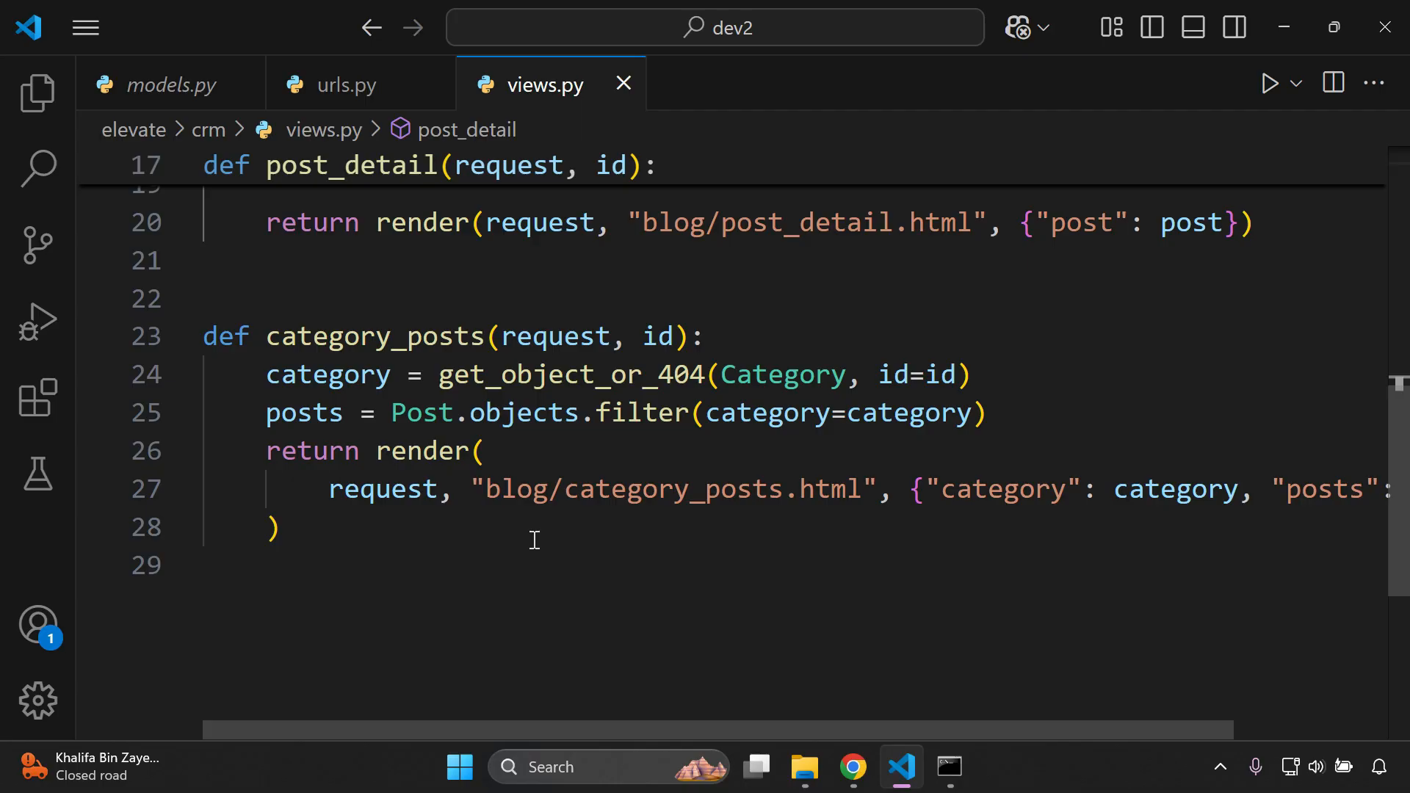
Step: Review the formatted urls.py, models.py and views.py in turn
{"action": "left_click", "coordinate": [346, 85]}
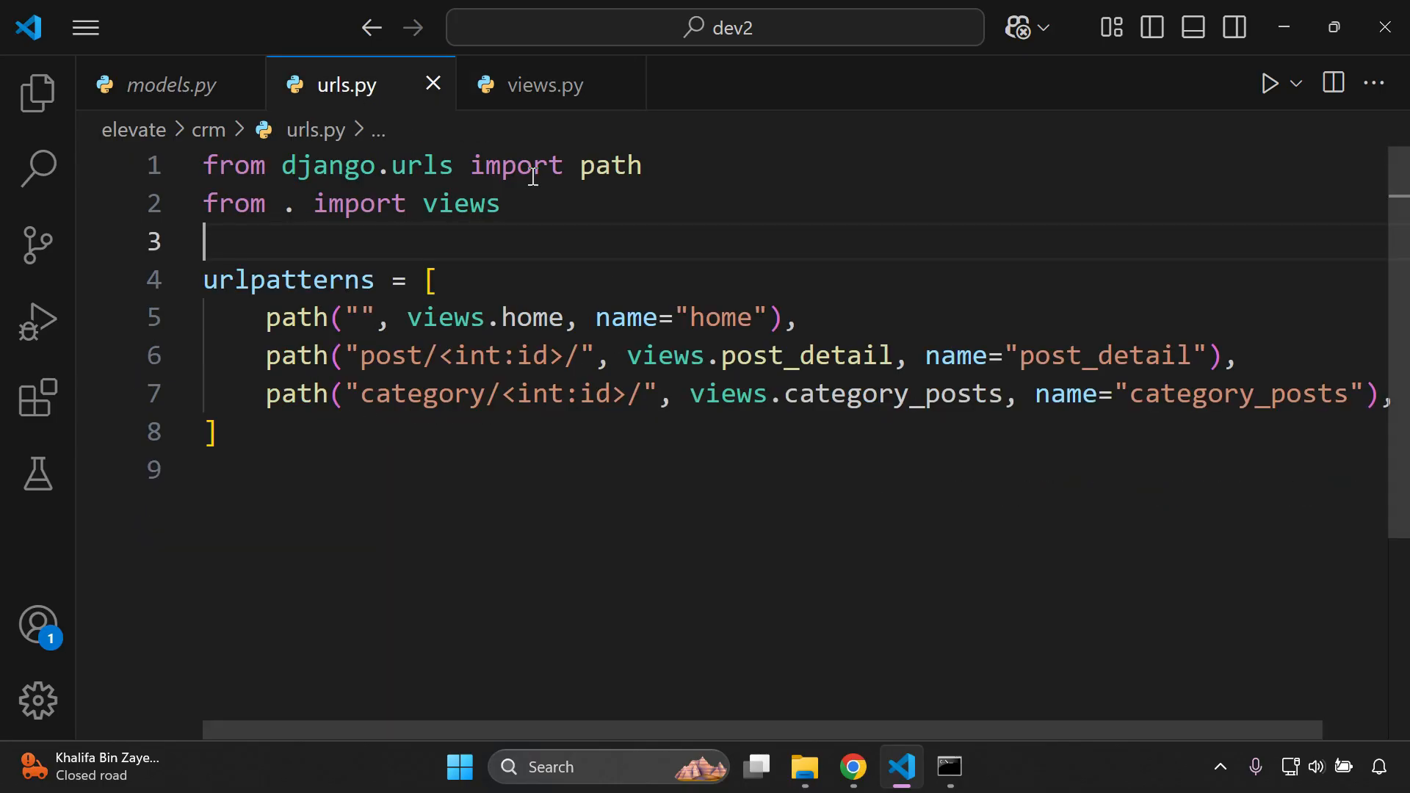
{"action": "mouse_move", "coordinate": [171, 84]}
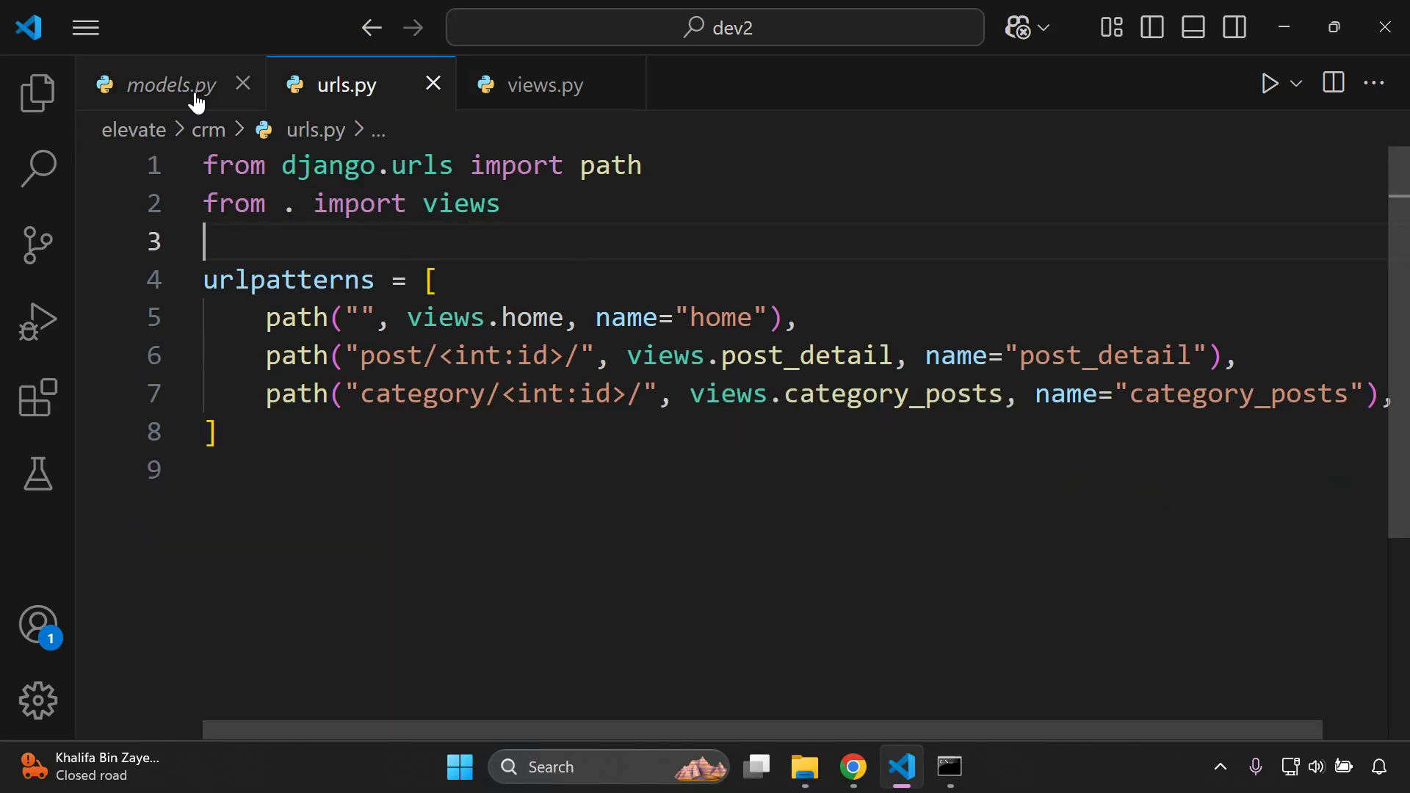
{"action": "left_click", "coordinate": [170, 85]}
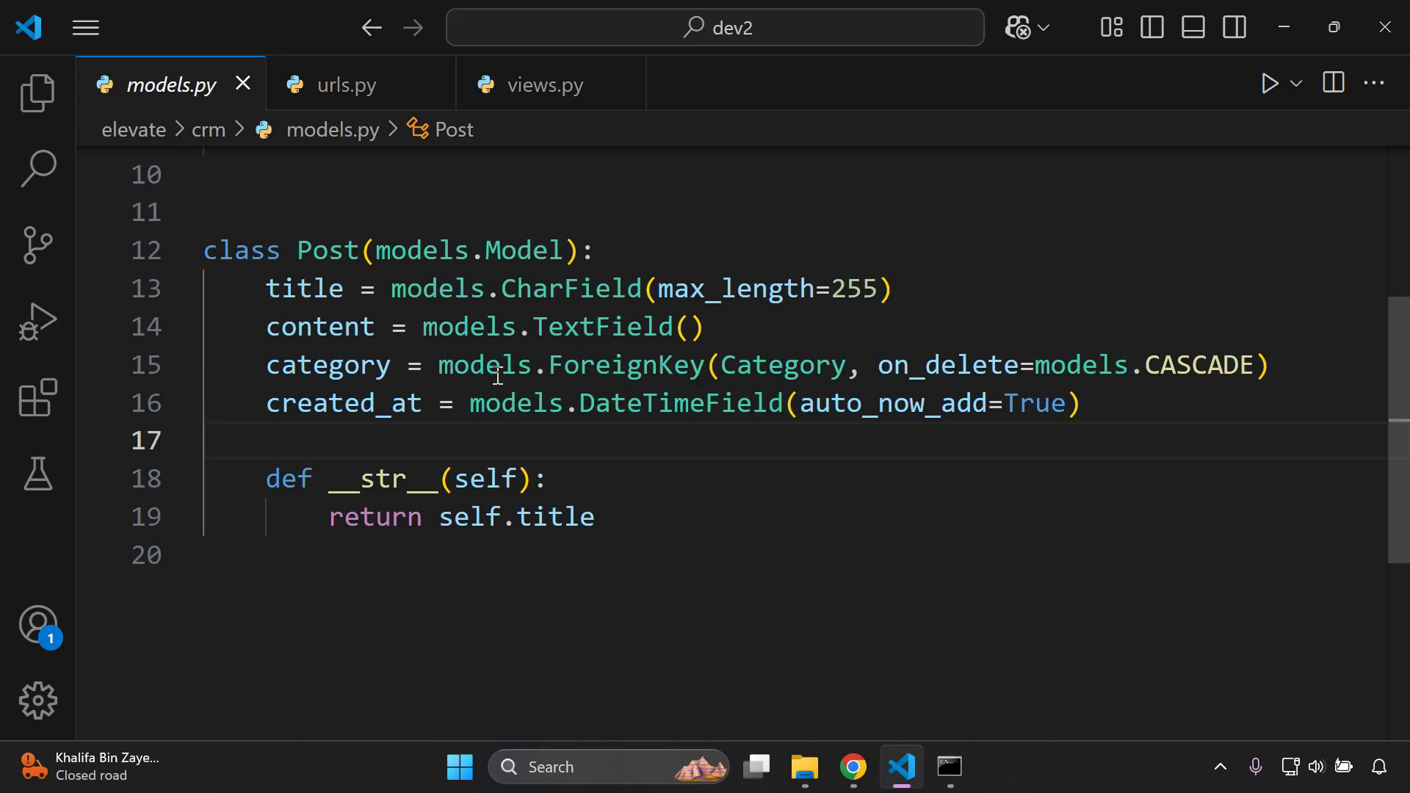
{"action": "scroll", "scroll_direction": "up", "scroll_amount": 3}
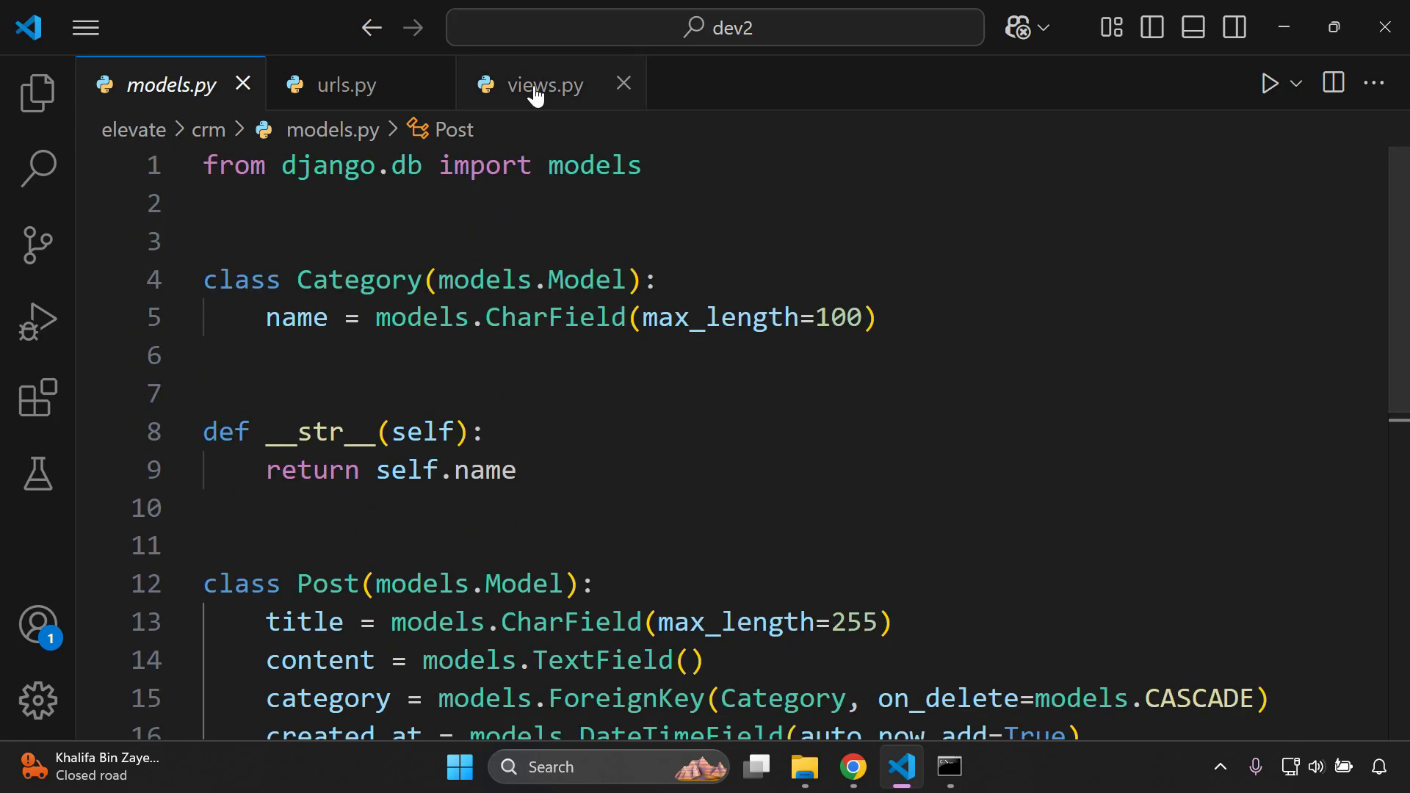
{"action": "left_click", "coordinate": [543, 84]}
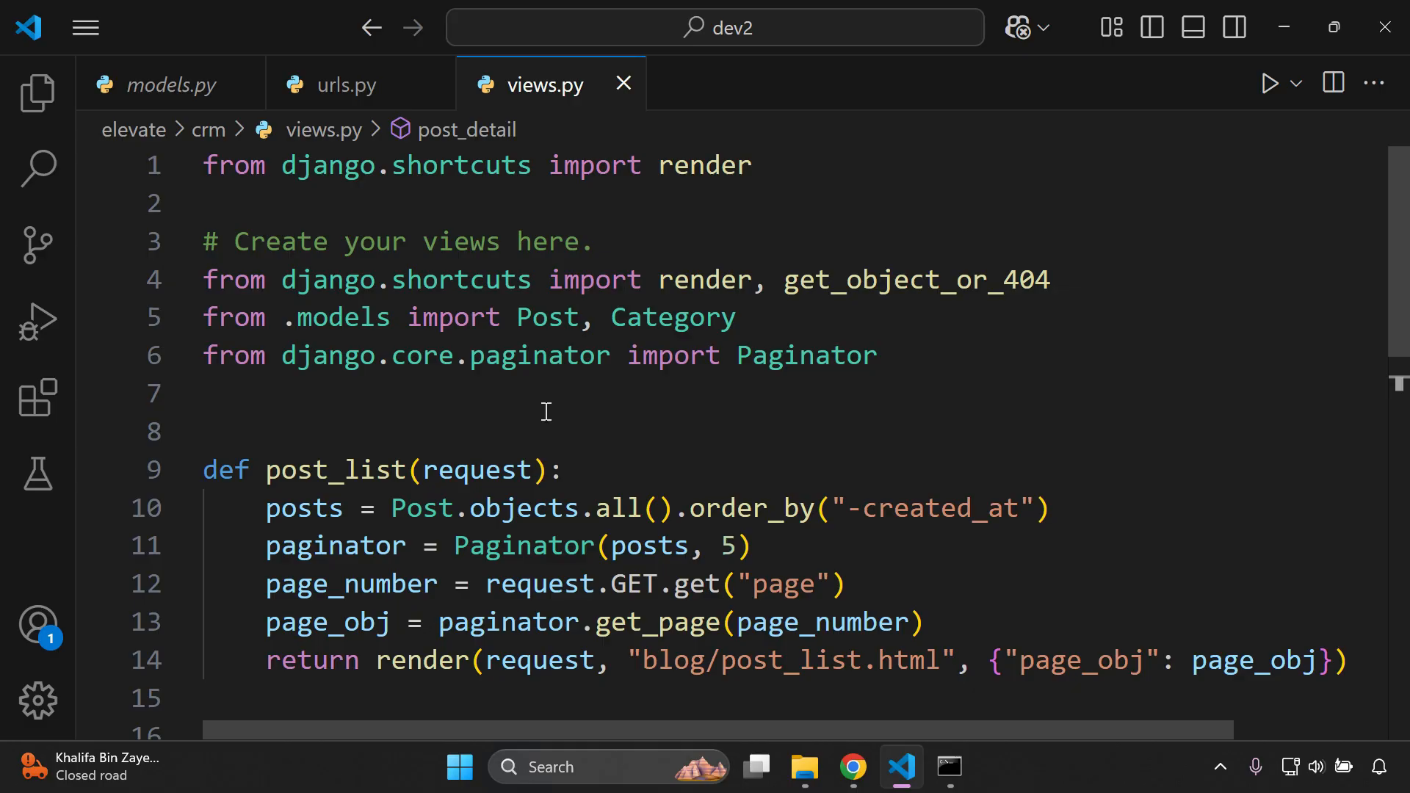
Step: Return to models.py, then bring black's PyPI project page forward in Chrome
{"action": "left_click", "coordinate": [170, 86]}
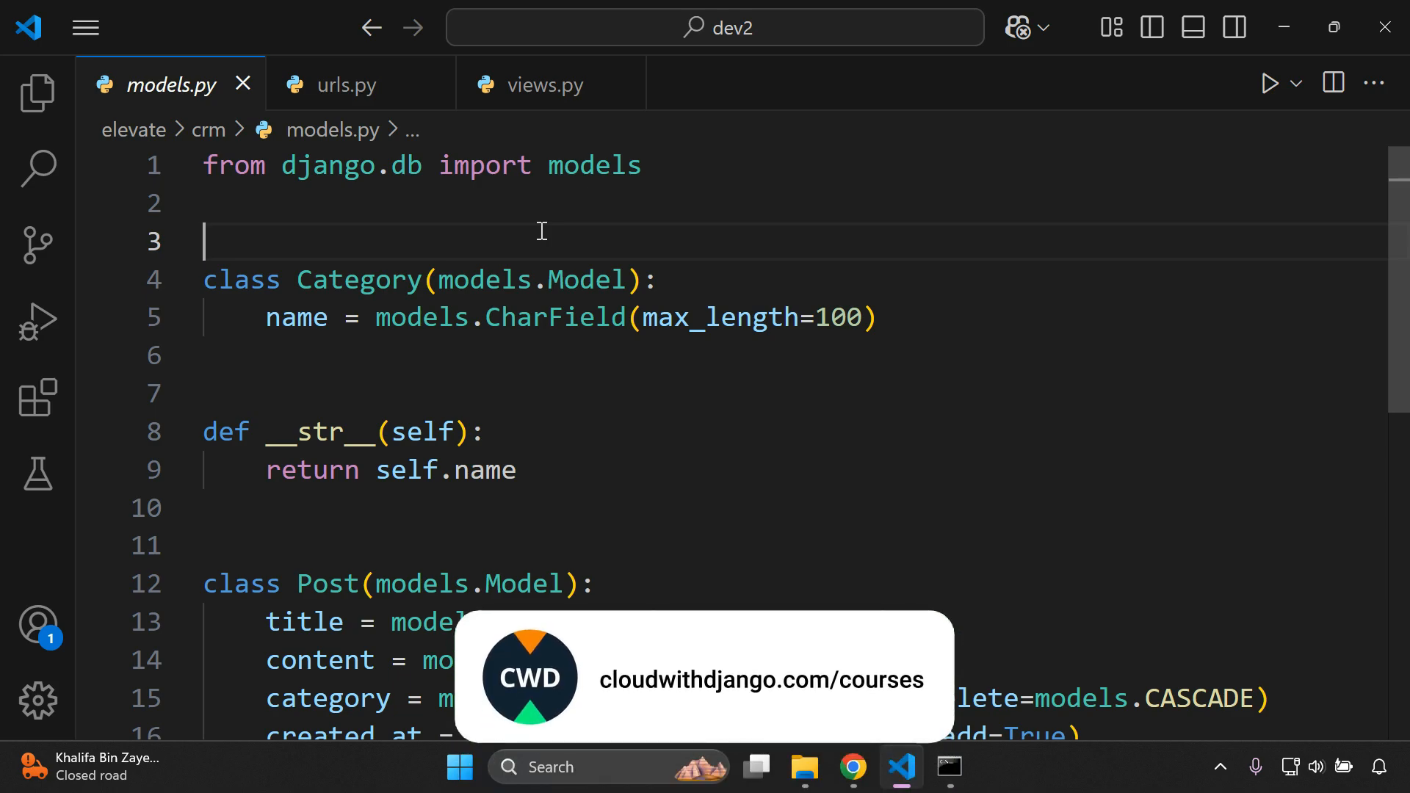
{"action": "scroll", "scroll_direction": "down", "scroll_amount": 3}
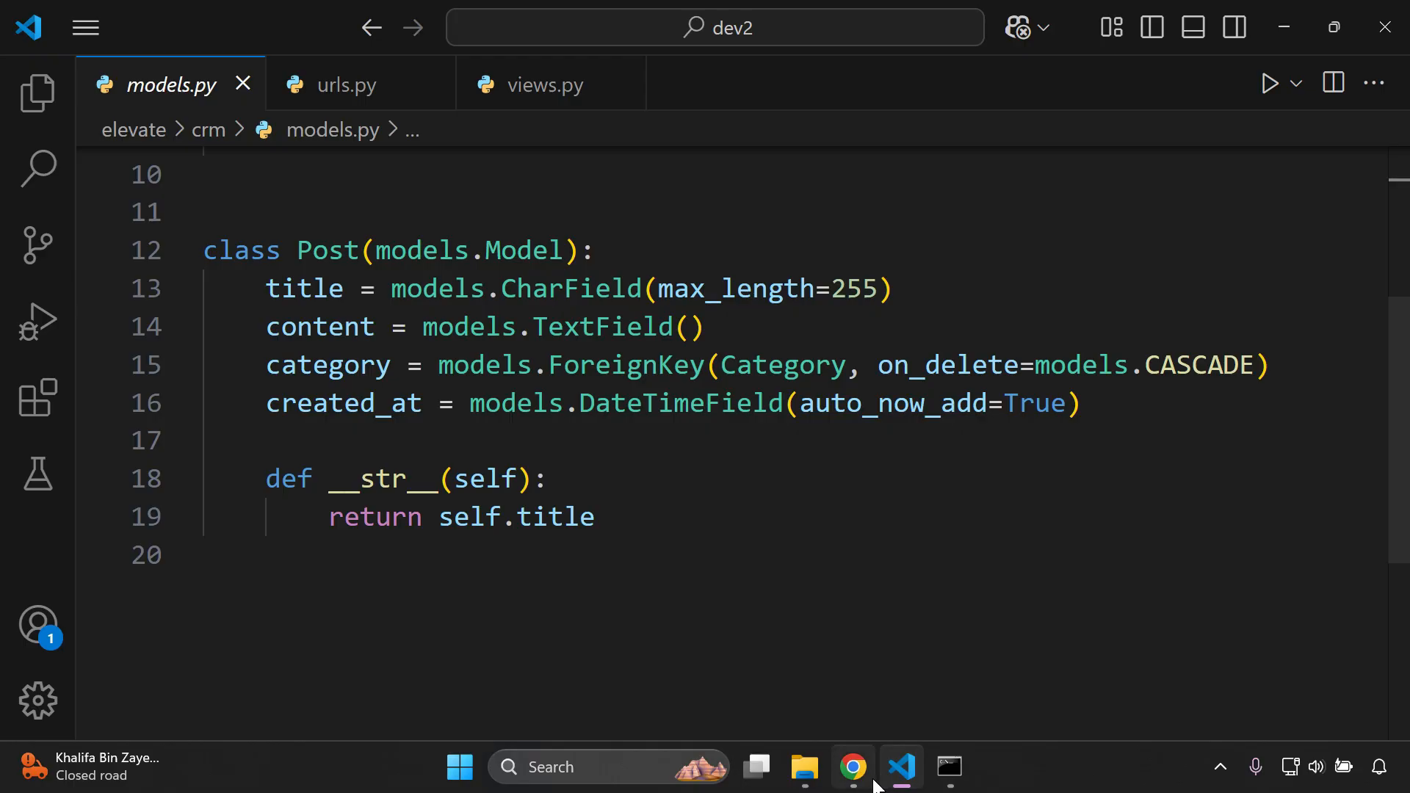
{"action": "left_click", "coordinate": [851, 767]}
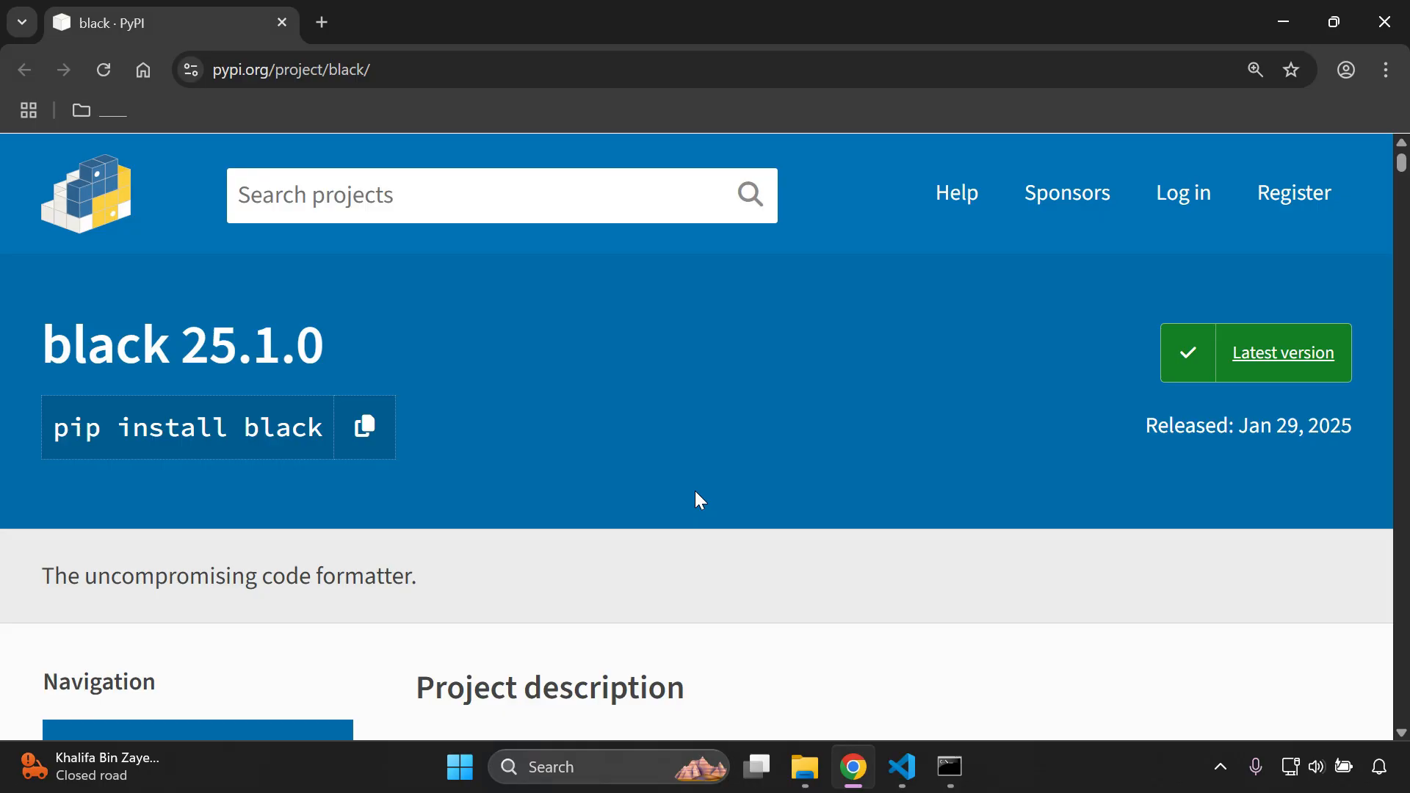
{"action": "mouse_move", "coordinate": [973, 636]}
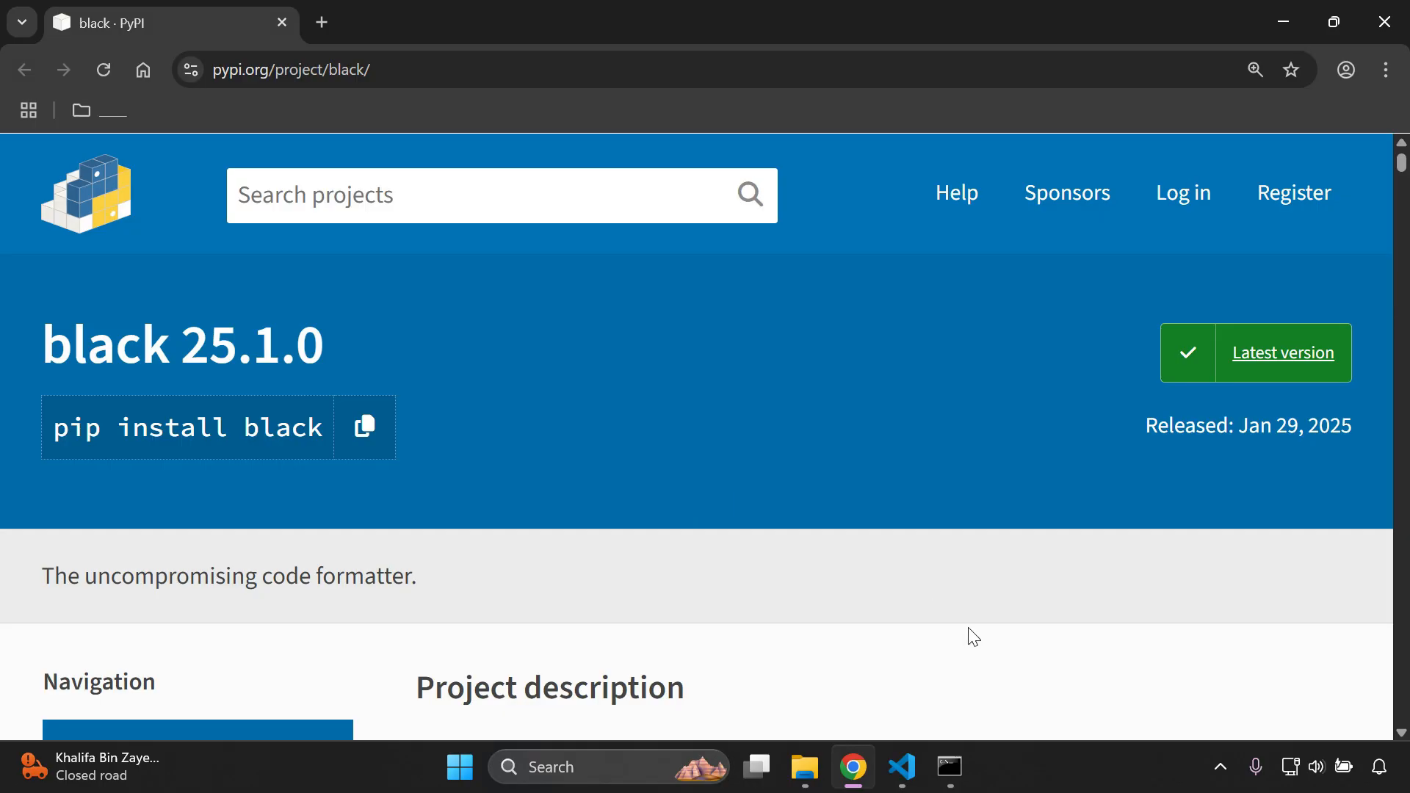
{"action": "left_click", "coordinate": [900, 767]}
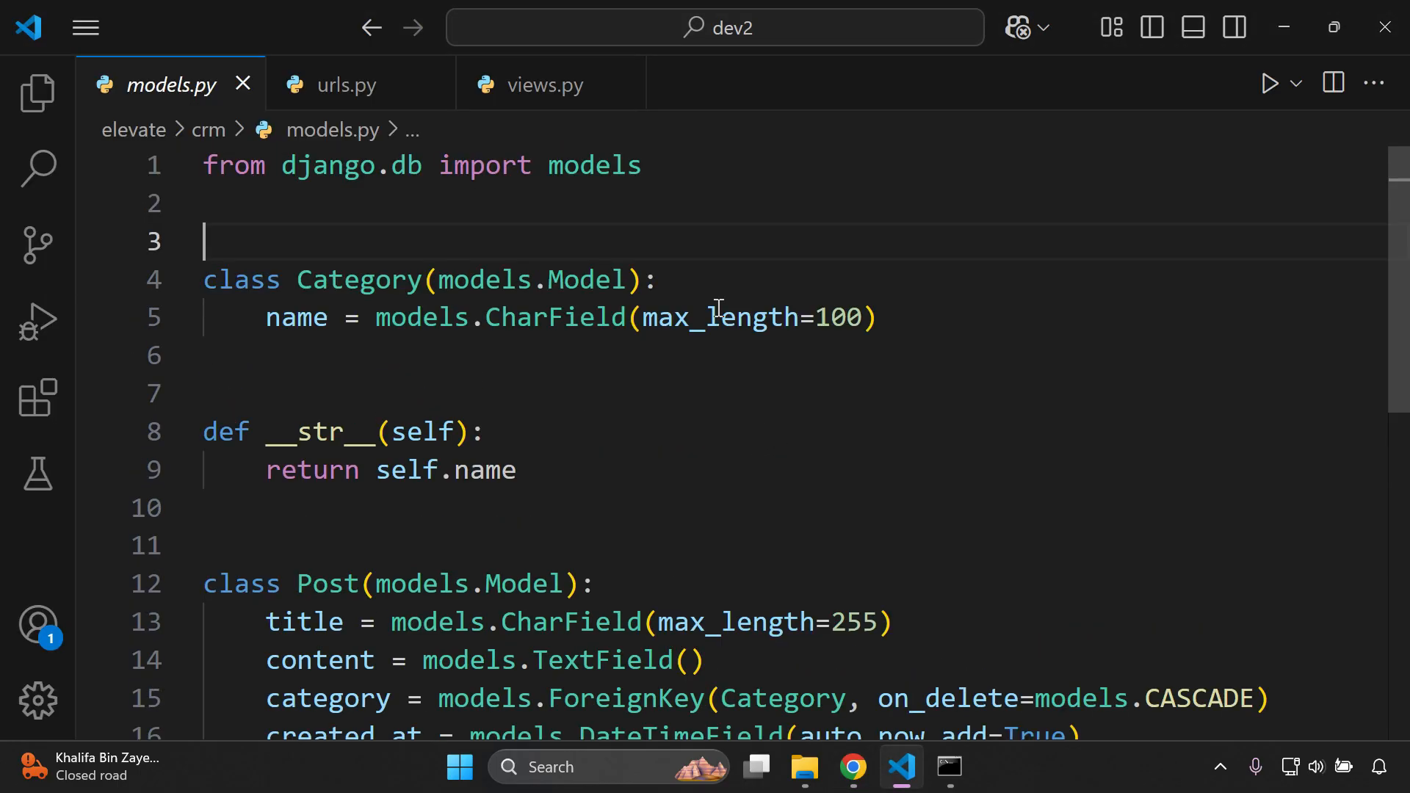
{"action": "mouse_move", "coordinate": [690, 237]}
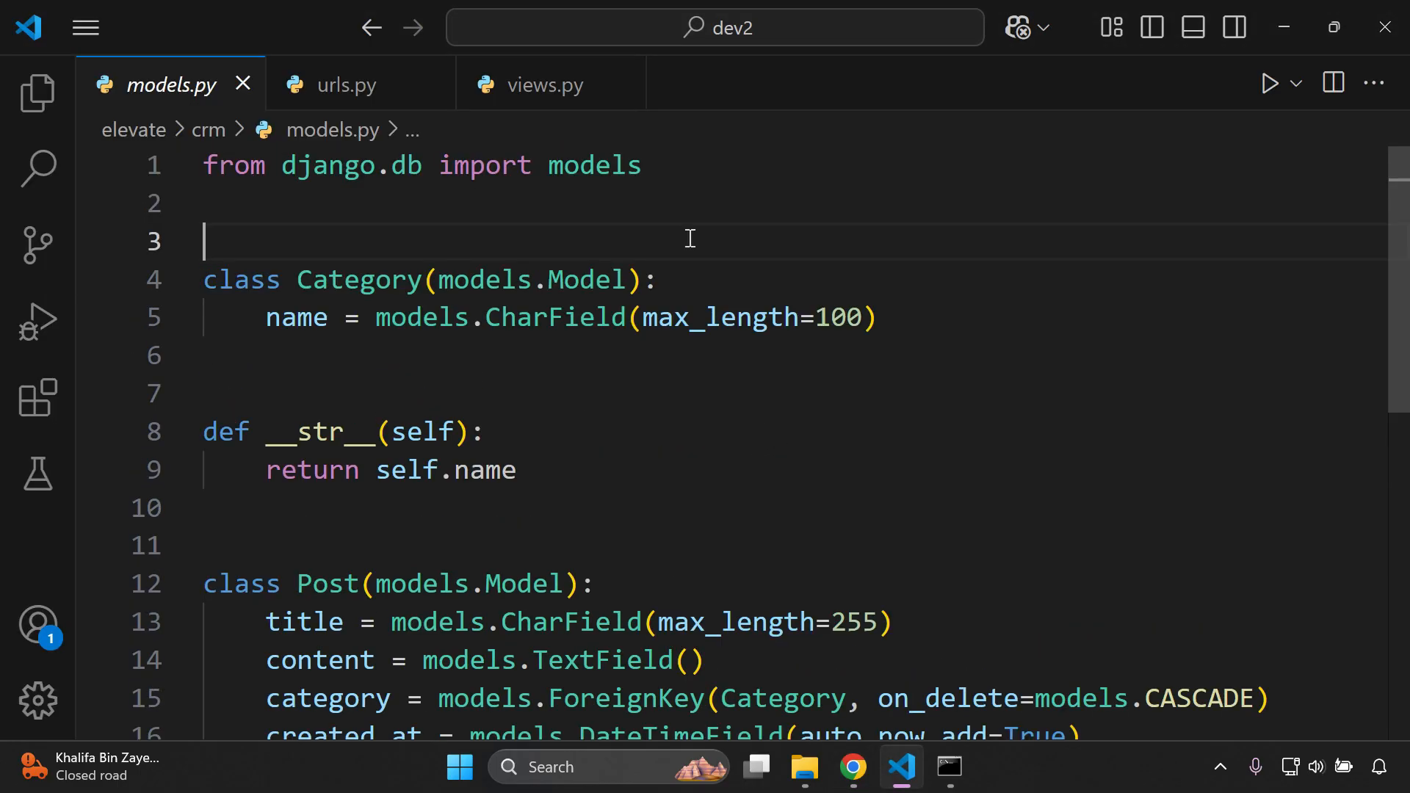